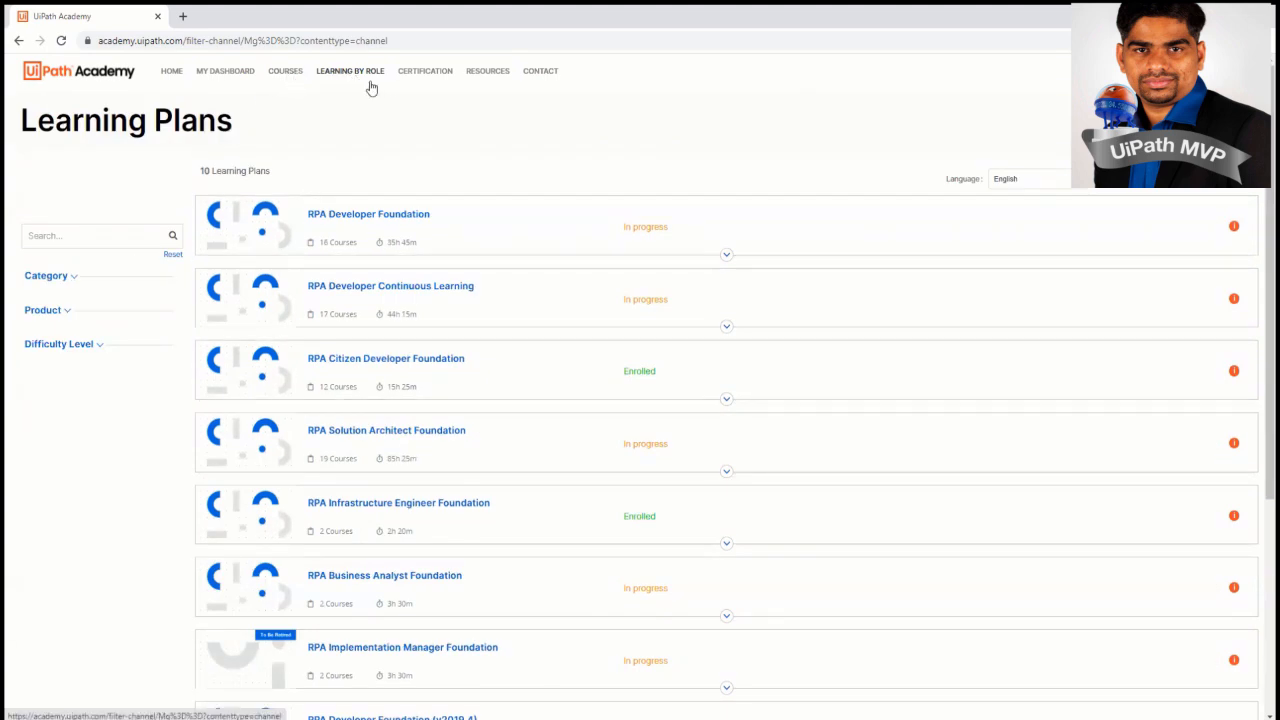
# - Scroll the Learning Plans list to the completed RPA Developer Advanced plan and its diploma
pyautogui.scroll(-3)
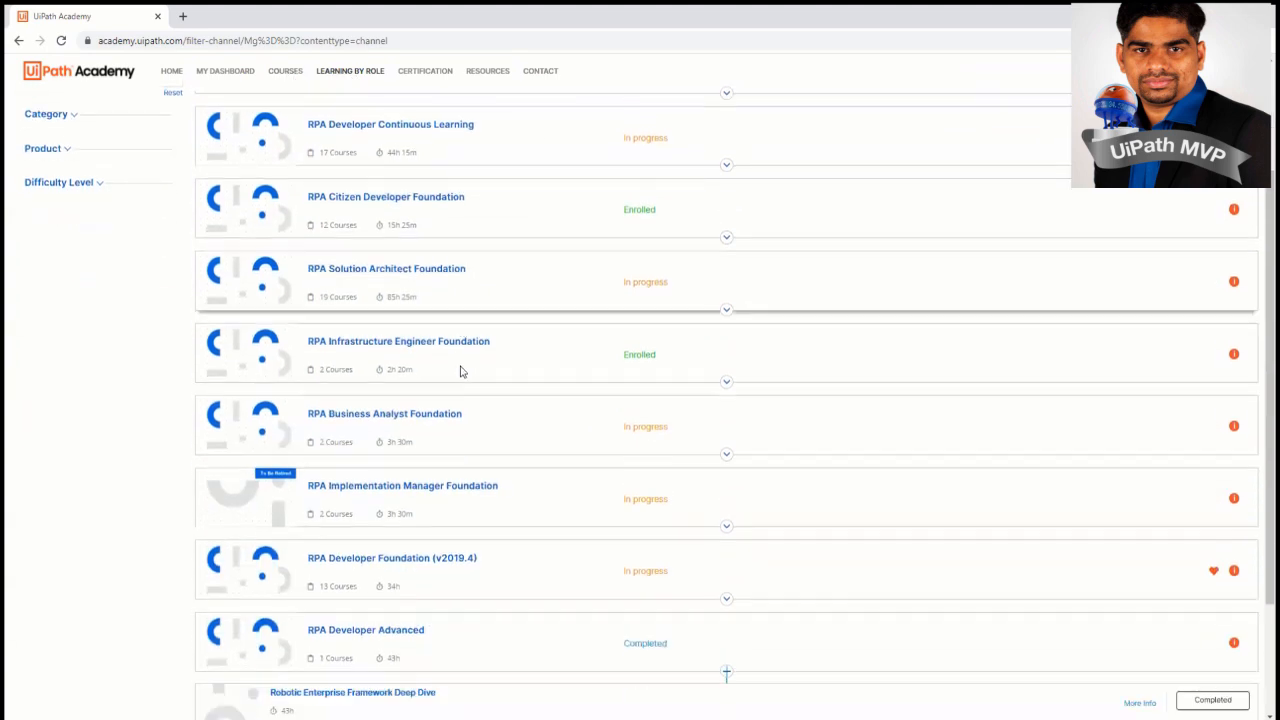
pyautogui.scroll(-3)
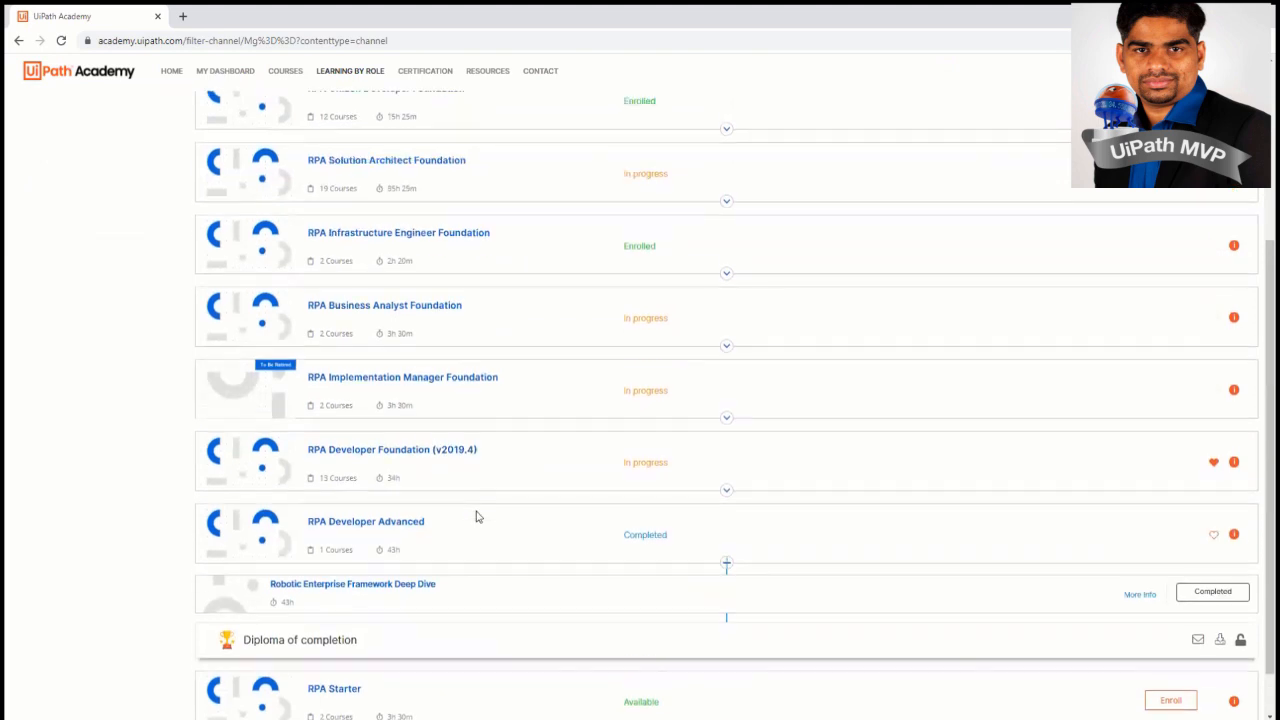
pyautogui.scroll(3)
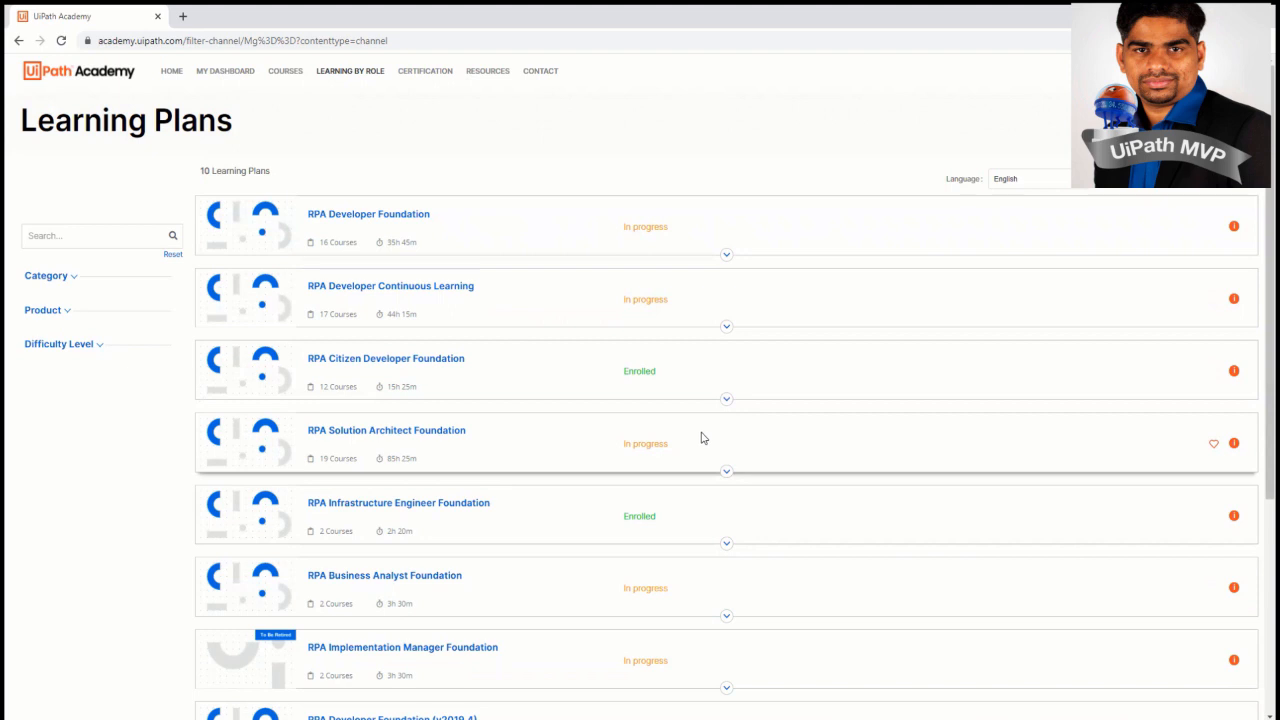
pyautogui.moveTo(696, 445)
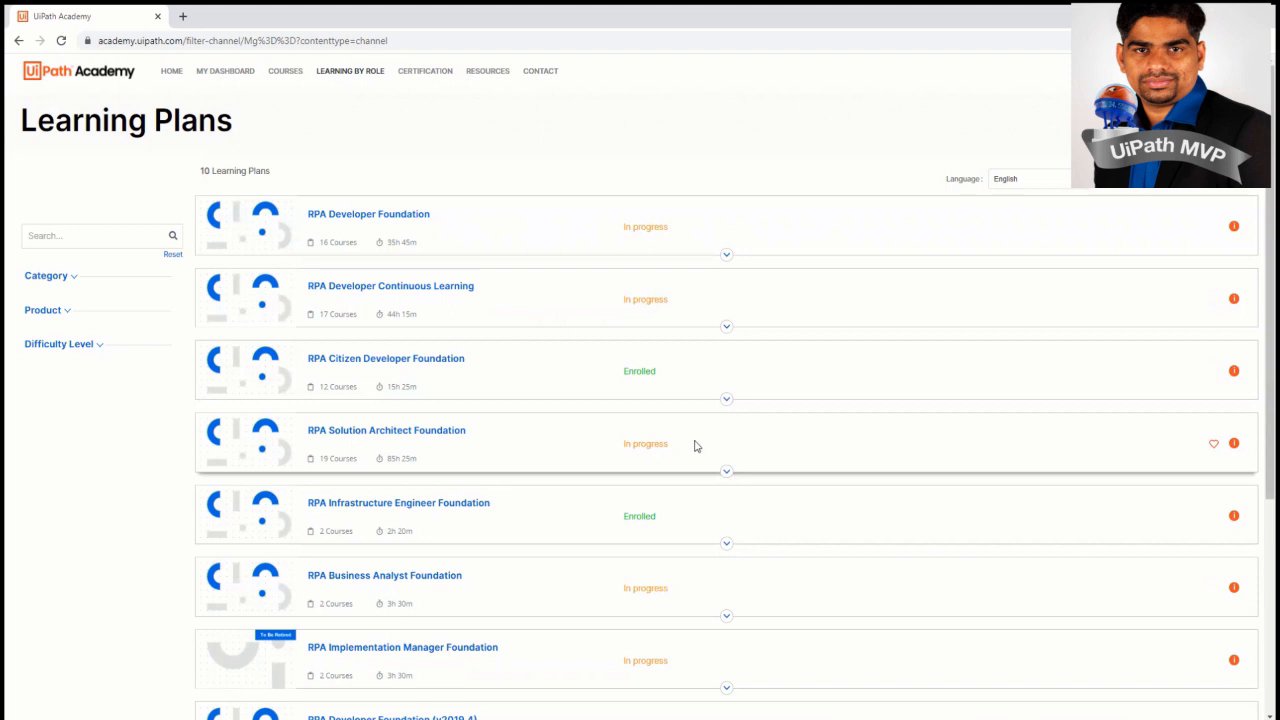
pyautogui.scroll(-3)
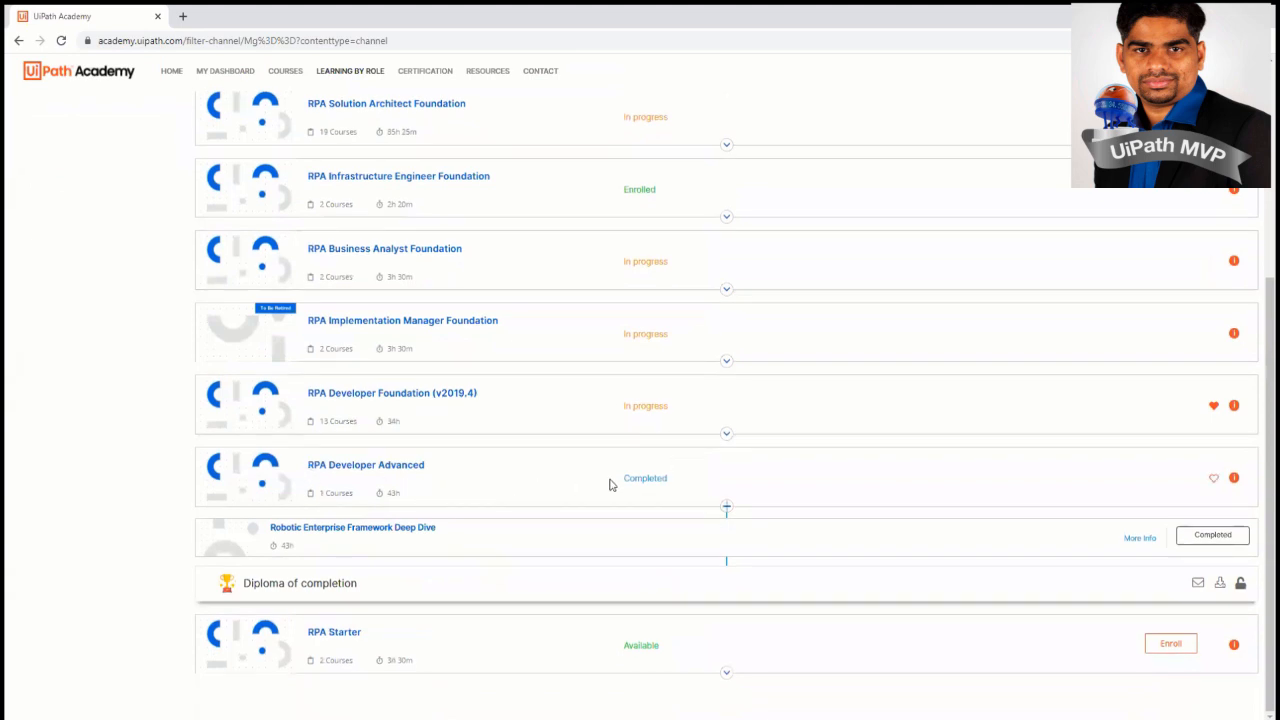
pyautogui.moveTo(696, 507)
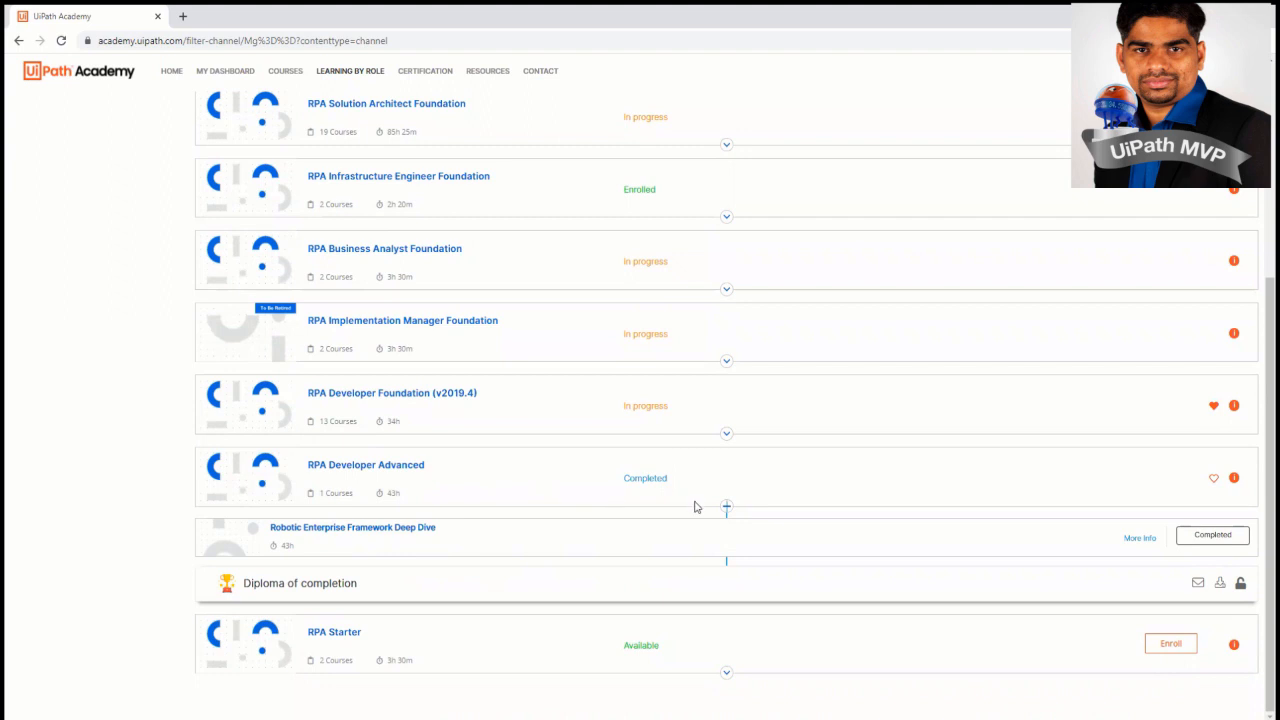
pyautogui.moveTo(605, 541)
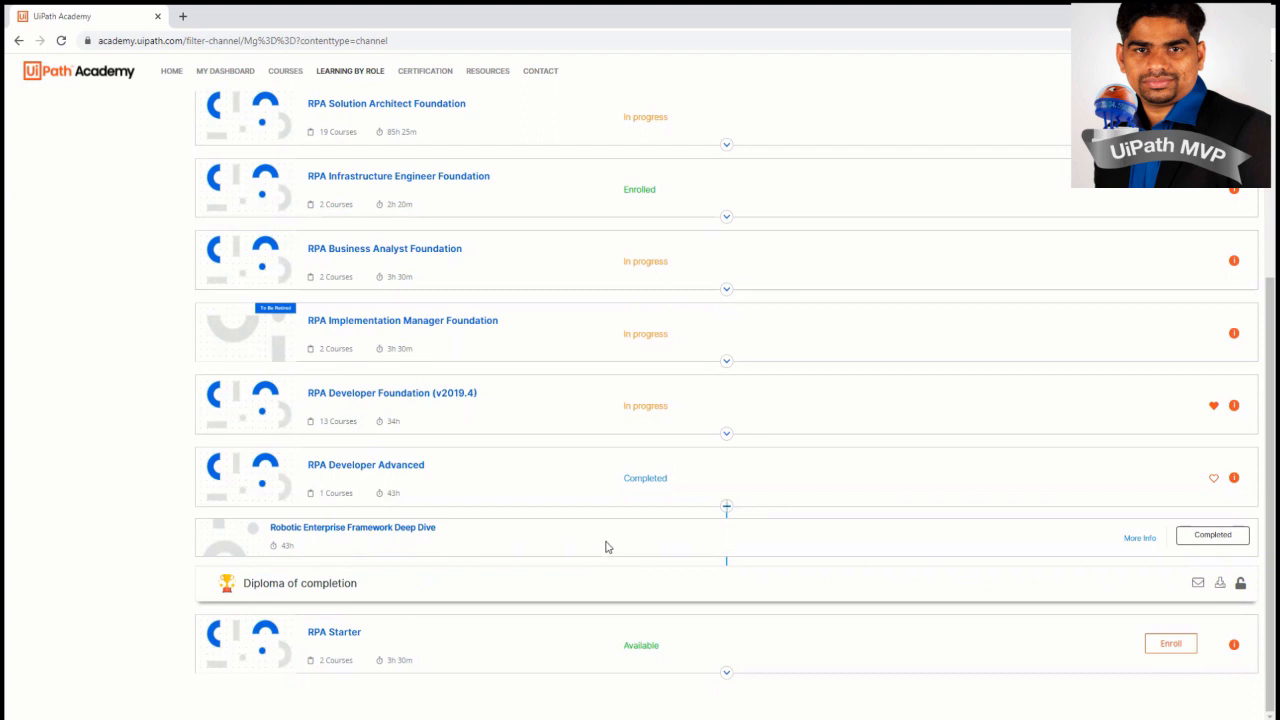
pyautogui.moveTo(535, 500)
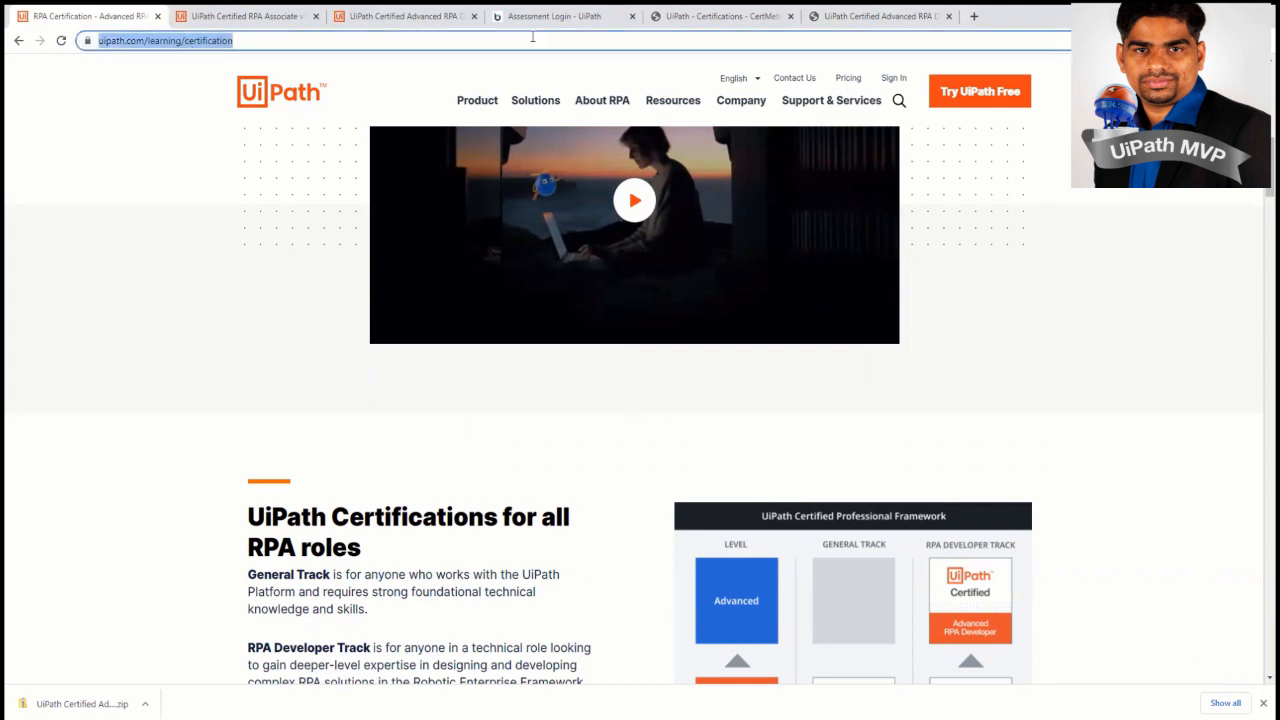
# - Scroll the uipath.com certifications page to the UiPath Certified RPA Associate overview
pyautogui.scroll(3)
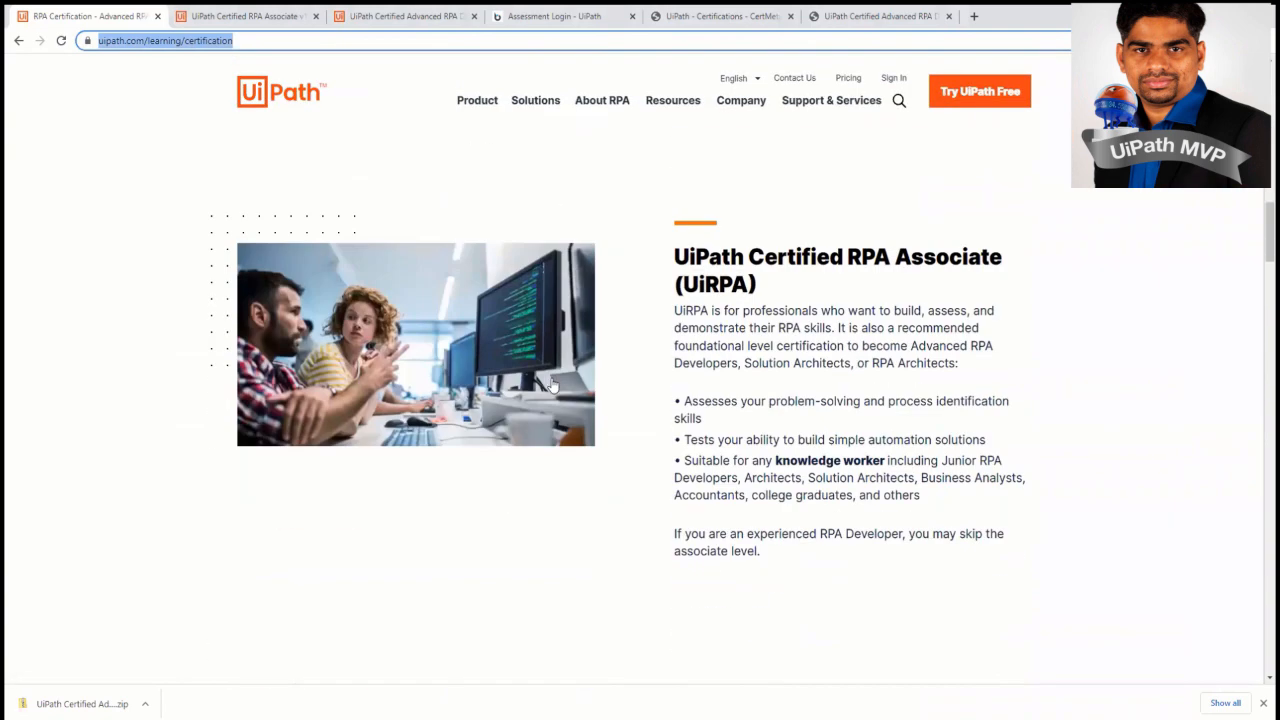
pyautogui.scroll(-3)
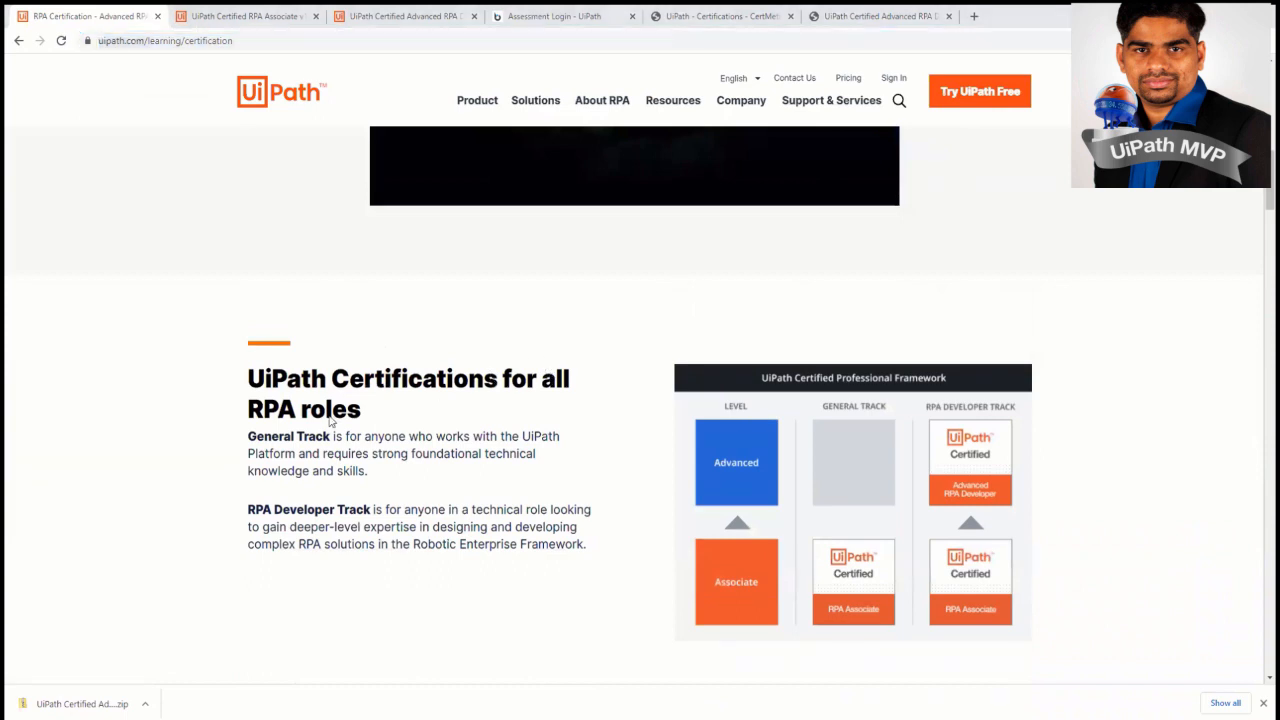
pyautogui.moveTo(420, 367)
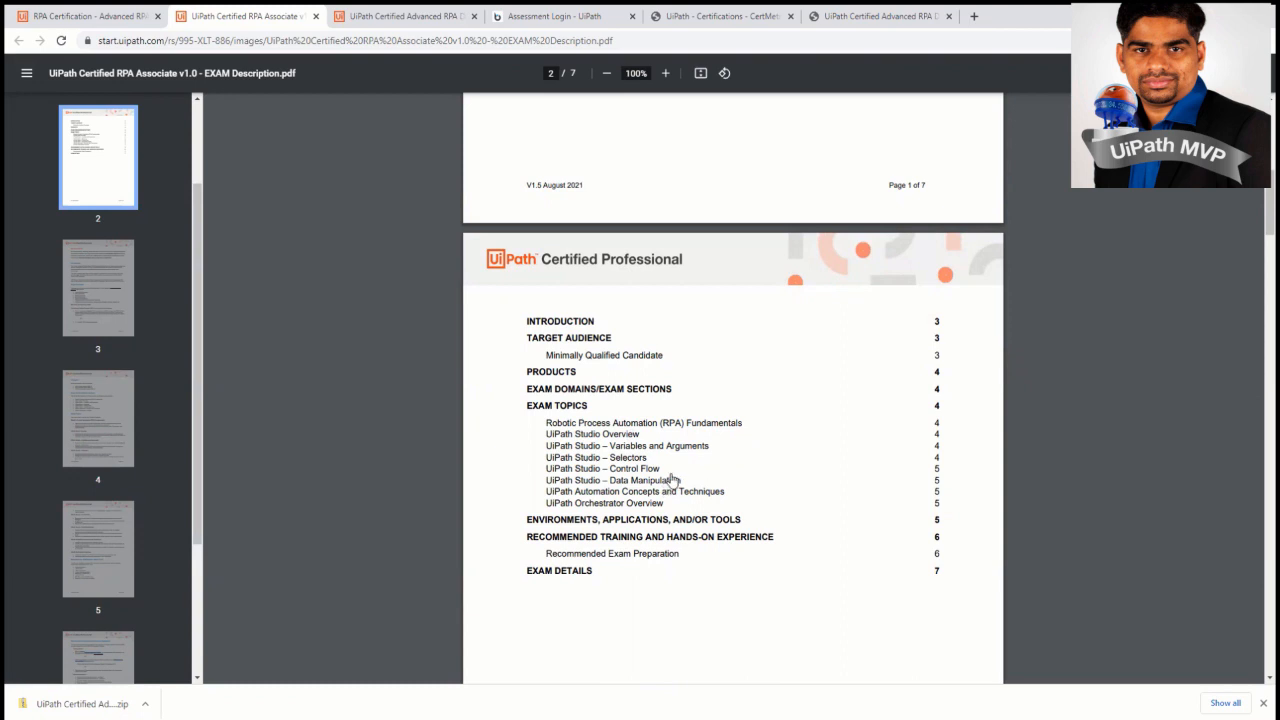
pyautogui.moveTo(615, 502)
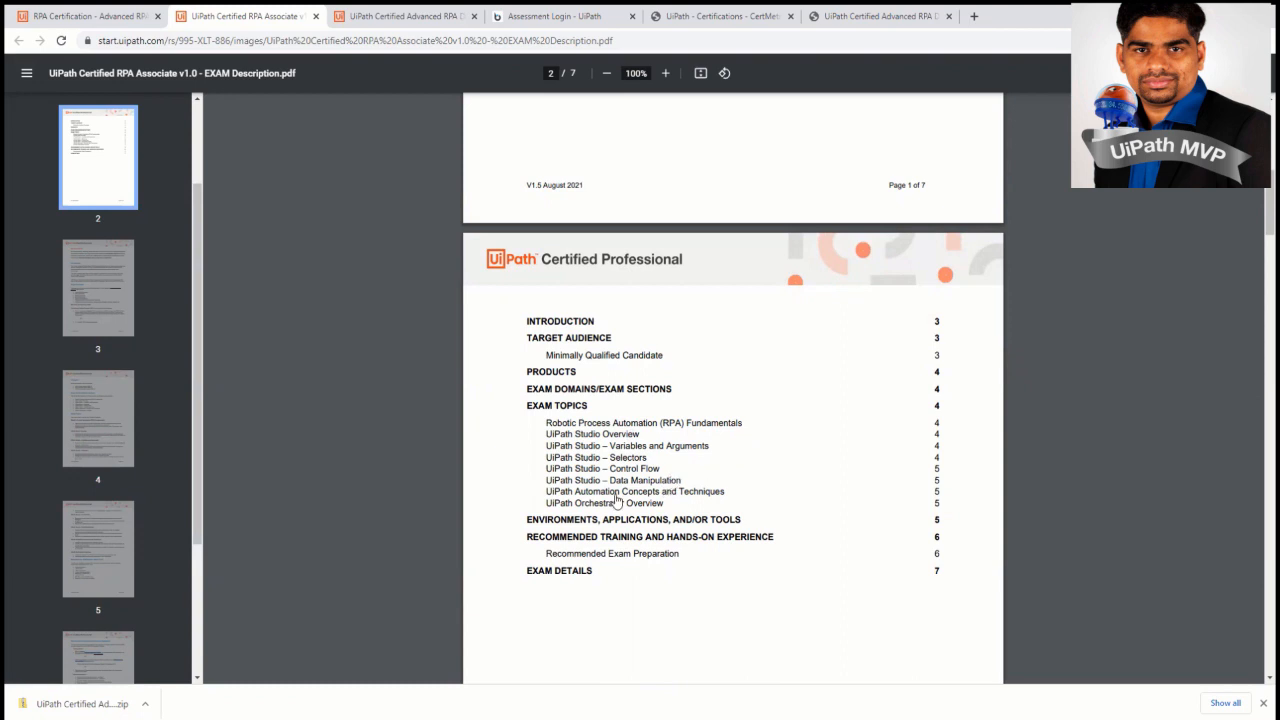
pyautogui.moveTo(702, 459)
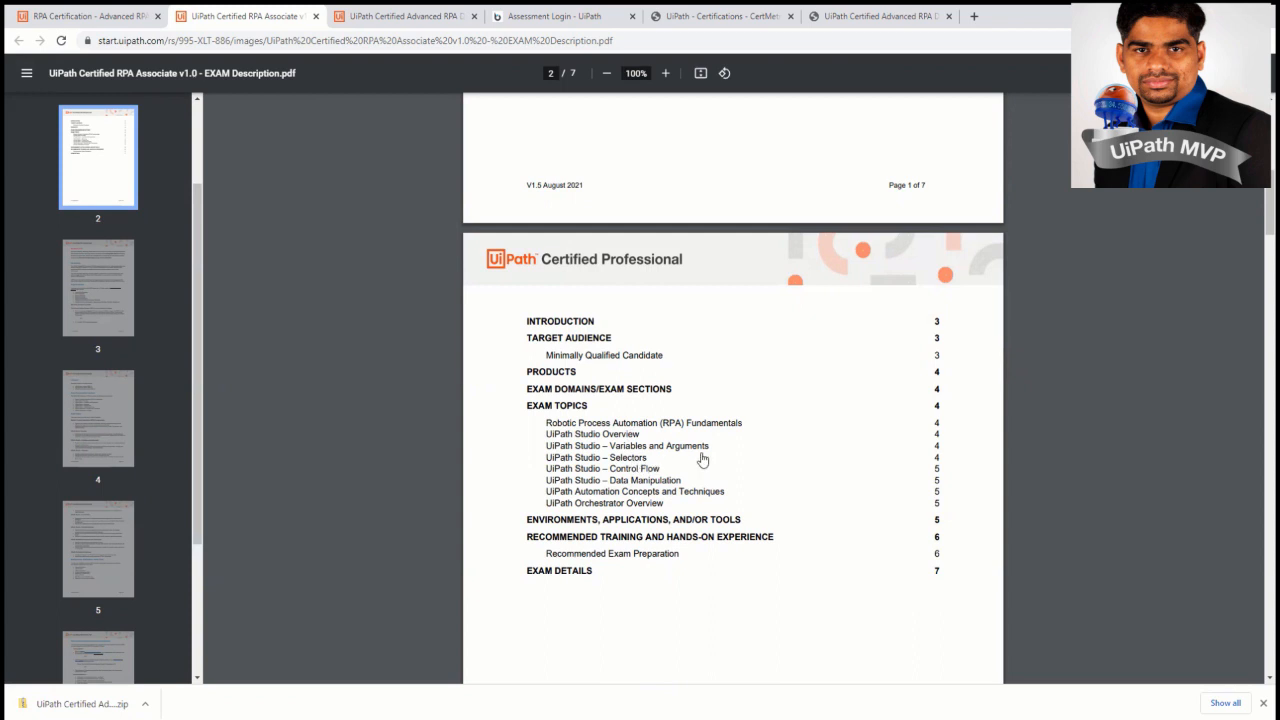
pyautogui.moveTo(647, 497)
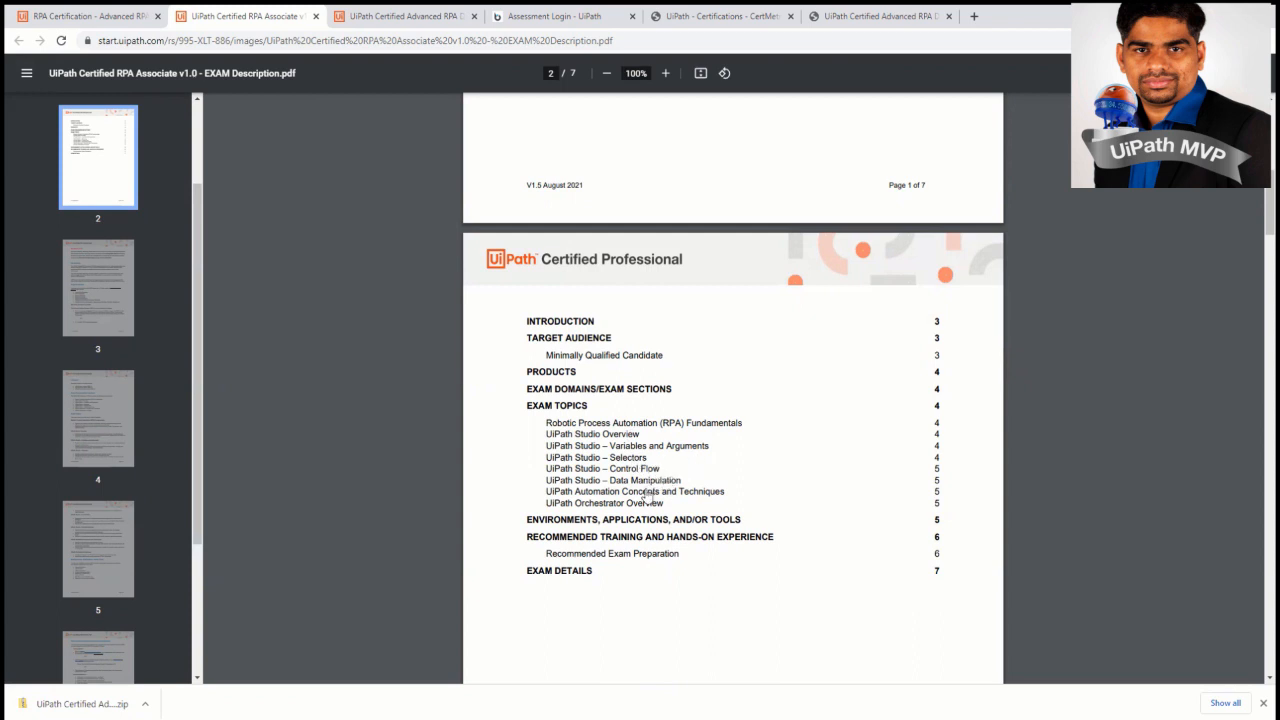
pyautogui.moveTo(628, 497)
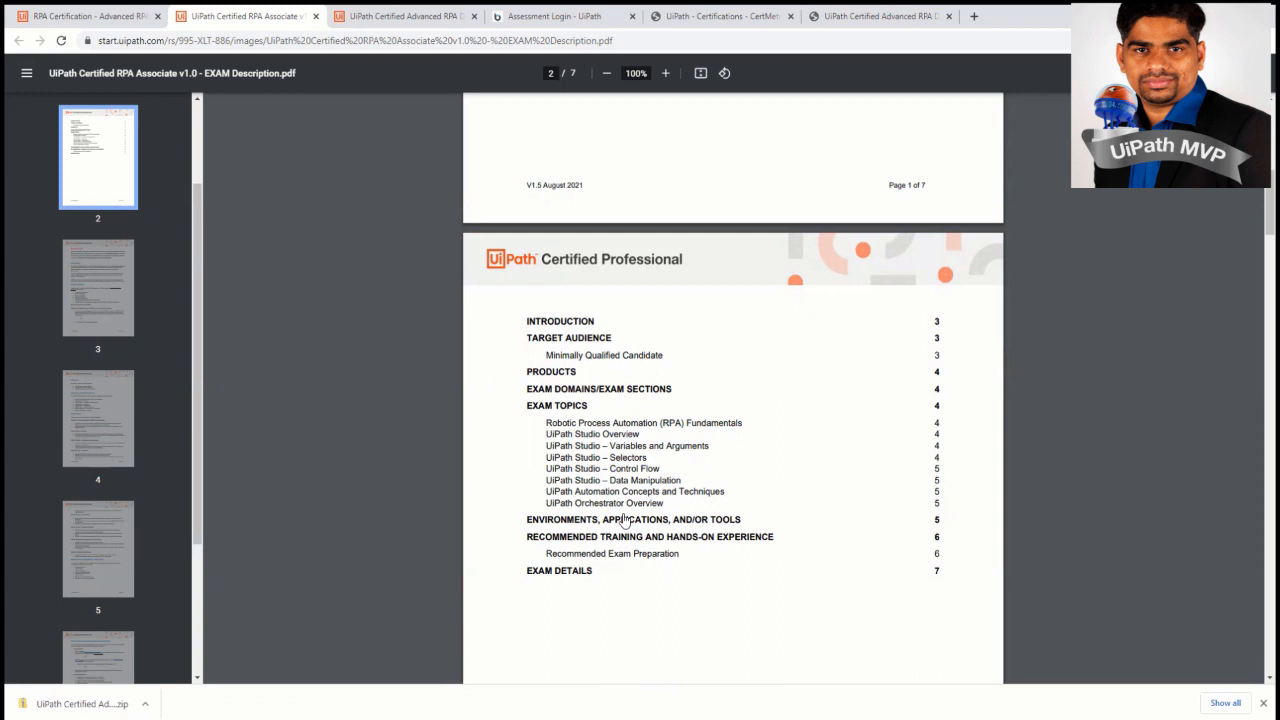
pyautogui.moveTo(635, 555)
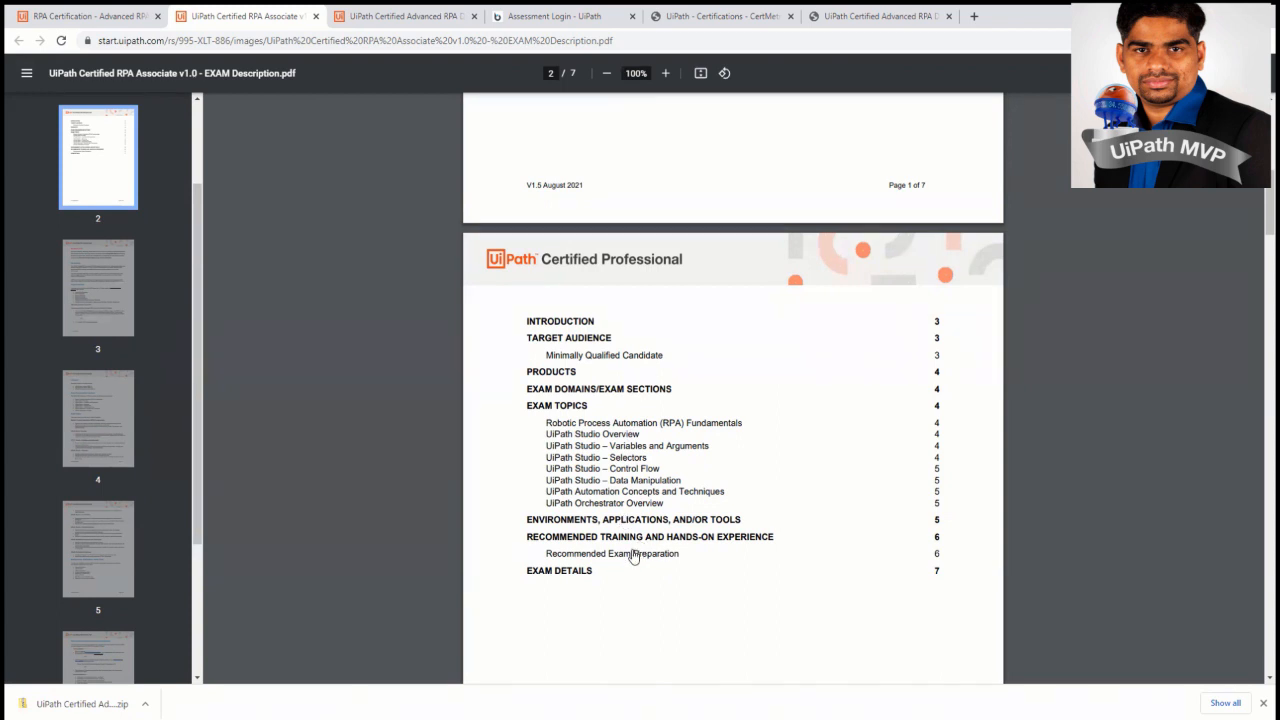
pyautogui.moveTo(630, 550)
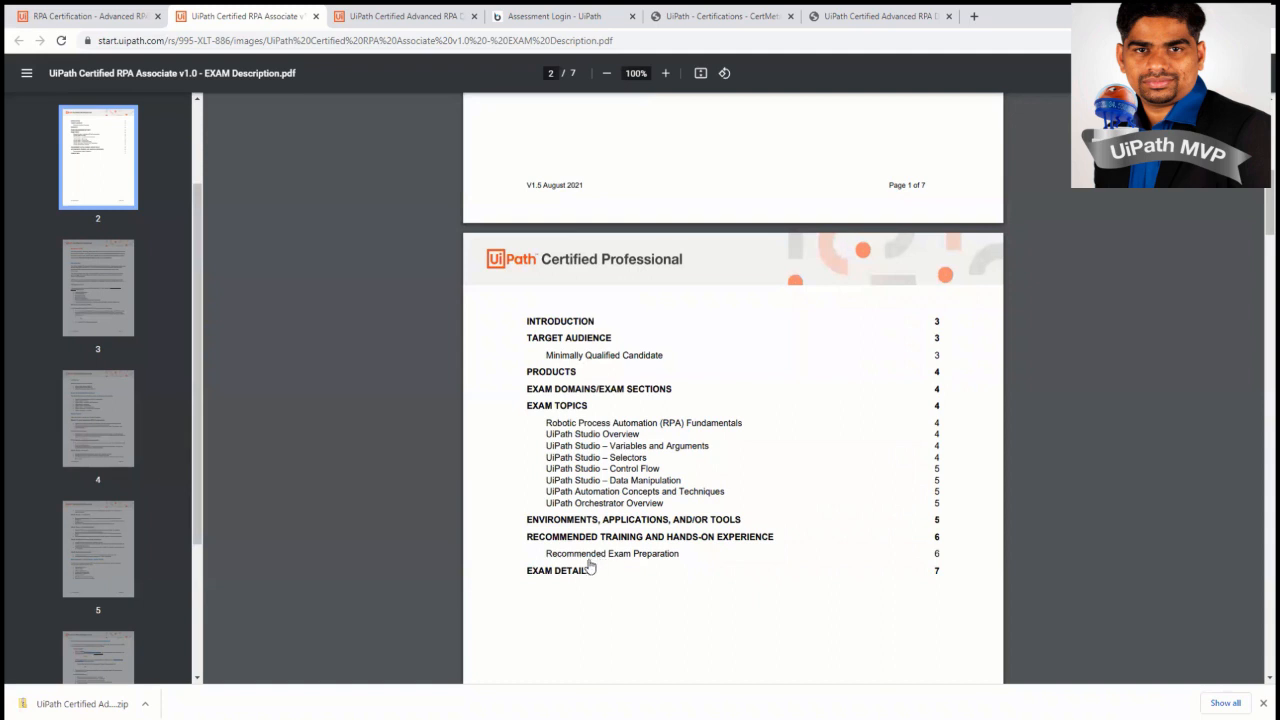
pyautogui.moveTo(588, 510)
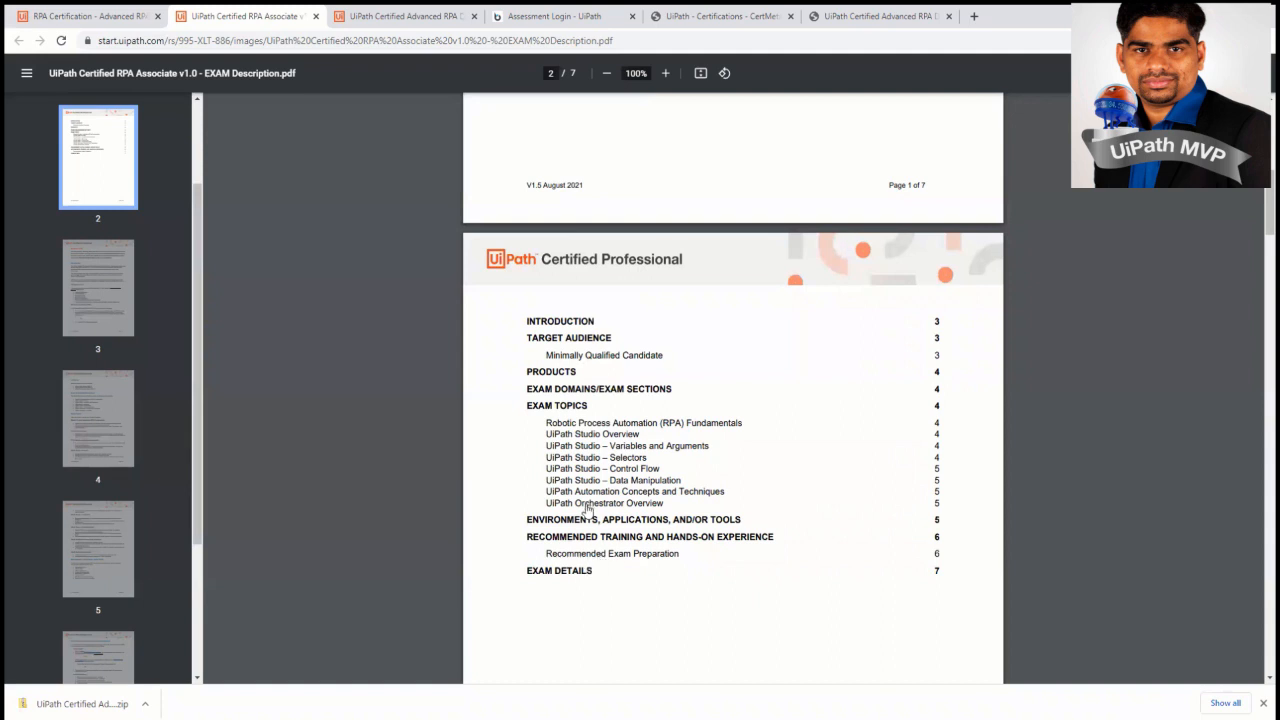
pyautogui.moveTo(585, 491)
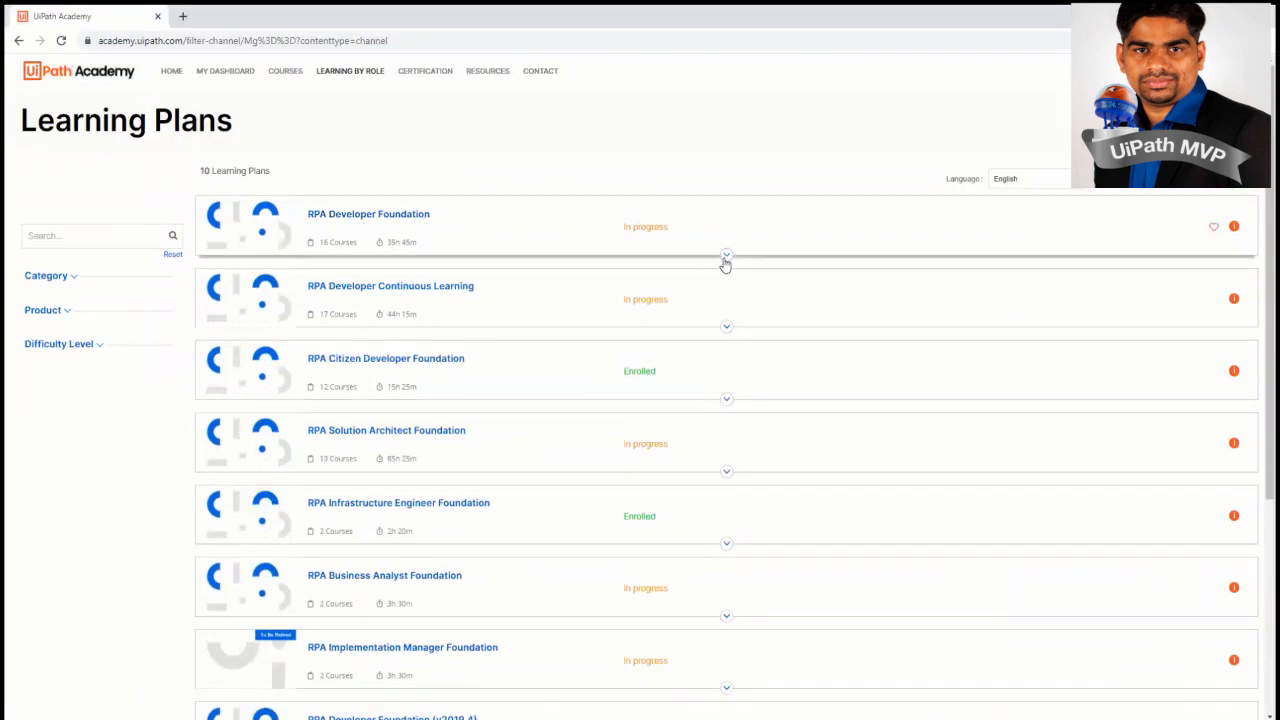
# - Expand RPA Developer Foundation and scroll through its course list
pyautogui.click(726, 256)
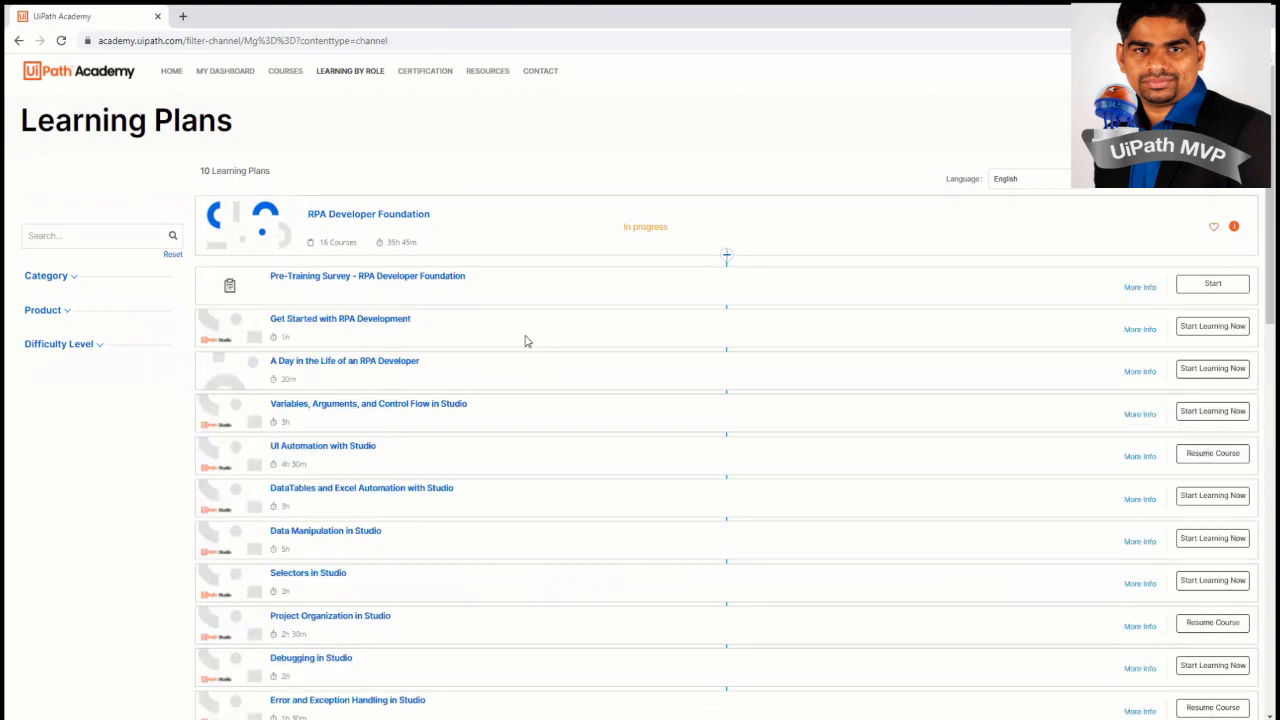
pyautogui.scroll(-3)
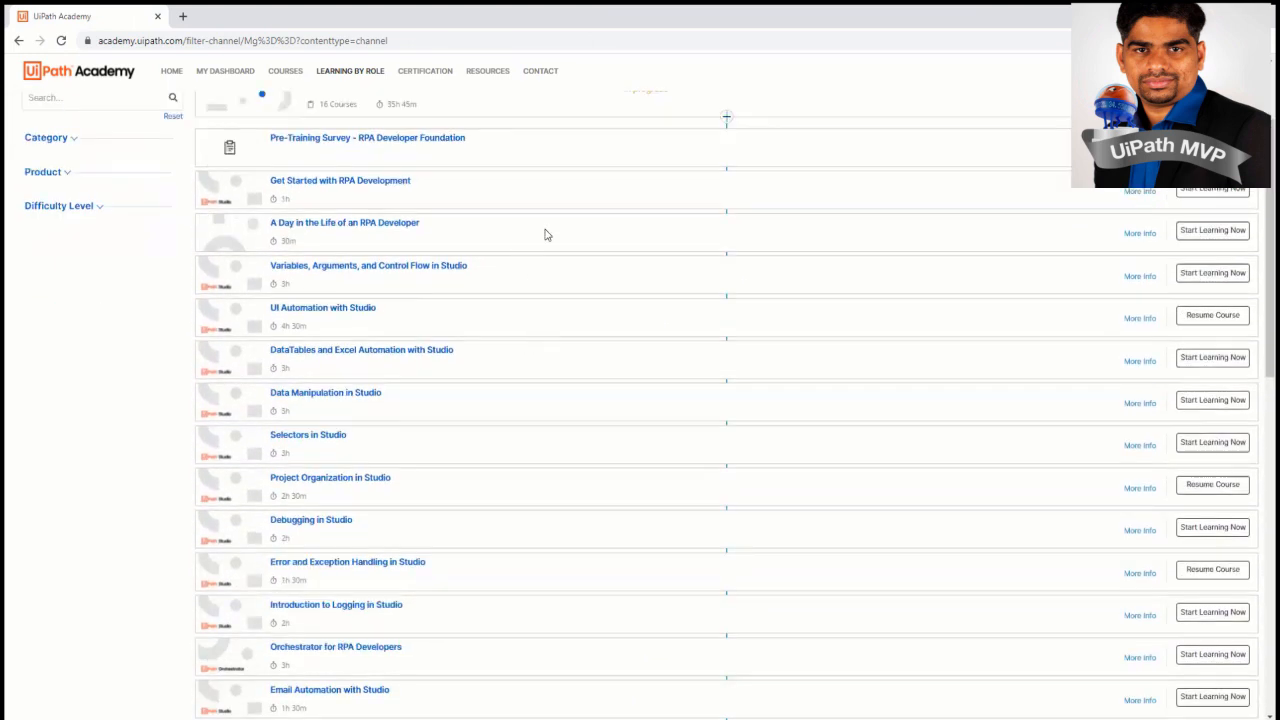
pyautogui.scroll(-3)
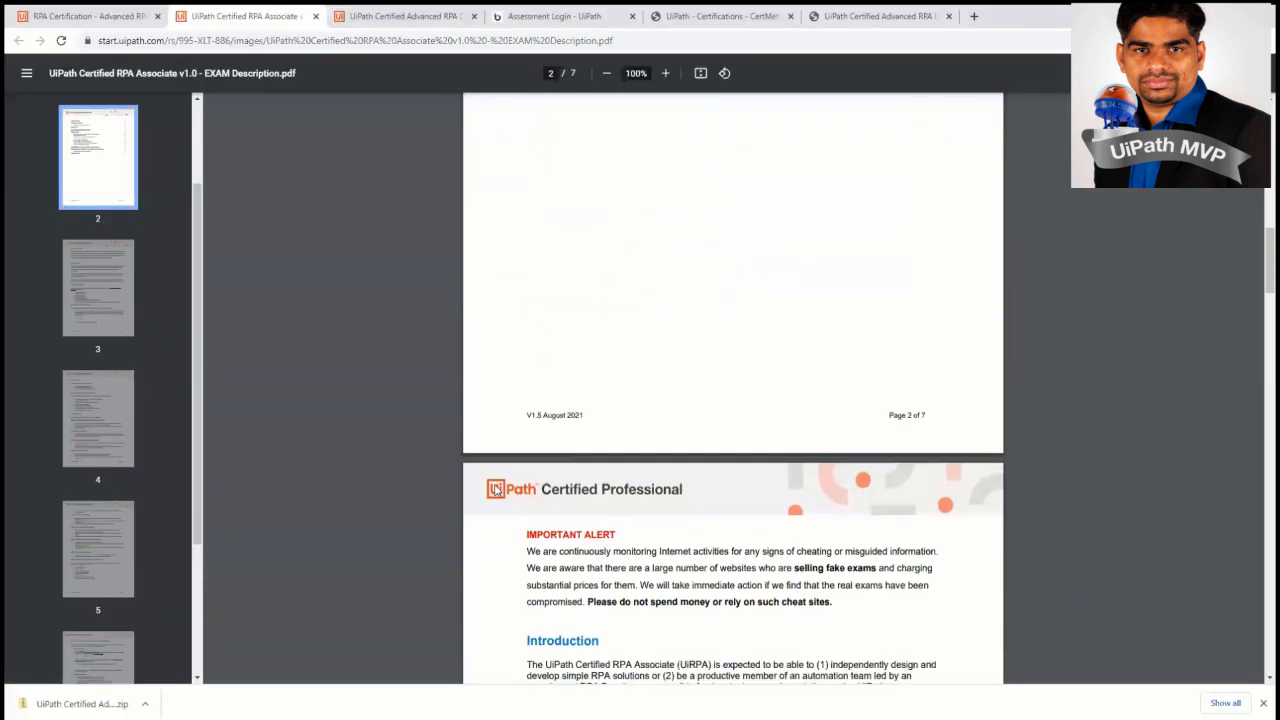
# - Highlight the foundational training phrase on page 3, then scroll to page 4's exam sections
pyautogui.scroll(-3)
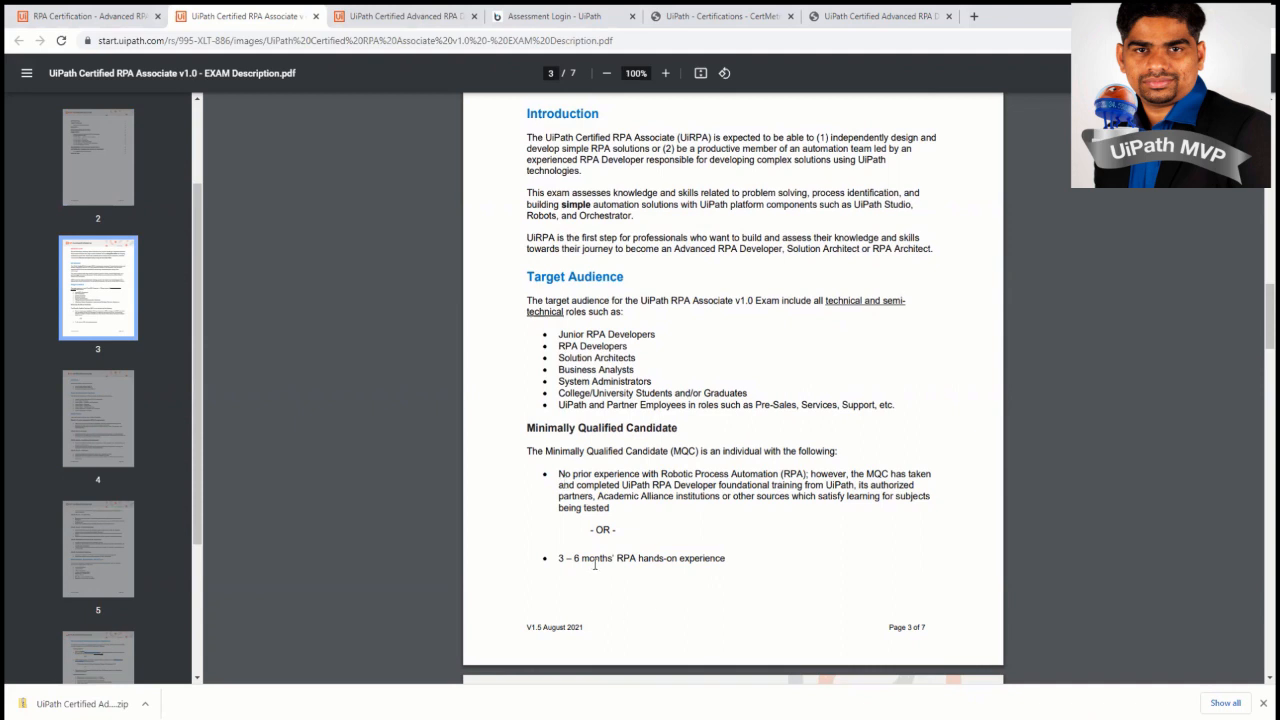
pyautogui.moveTo(843, 527)
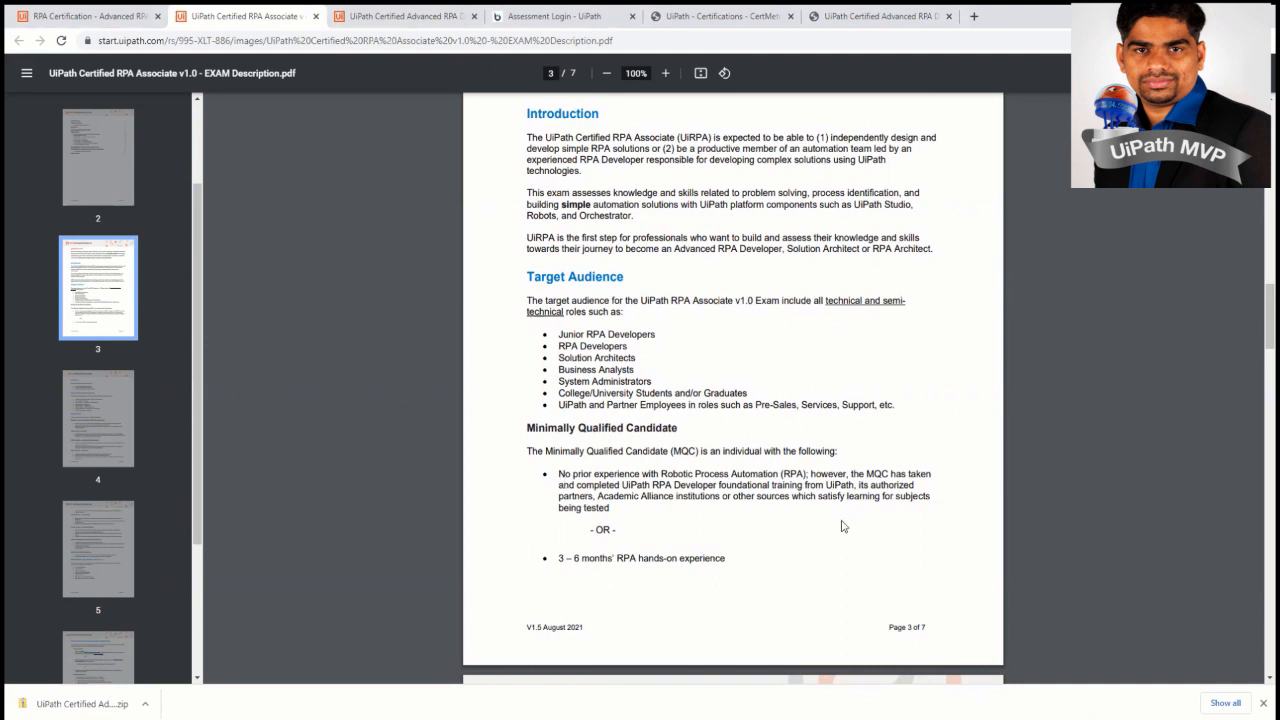
pyautogui.moveTo(836, 531)
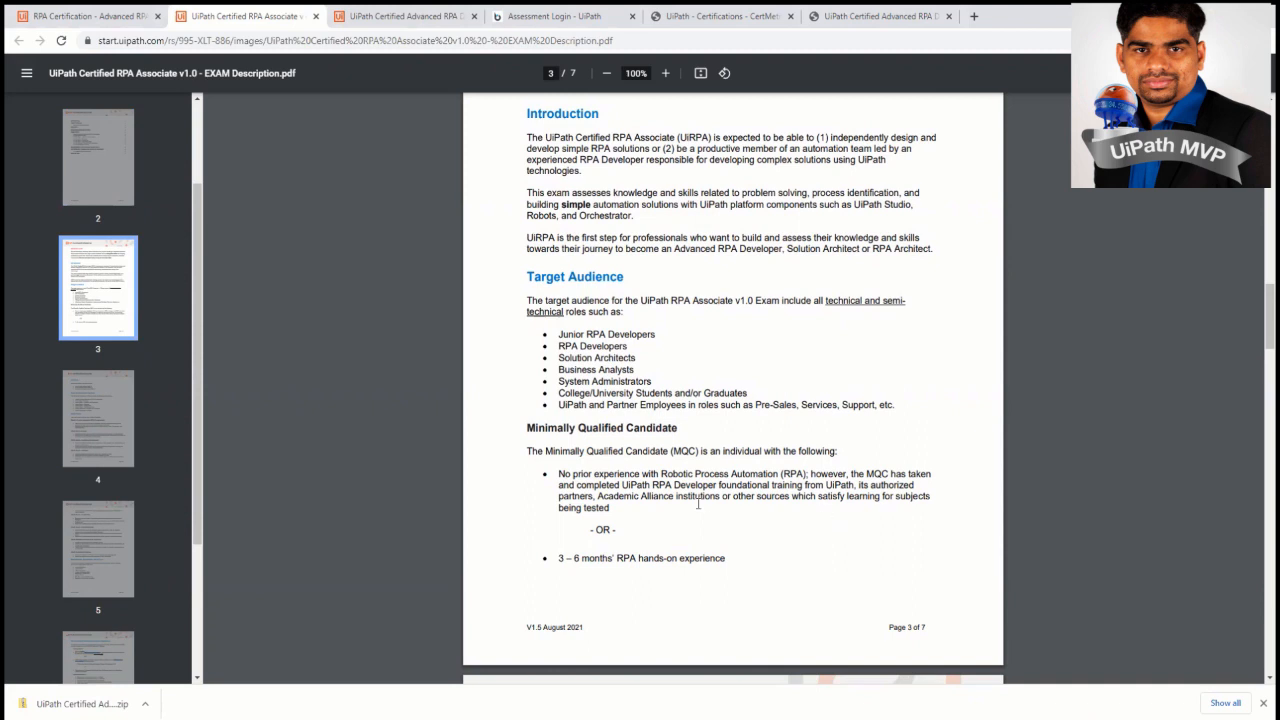
pyautogui.moveTo(628, 485); pyautogui.dragTo(800, 485)
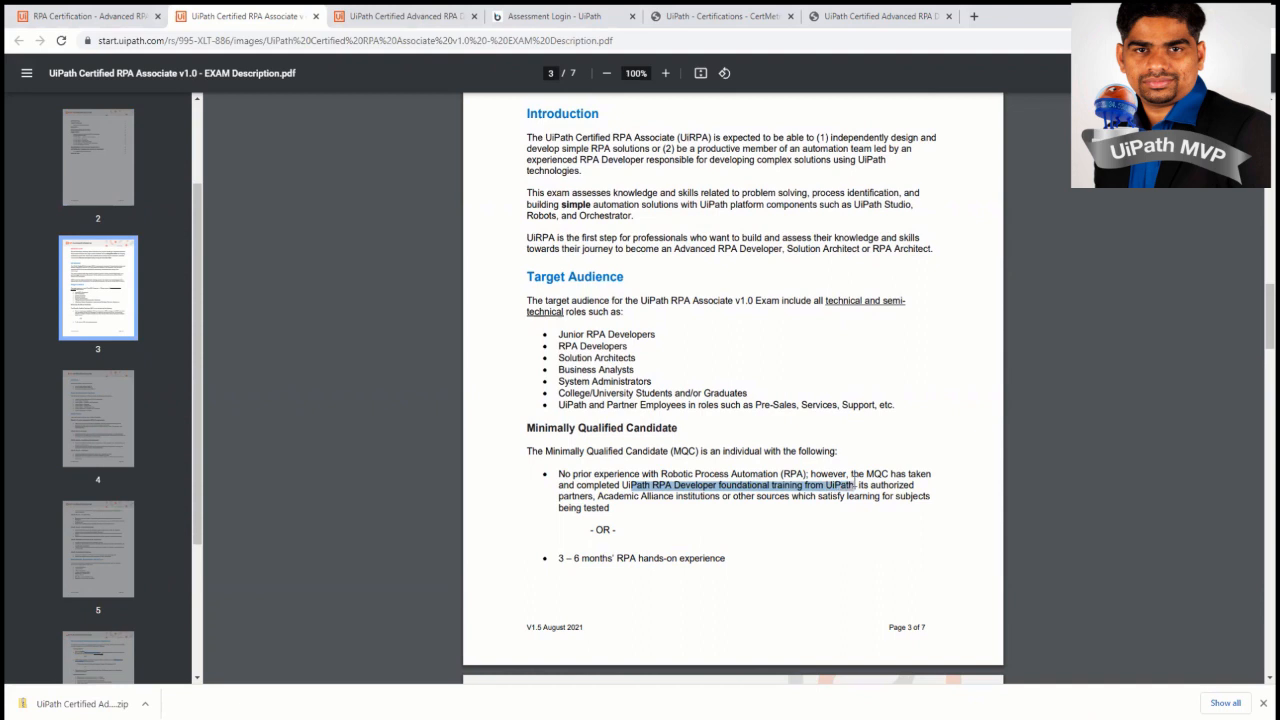
pyautogui.moveTo(790, 529)
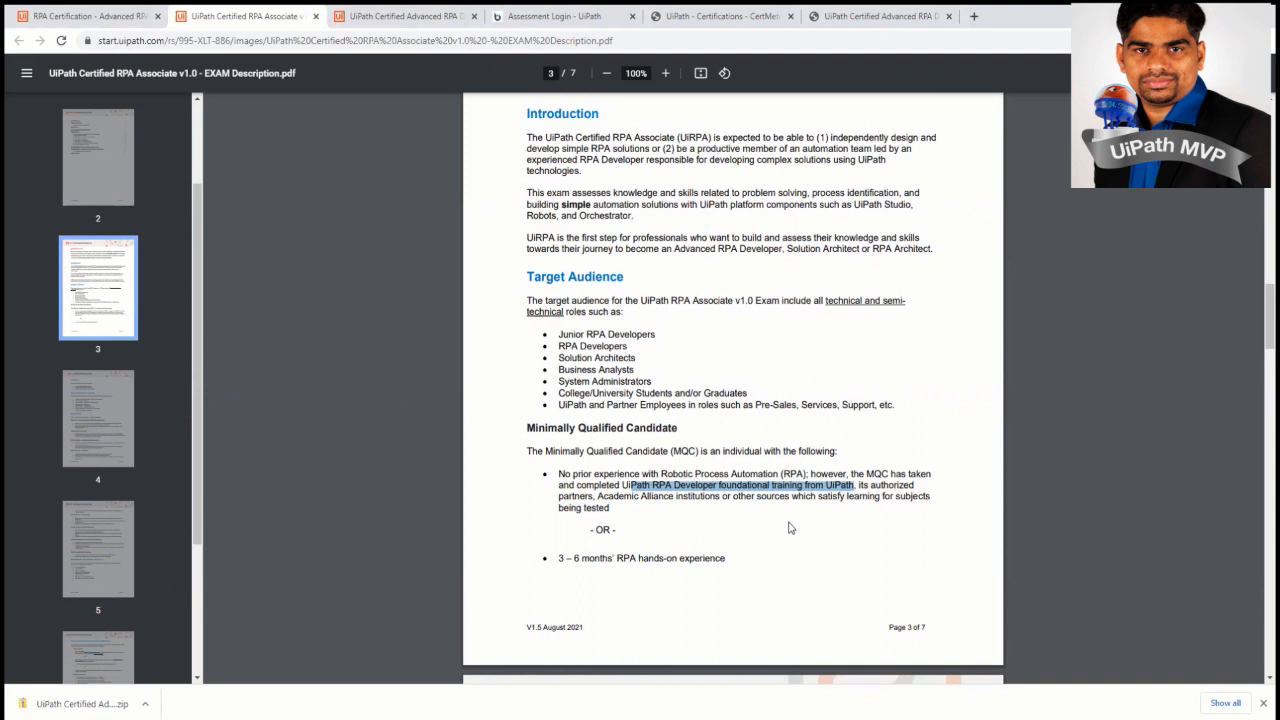
pyautogui.moveTo(588, 581)
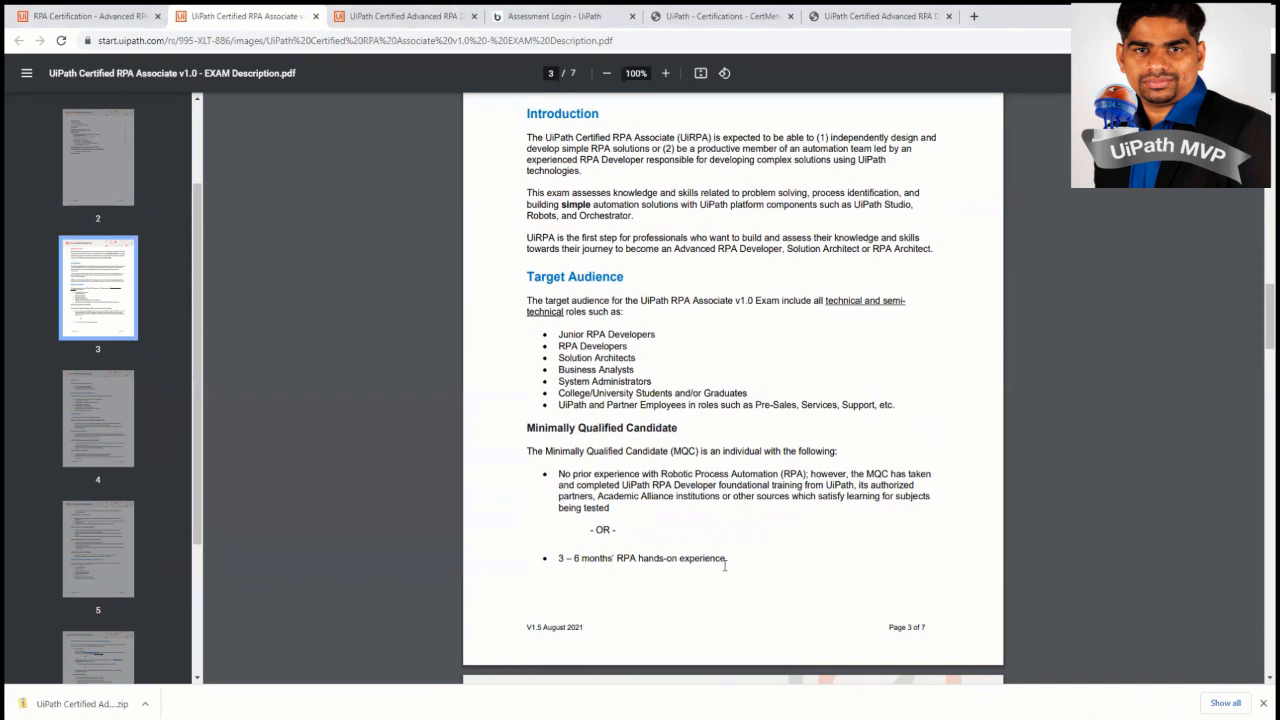
pyautogui.moveTo(684, 616)
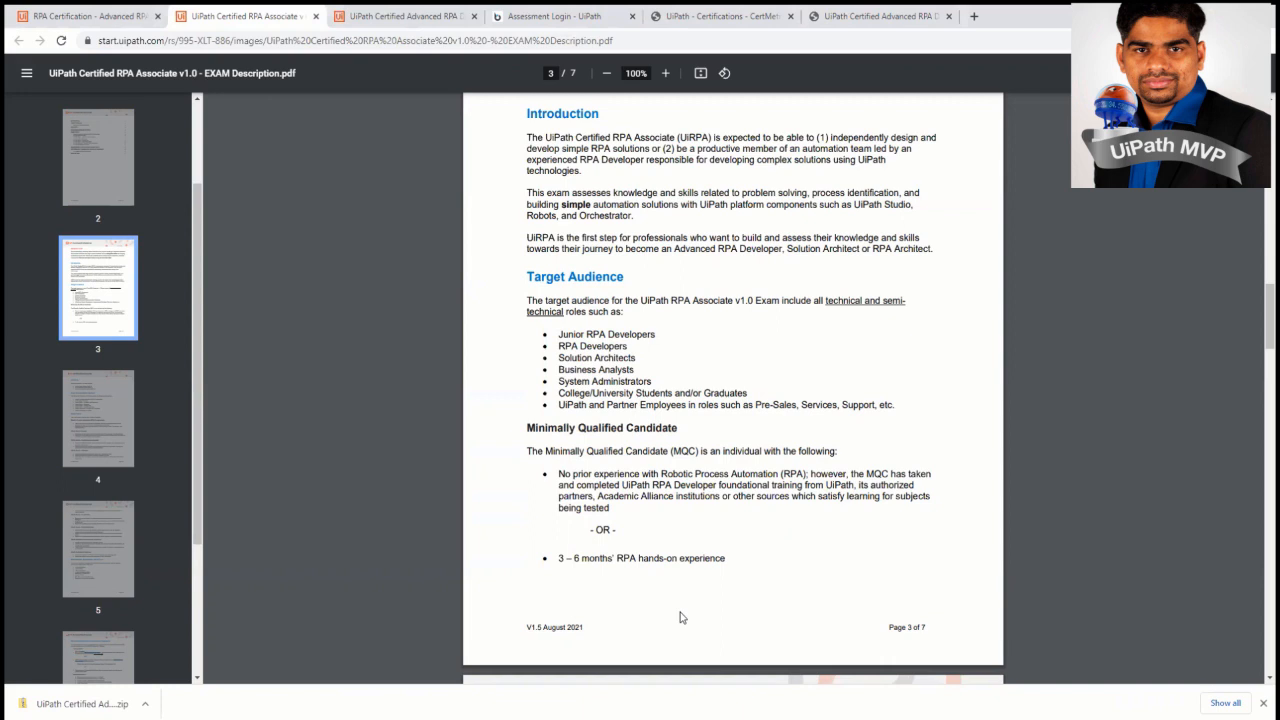
pyautogui.moveTo(673, 628)
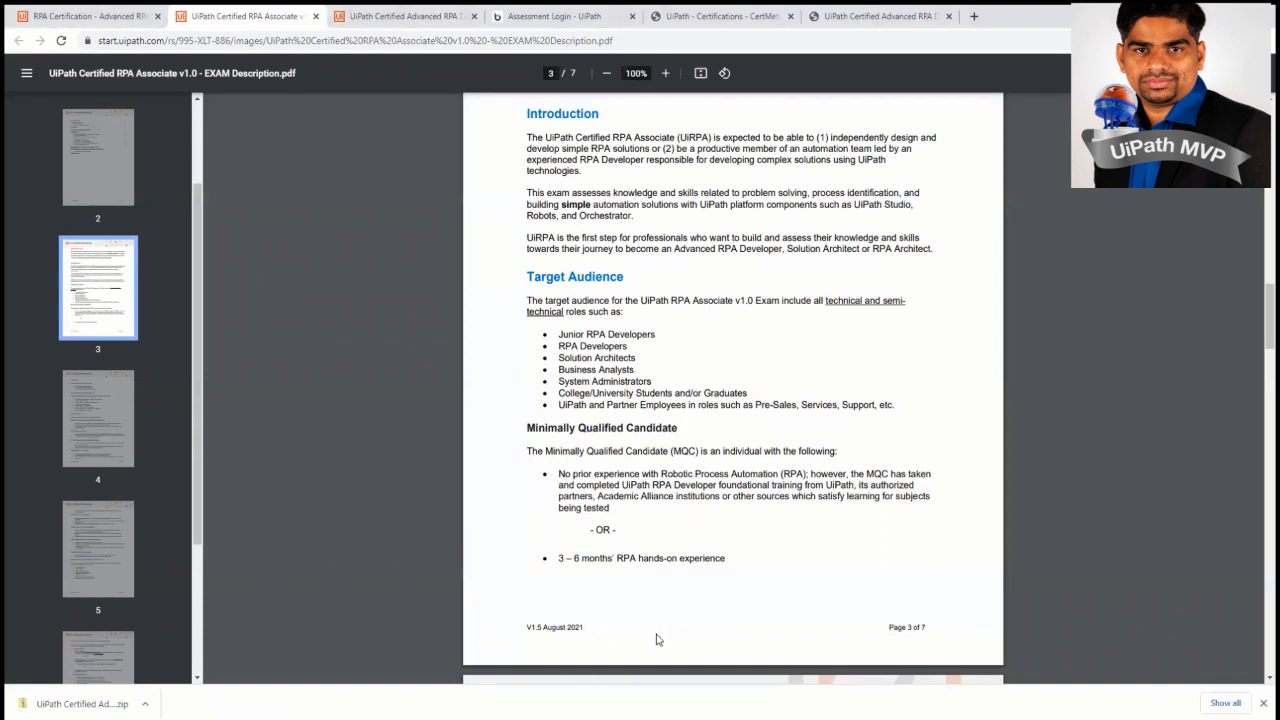
pyautogui.moveTo(640, 665)
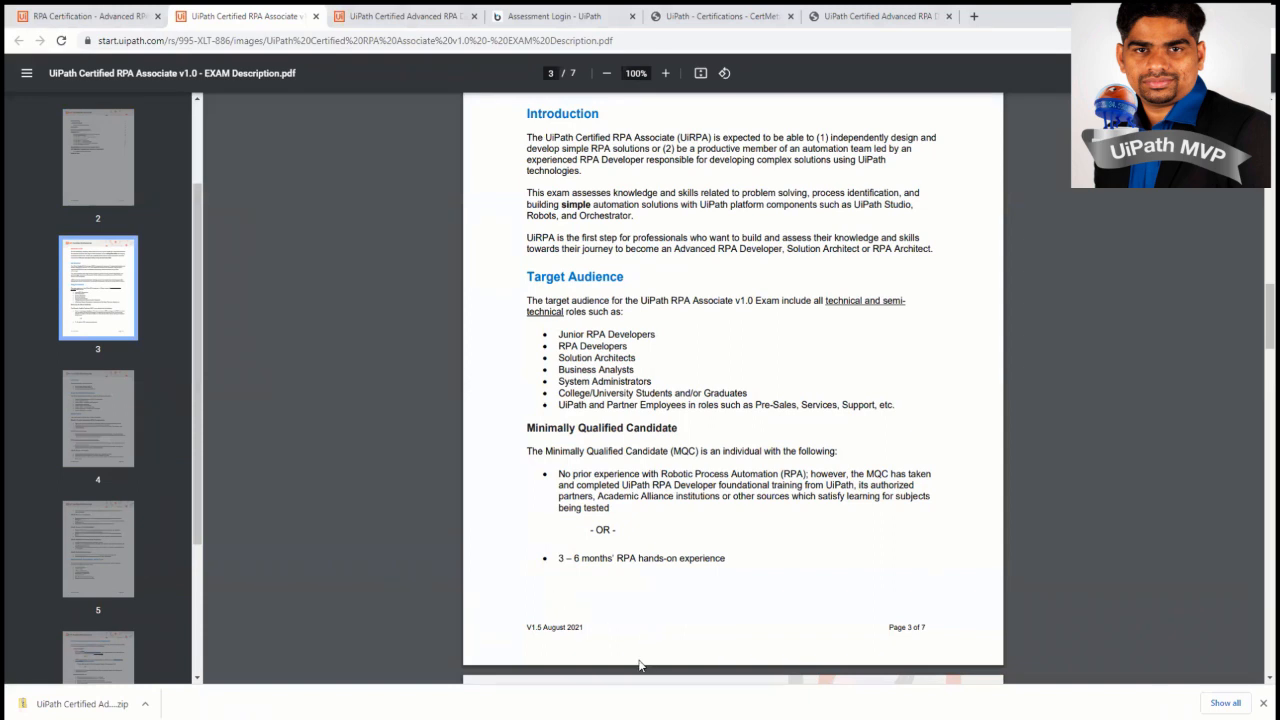
pyautogui.scroll(-3)
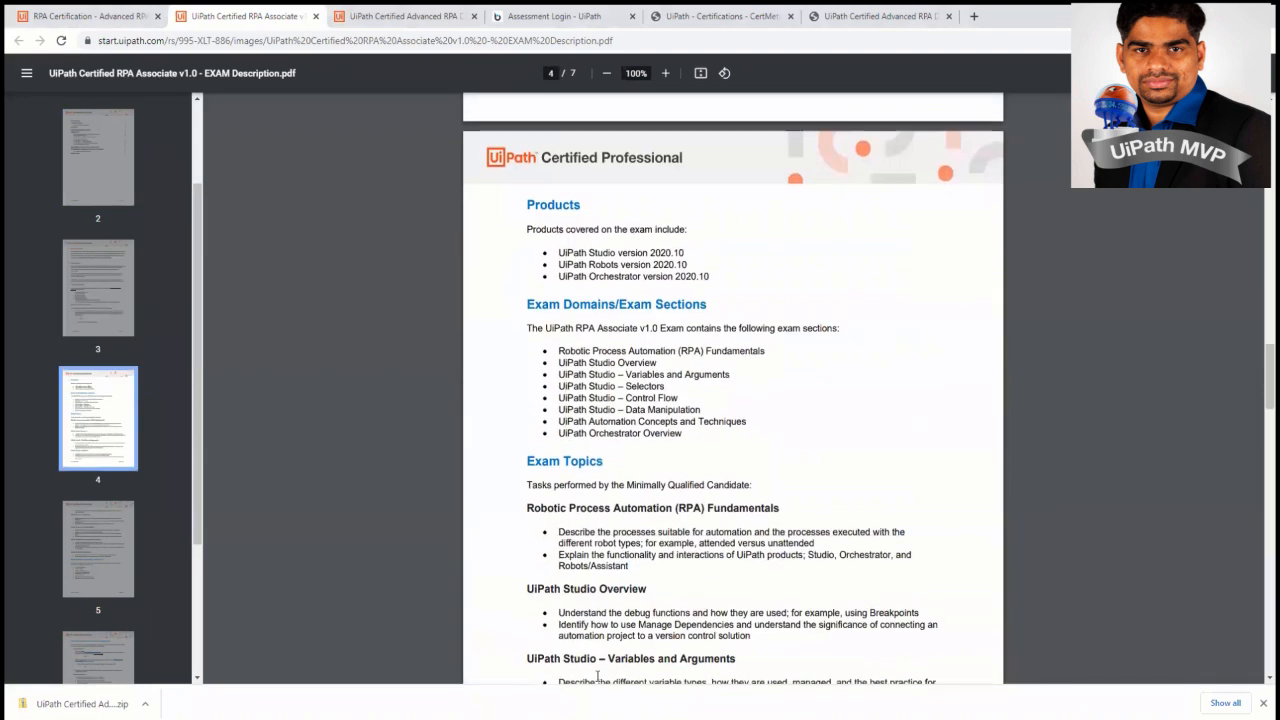
pyautogui.scroll(-3)
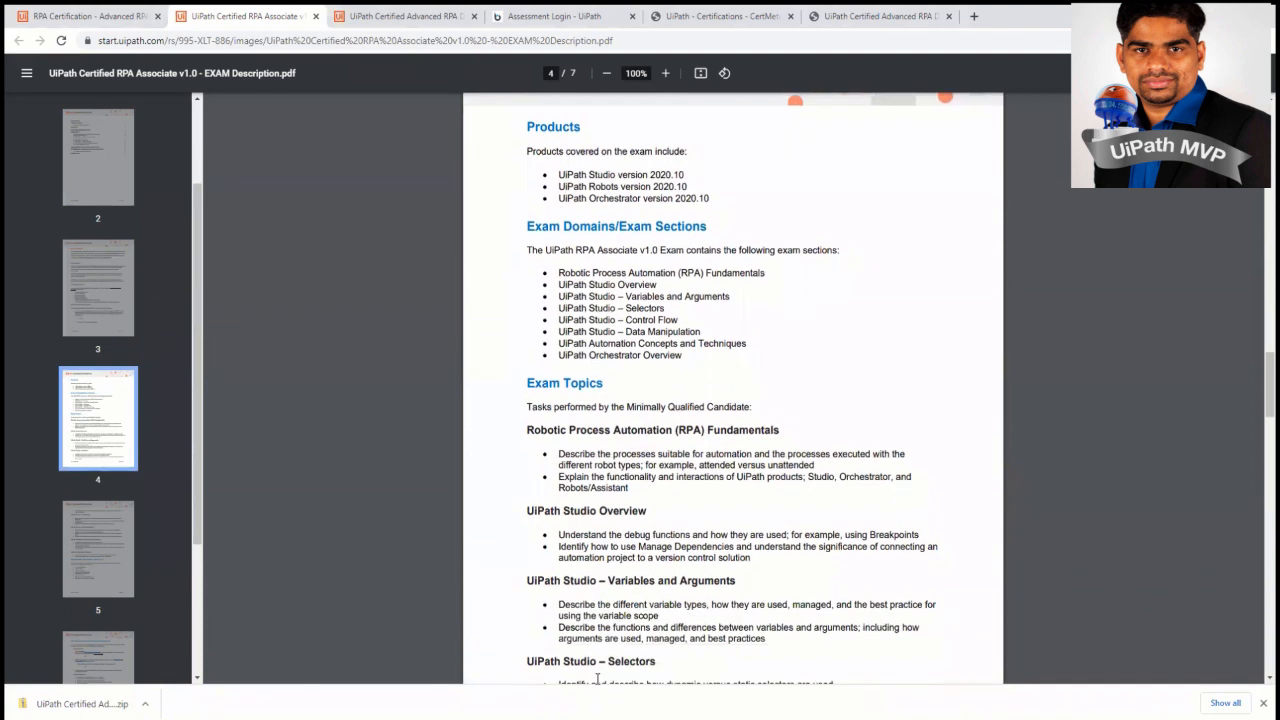
# - Scroll to page 7's Exam Details: 90 minutes, 70% passing score, $150 fee
pyautogui.scroll(-3)
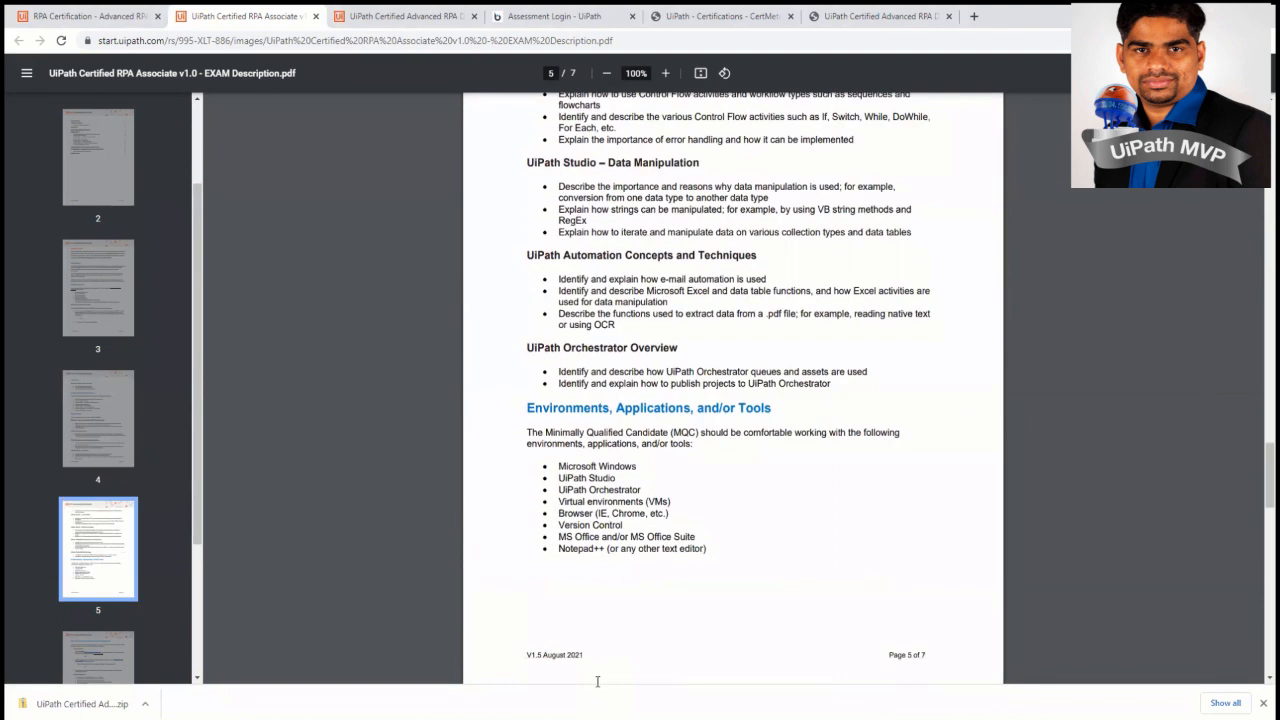
pyautogui.scroll(-3)
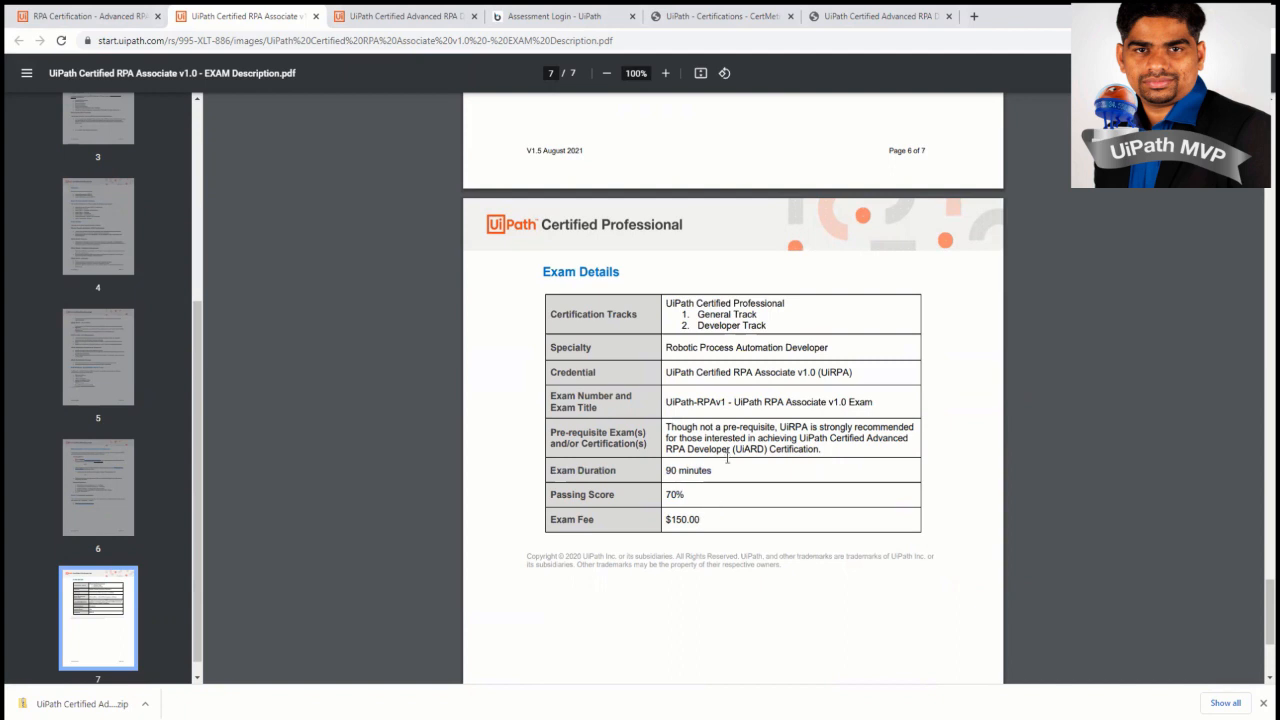
pyautogui.moveTo(696, 543)
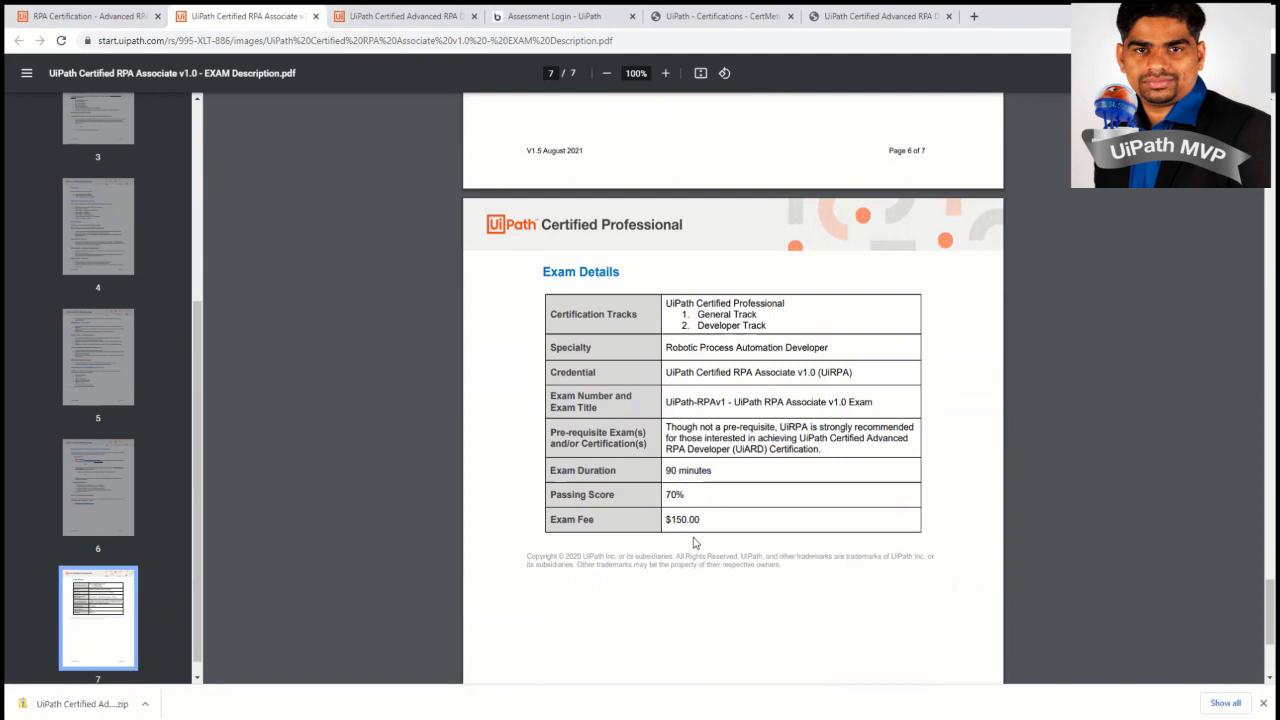
pyautogui.moveTo(706, 521)
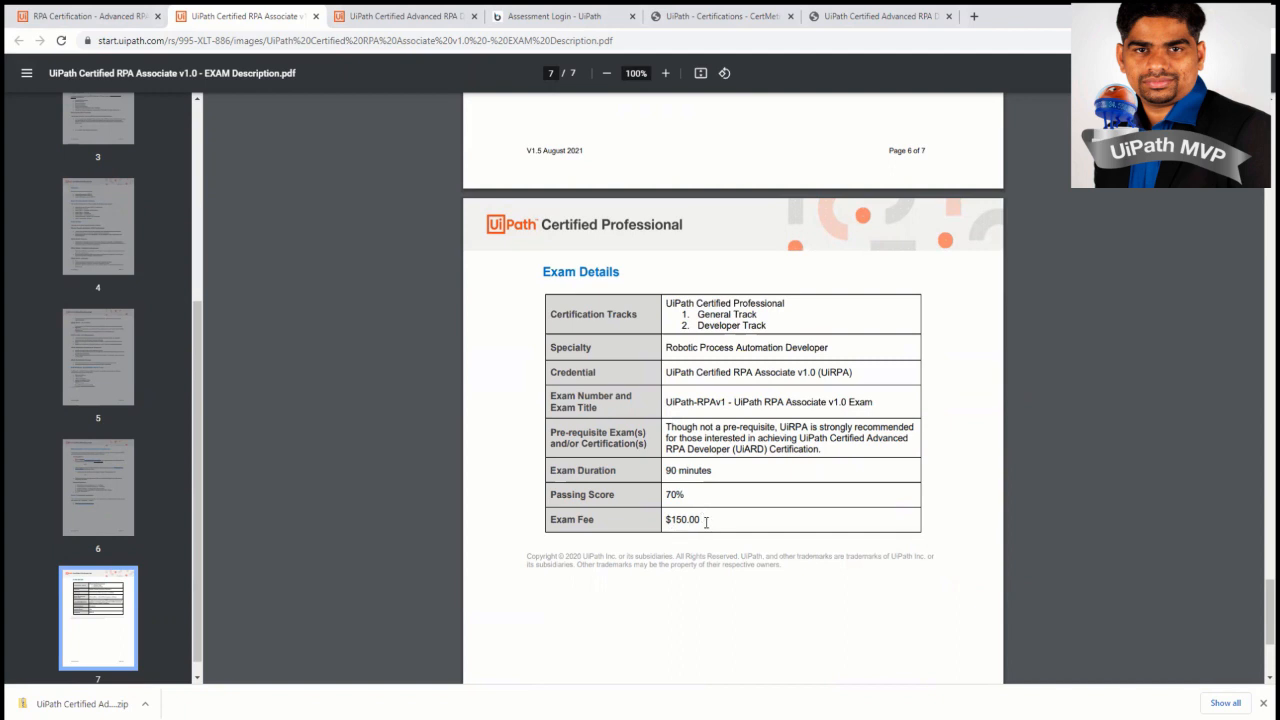
pyautogui.moveTo(705, 519)
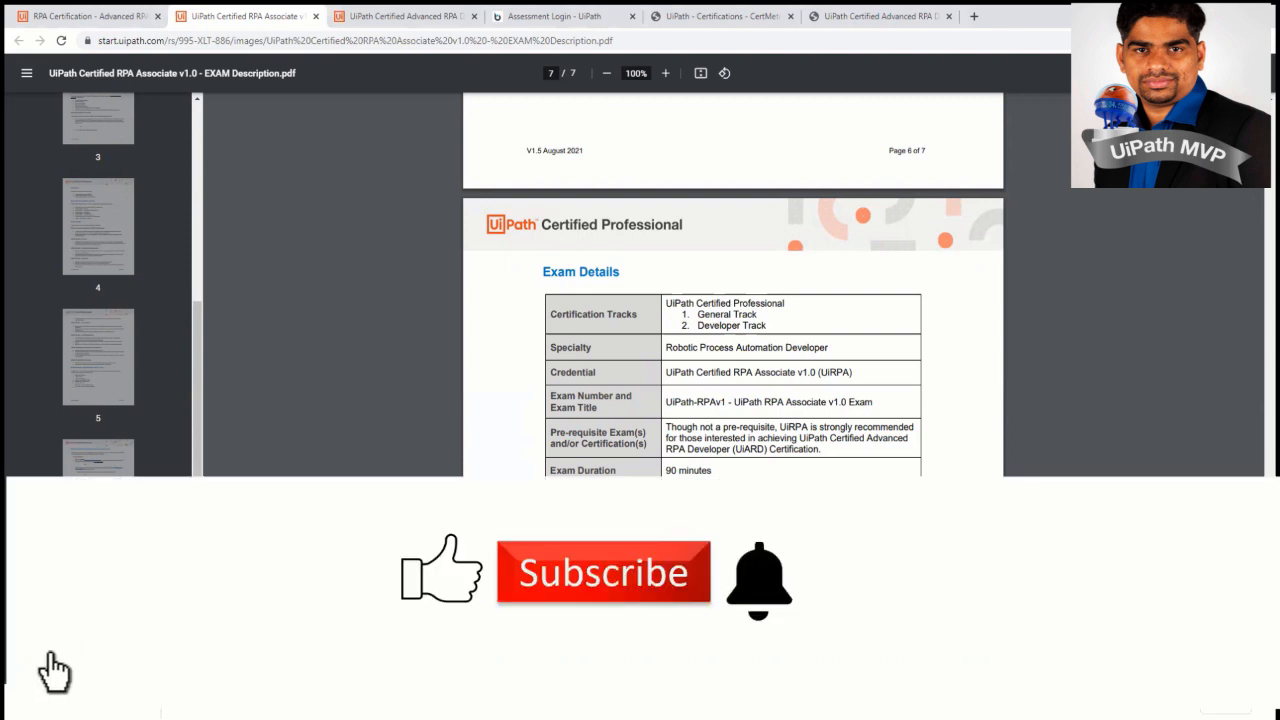
pyautogui.scroll(-3)
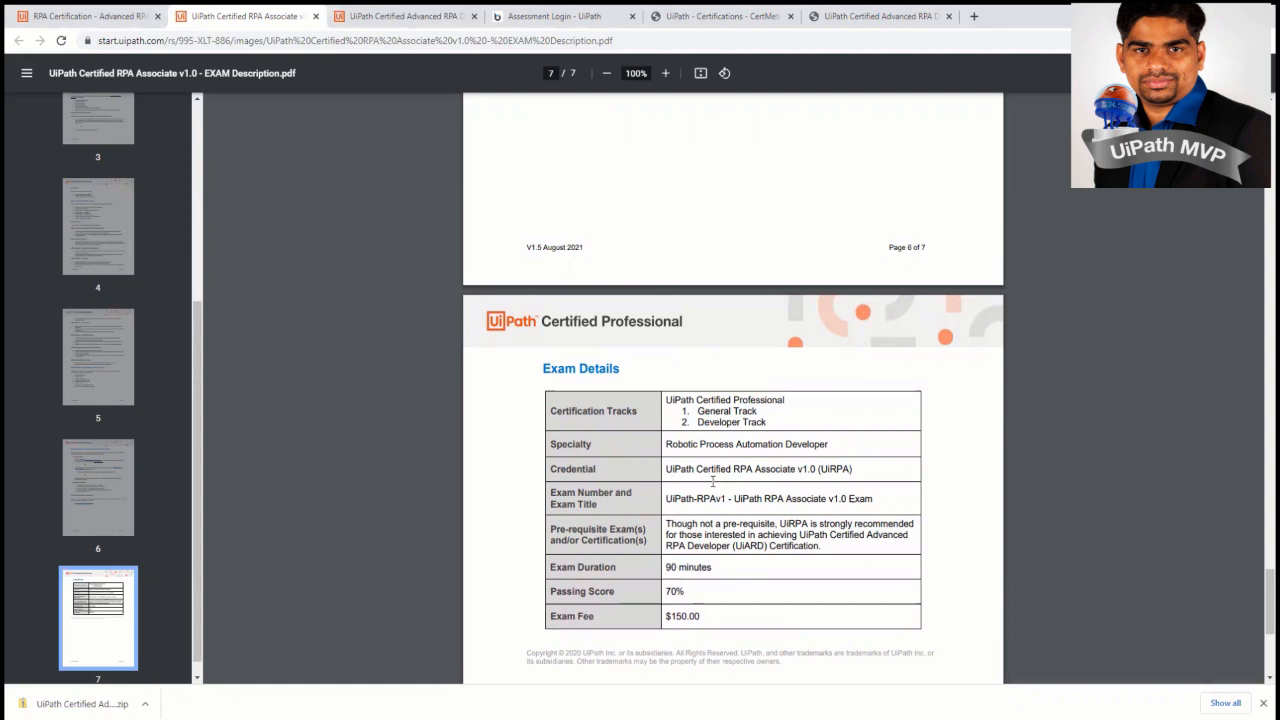
pyautogui.moveTo(710, 478)
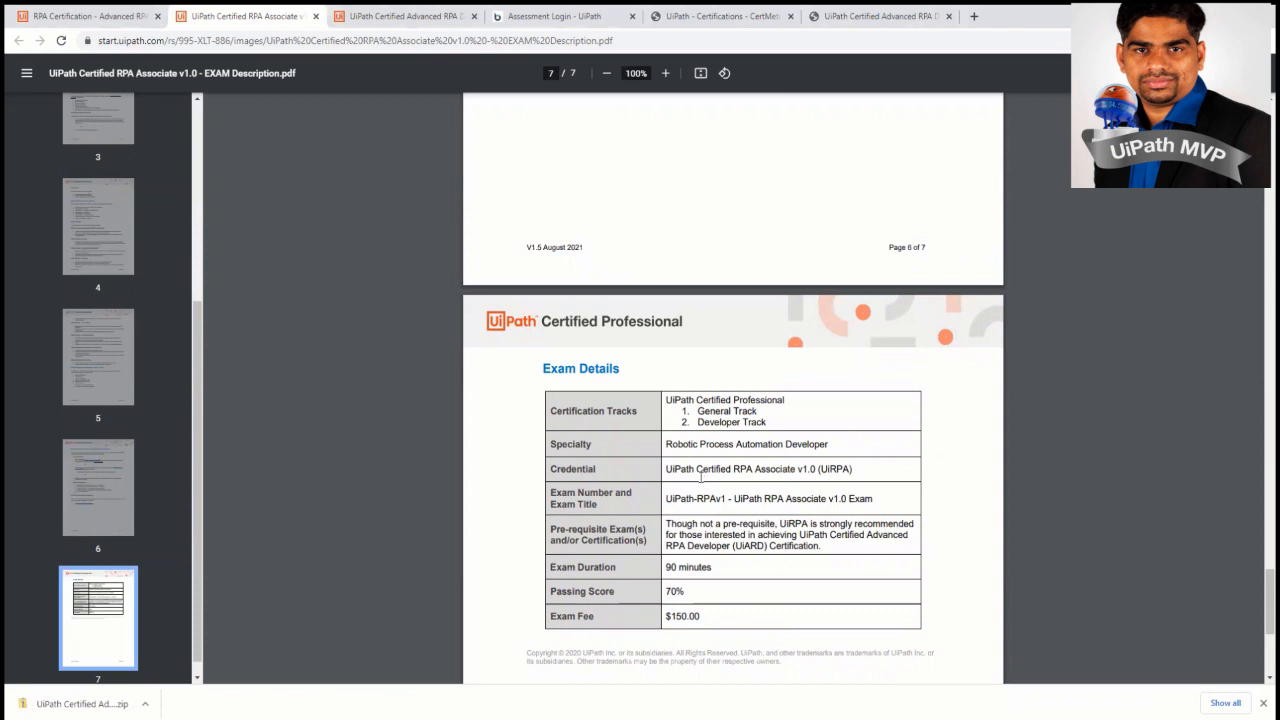
pyautogui.moveTo(690, 493)
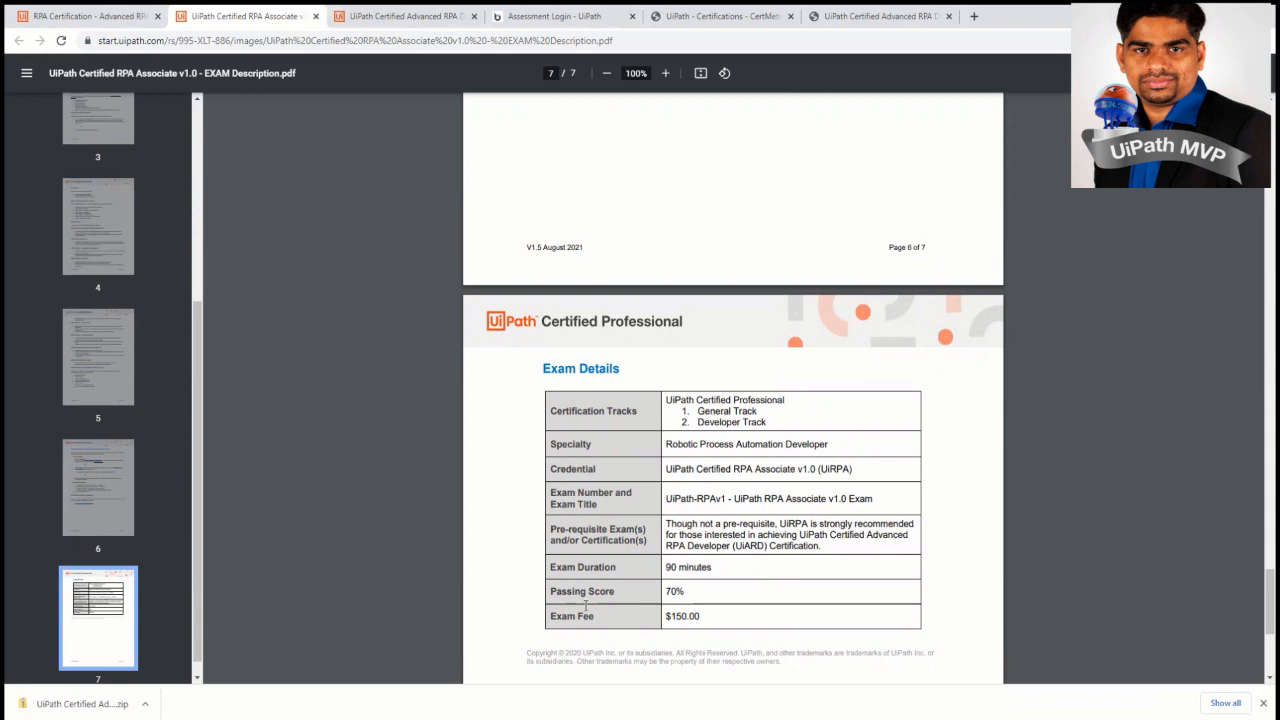
pyautogui.moveTo(348, 112)
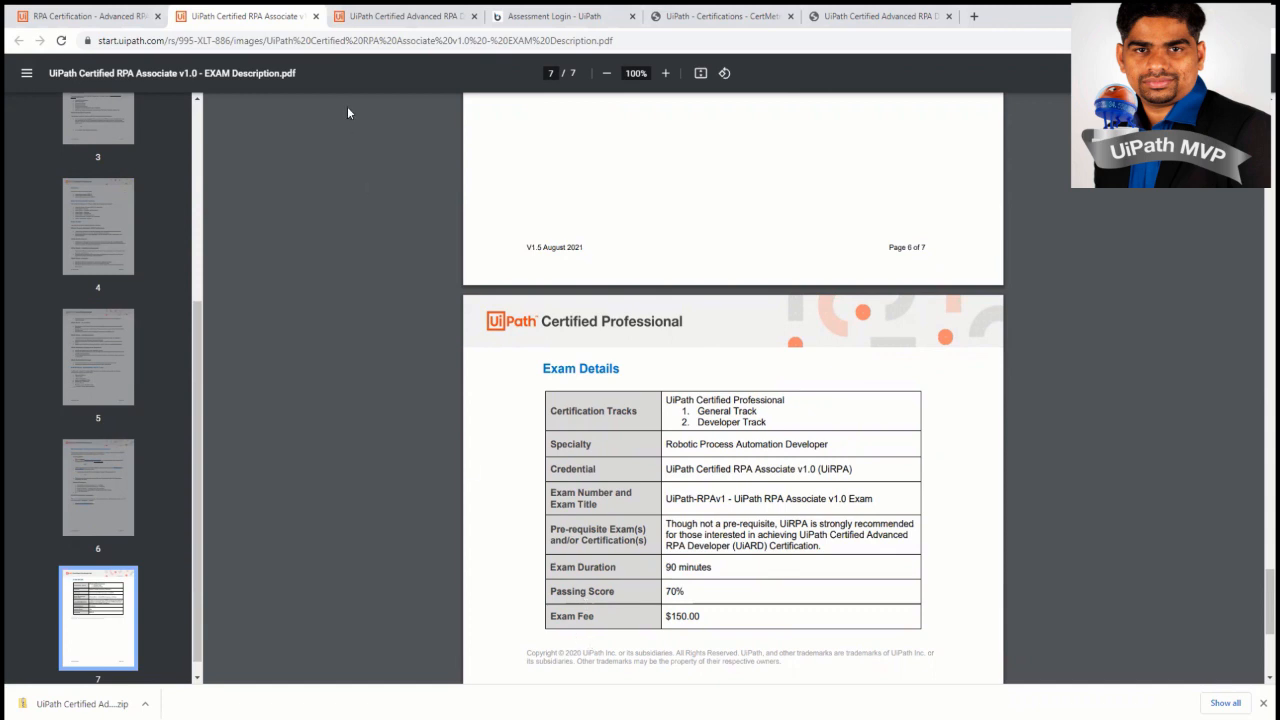
pyautogui.moveTo(405, 16)
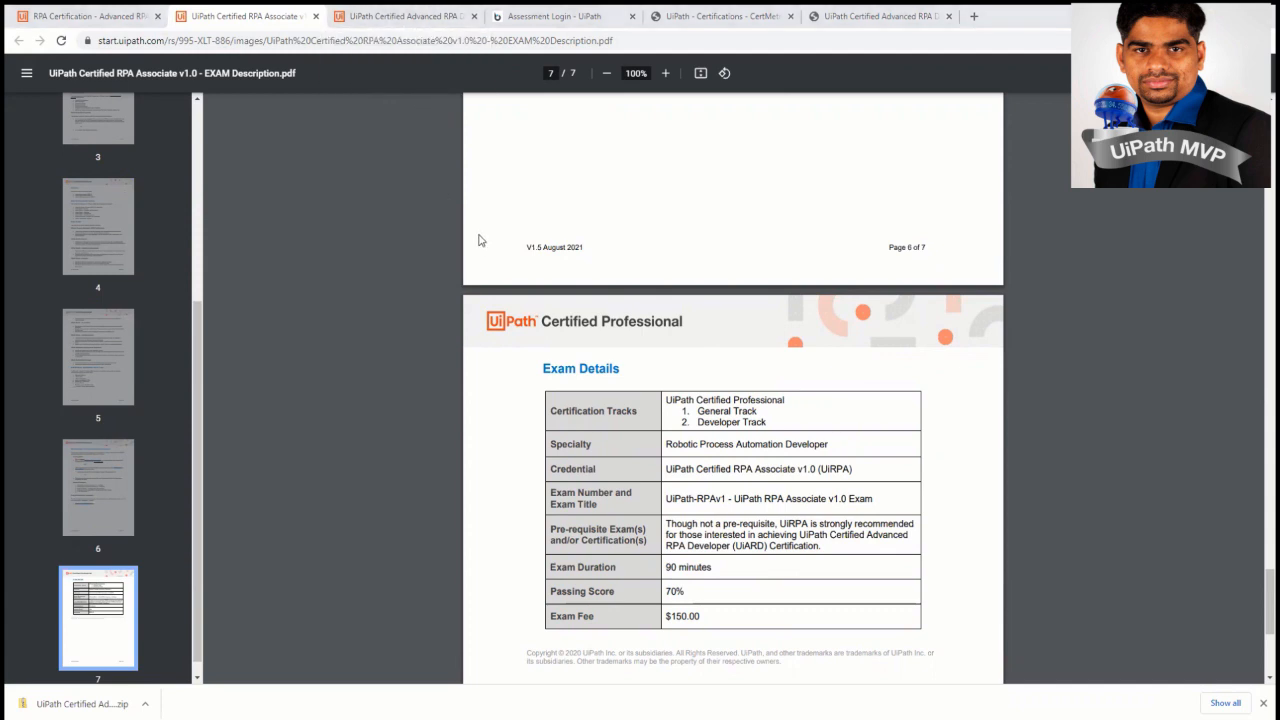
pyautogui.moveTo(477, 237)
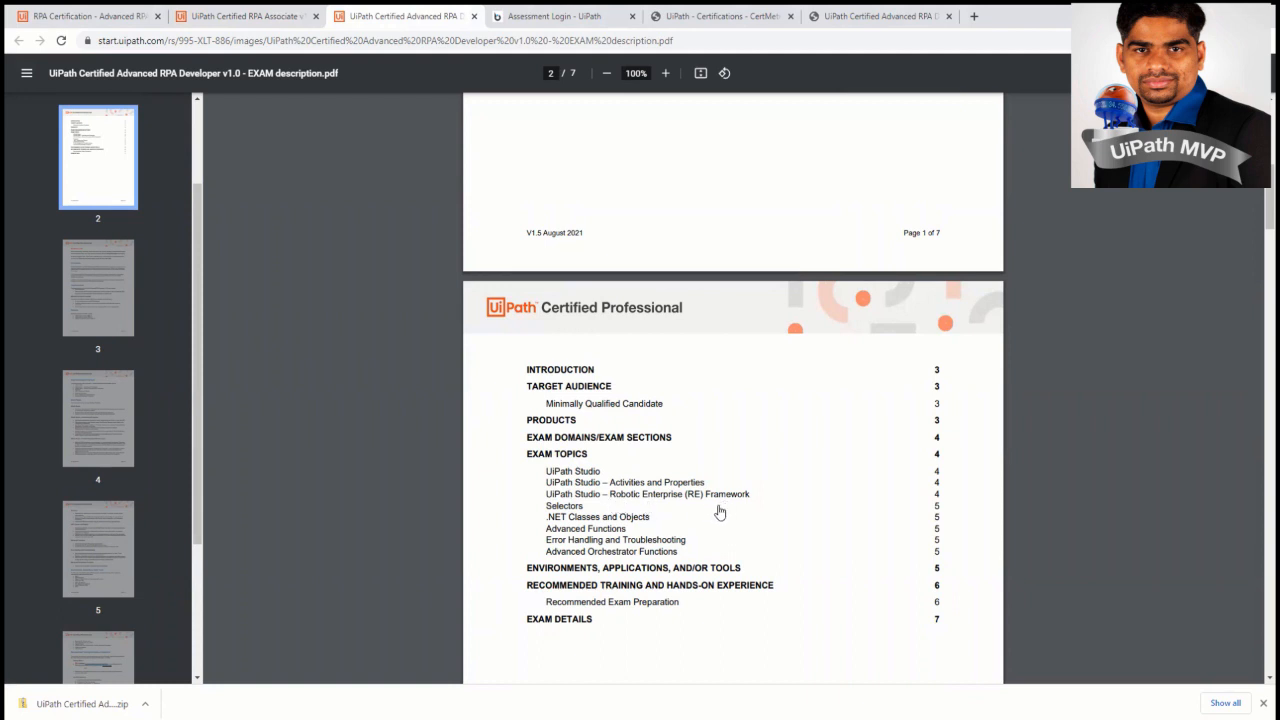
pyautogui.moveTo(715, 506)
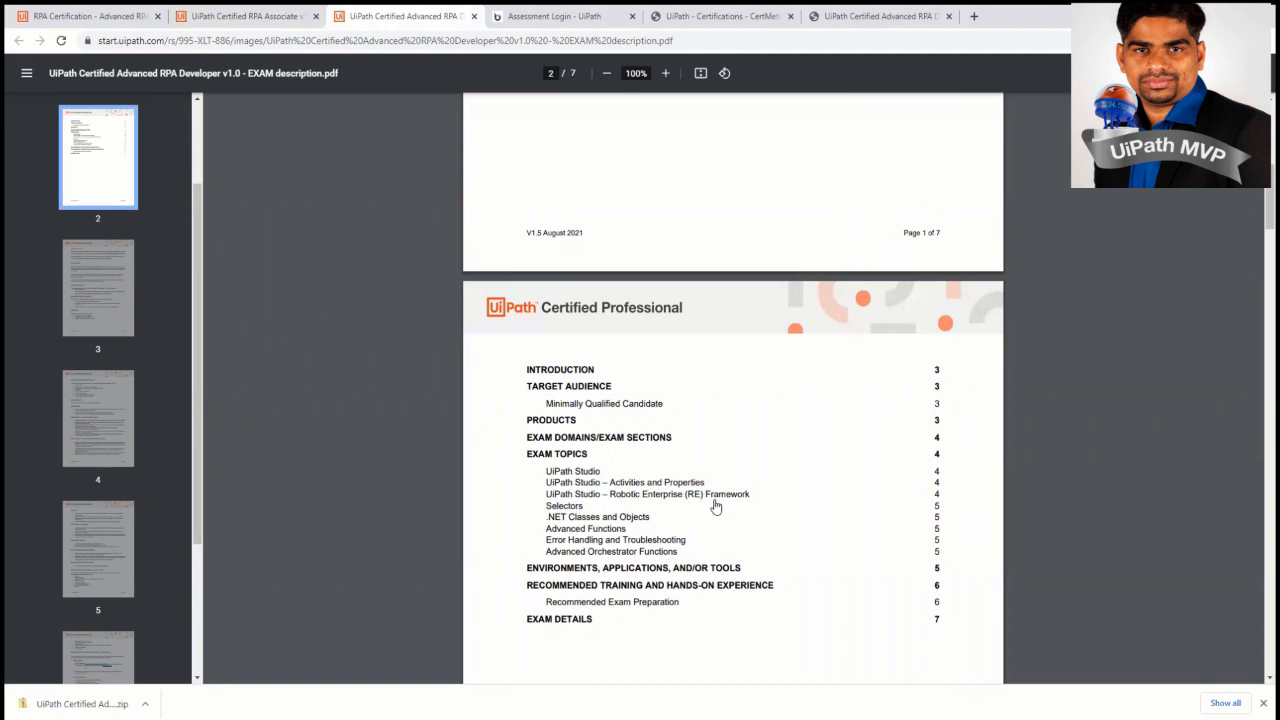
pyautogui.moveTo(669, 537)
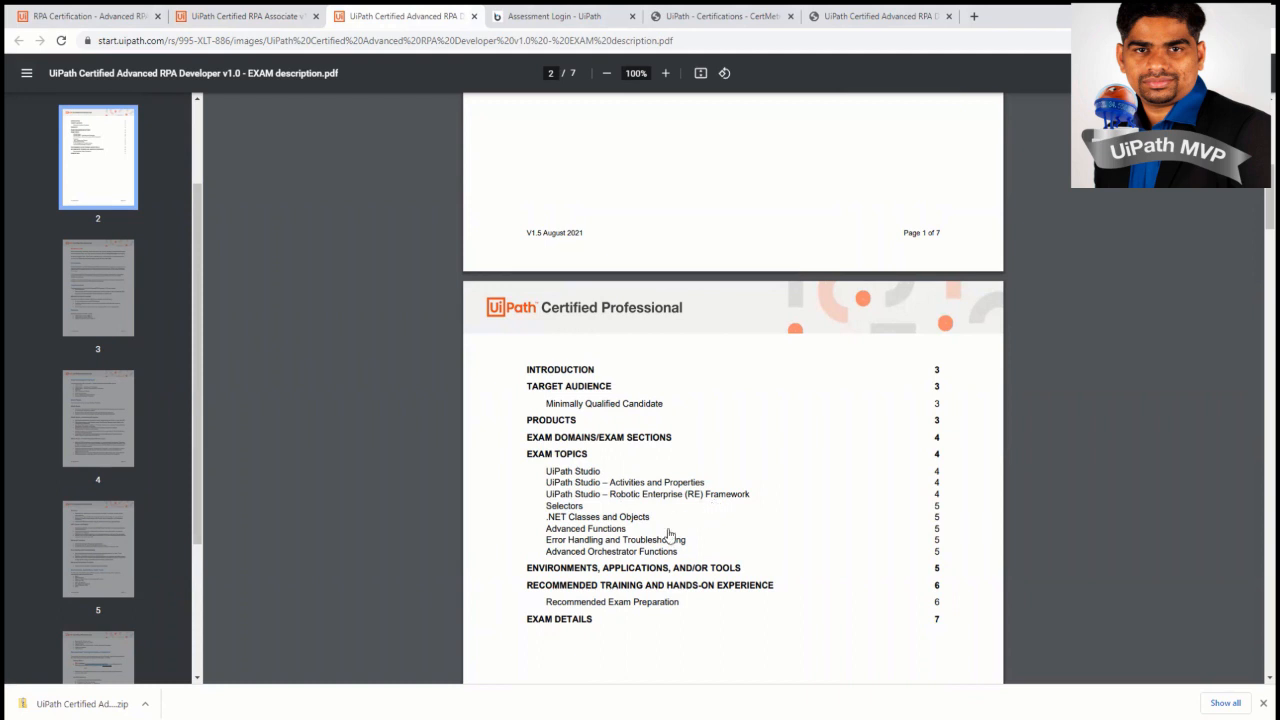
pyautogui.moveTo(720, 534)
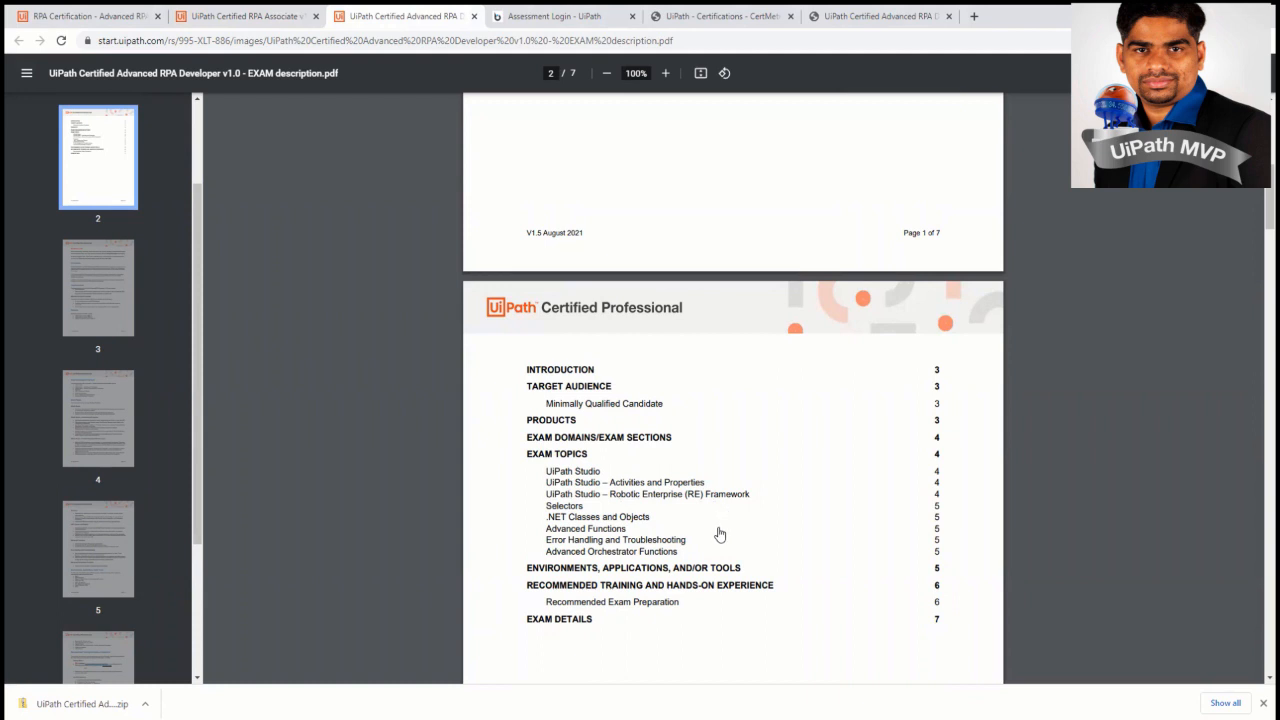
pyautogui.moveTo(705, 532)
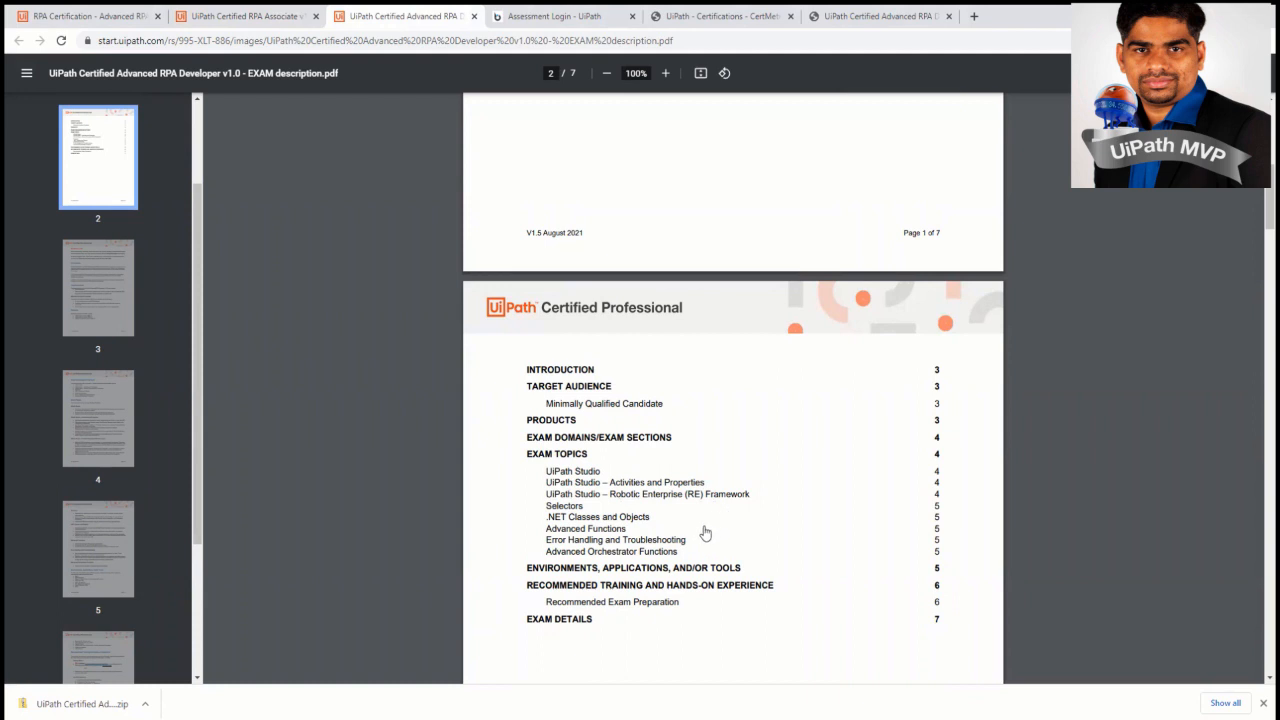
pyautogui.moveTo(480, 599)
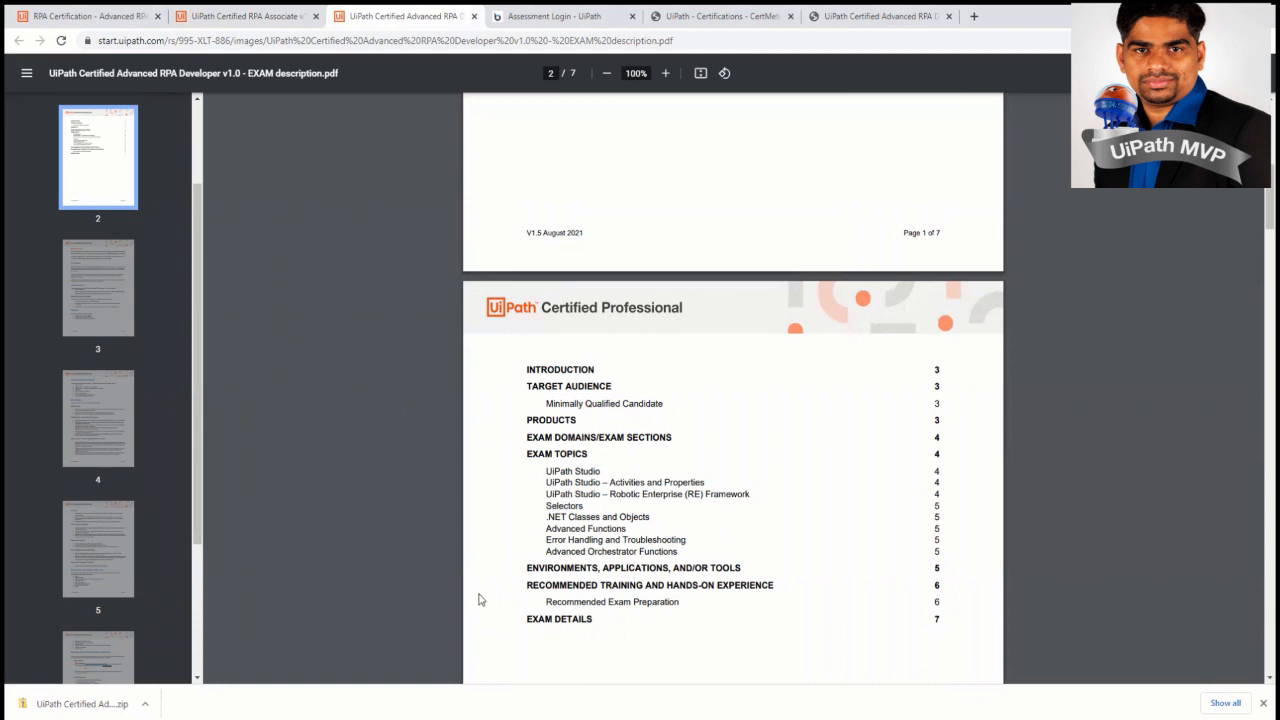
pyautogui.moveTo(733, 418)
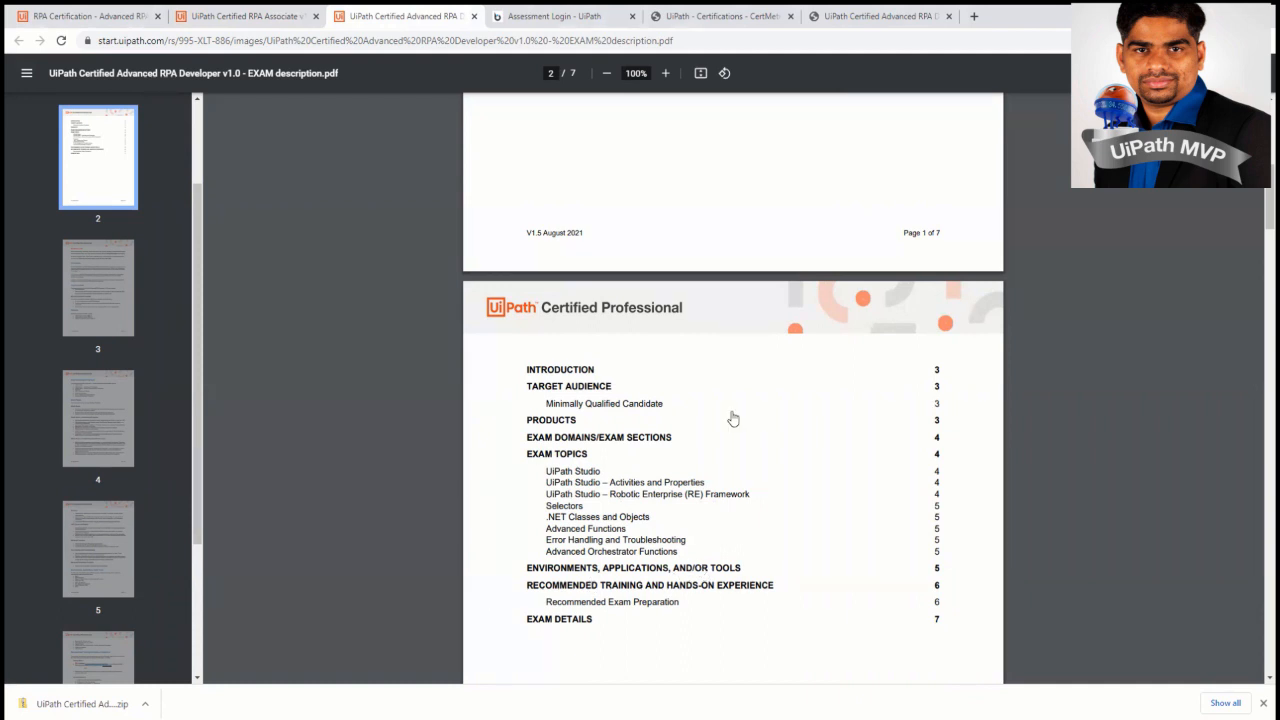
pyautogui.moveTo(609, 620)
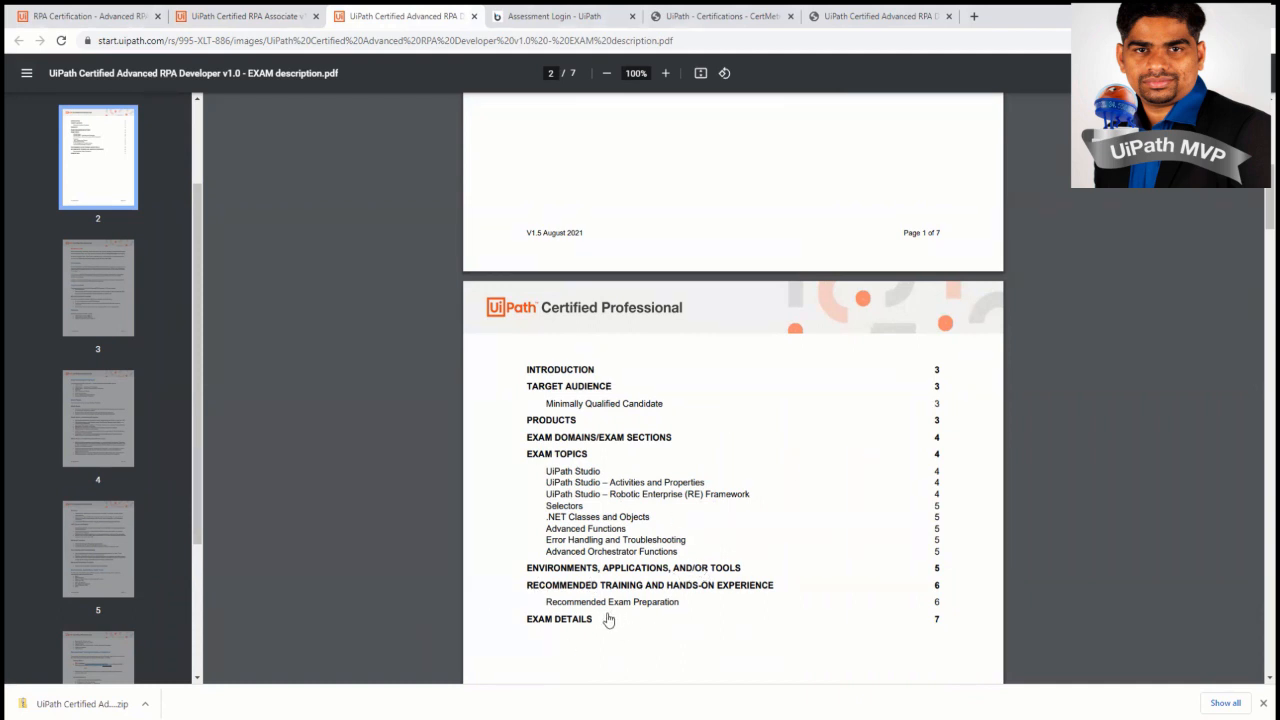
pyautogui.moveTo(540, 540)
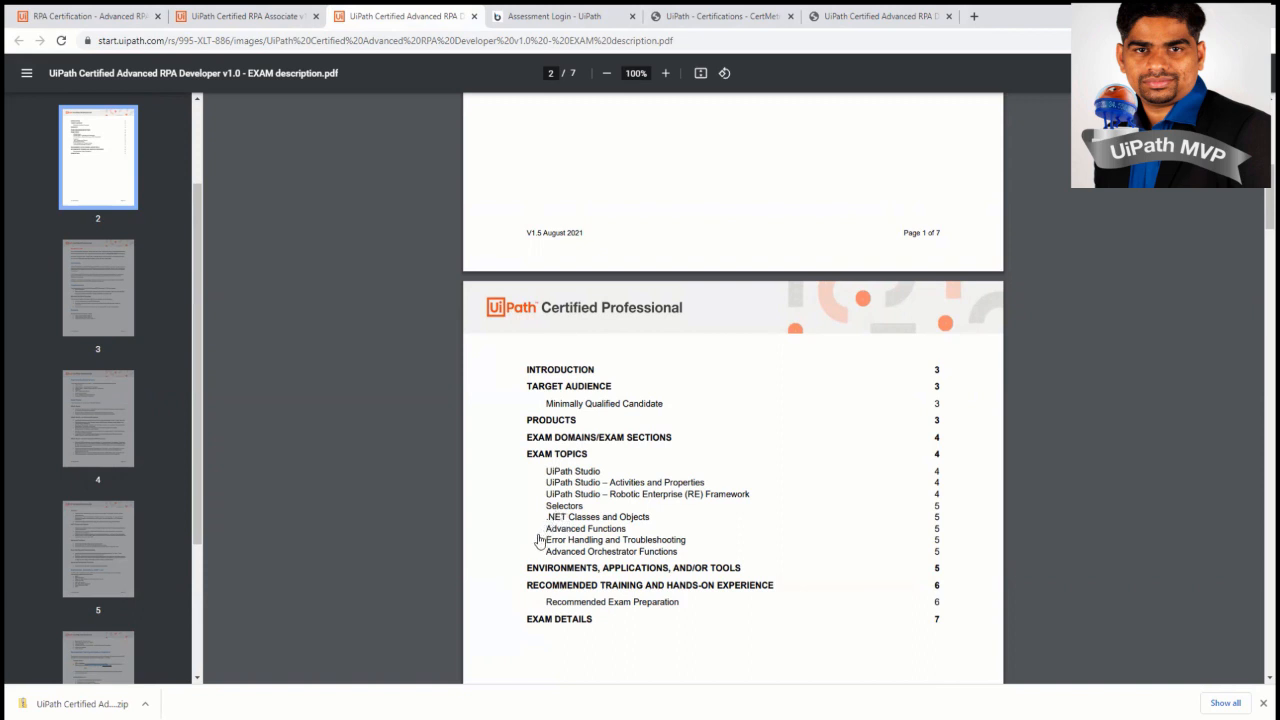
pyautogui.moveTo(603, 550)
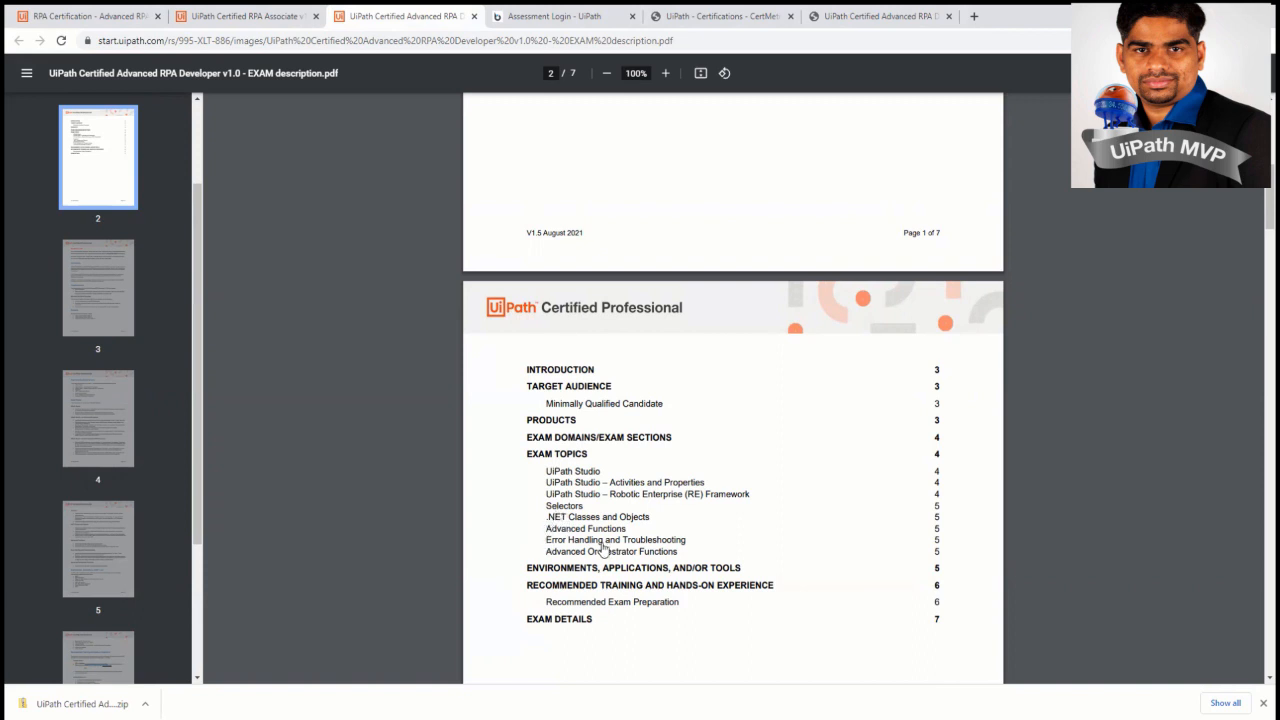
pyautogui.moveTo(550, 563)
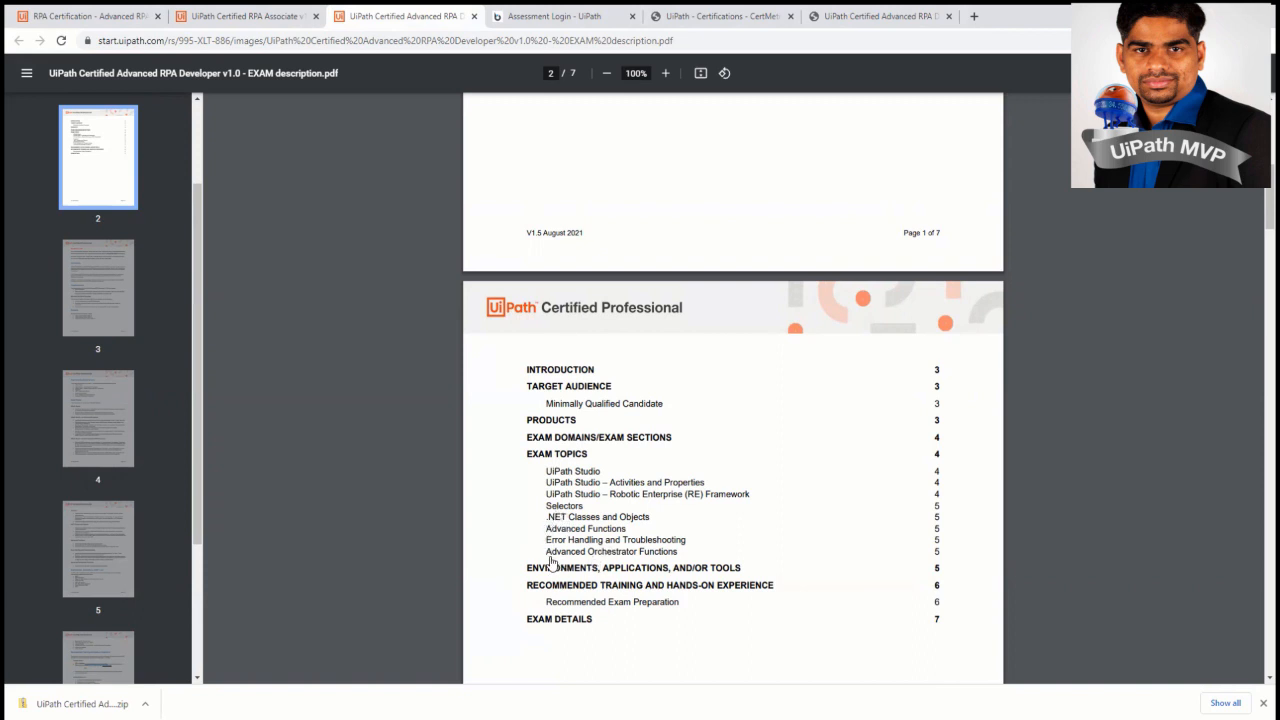
pyautogui.moveTo(557, 623)
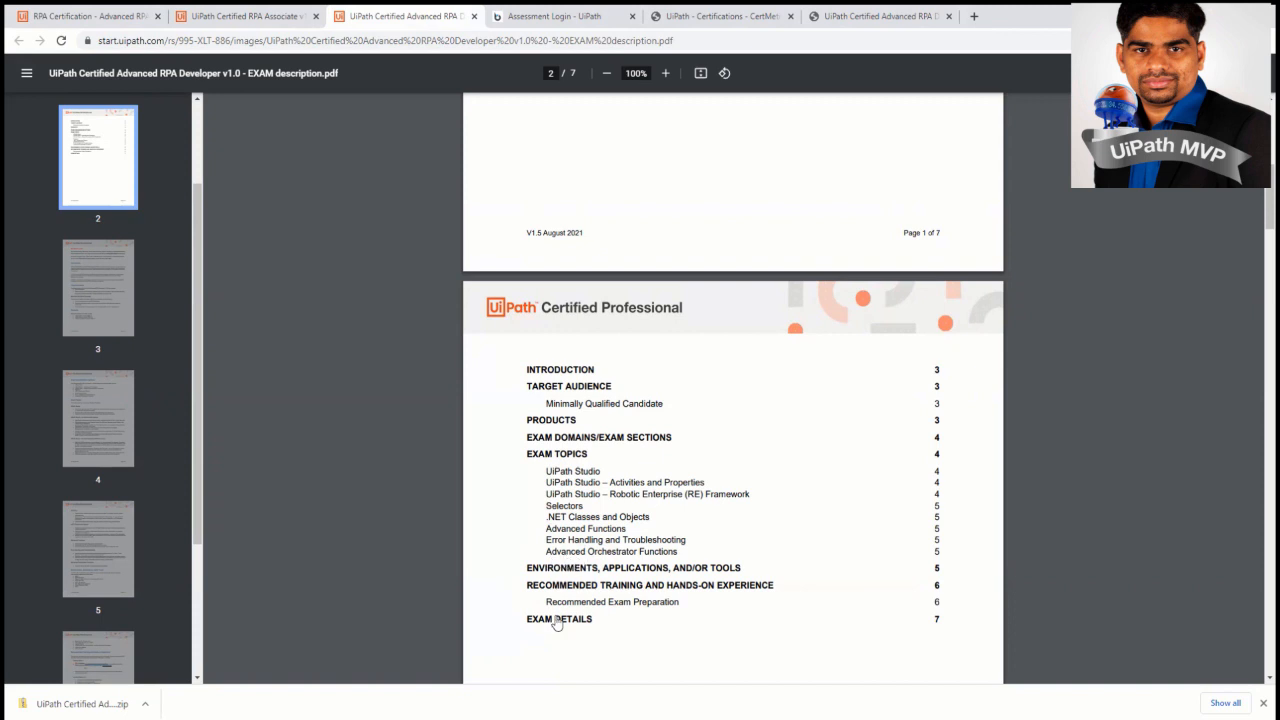
pyautogui.moveTo(577, 603)
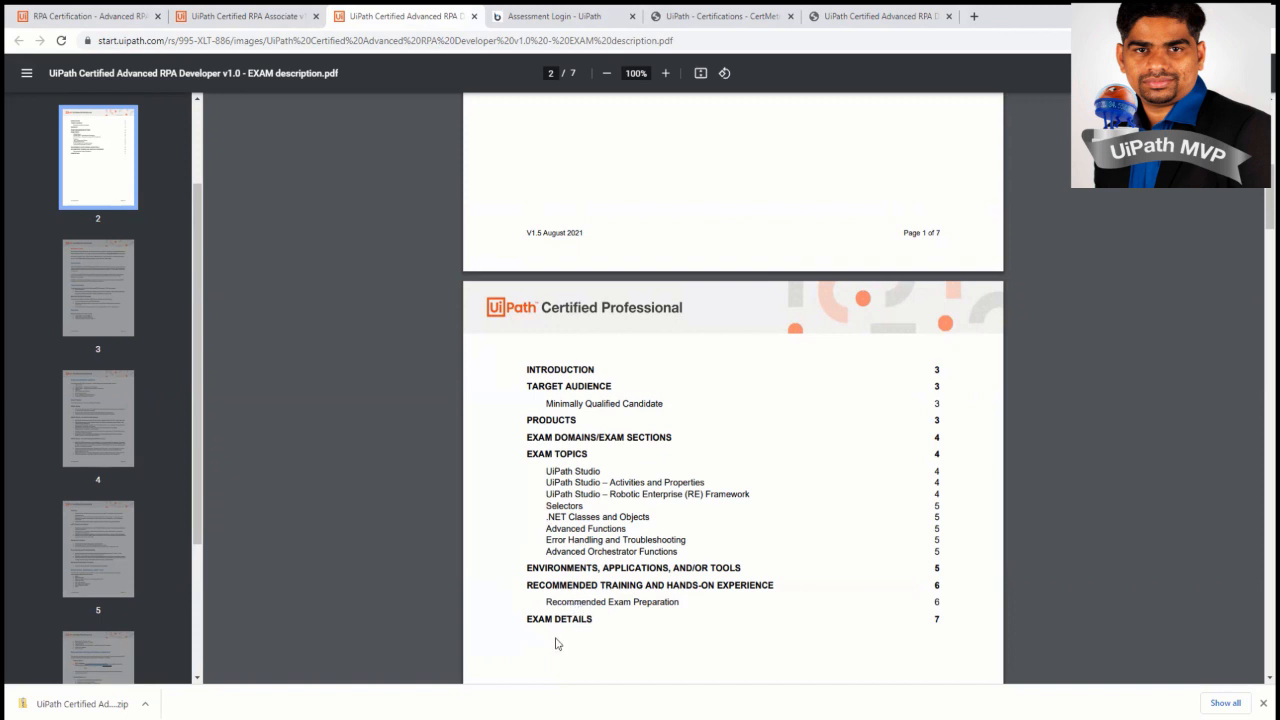
pyautogui.moveTo(707, 541)
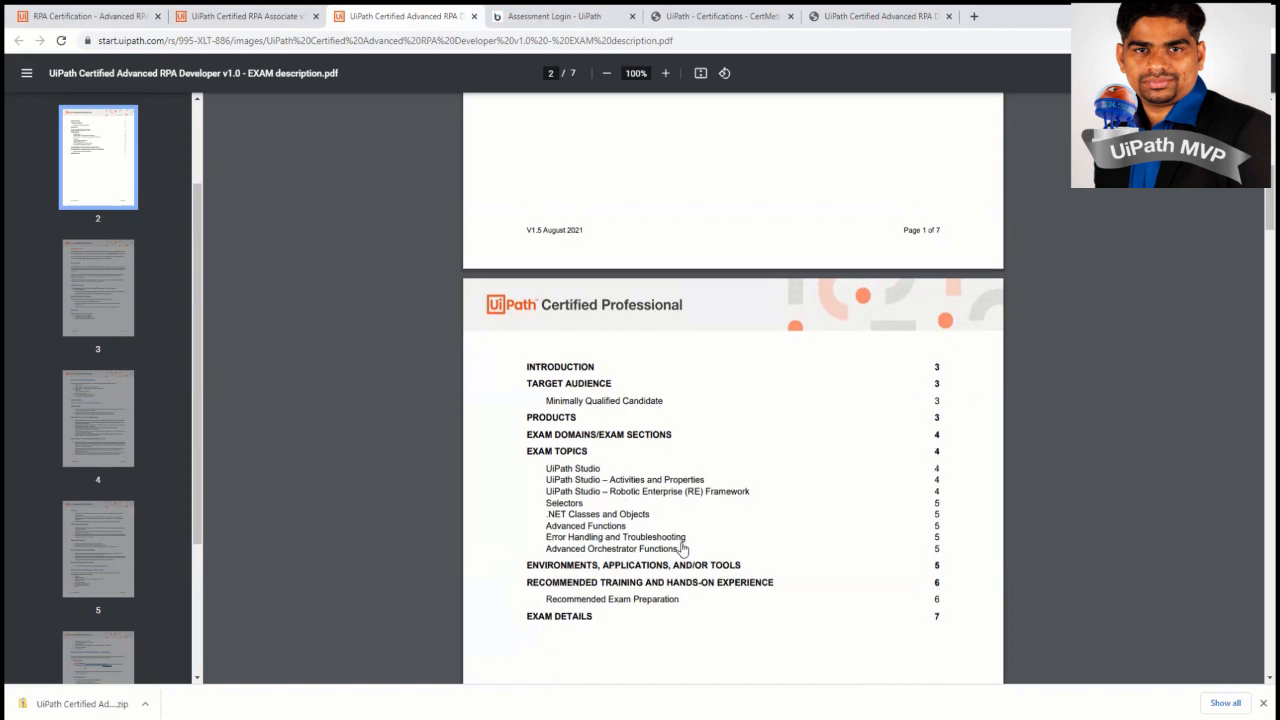
# - Scroll to the Advanced RPA Developer Exam Details: 120 minutes, 70% pass, $200 fee
pyautogui.scroll(-3)
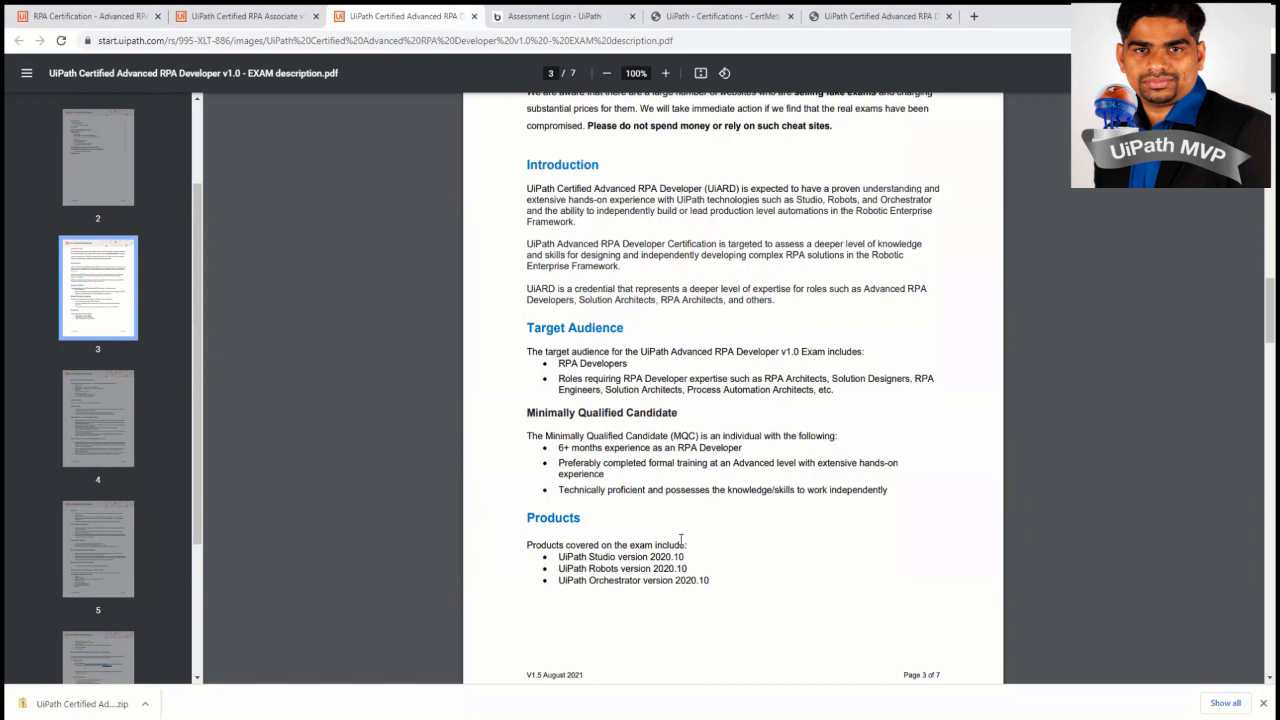
pyautogui.scroll(-3)
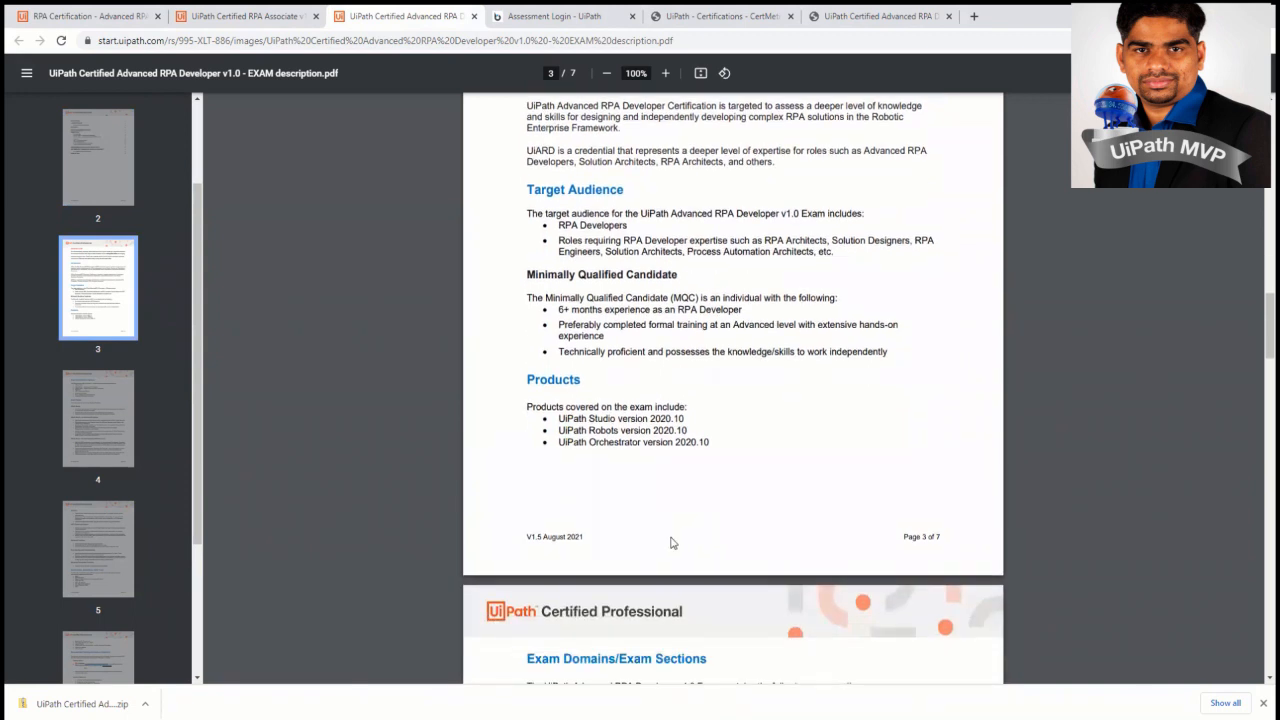
pyautogui.moveTo(646, 557)
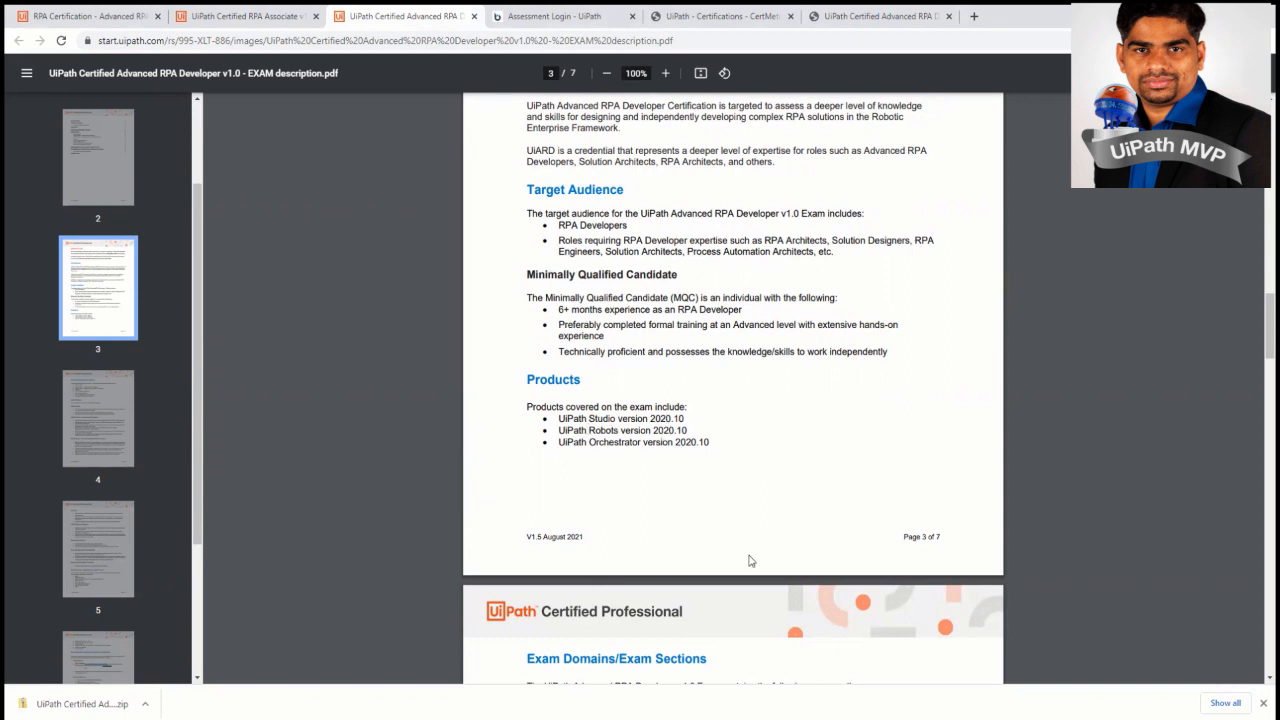
pyautogui.scroll(-3)
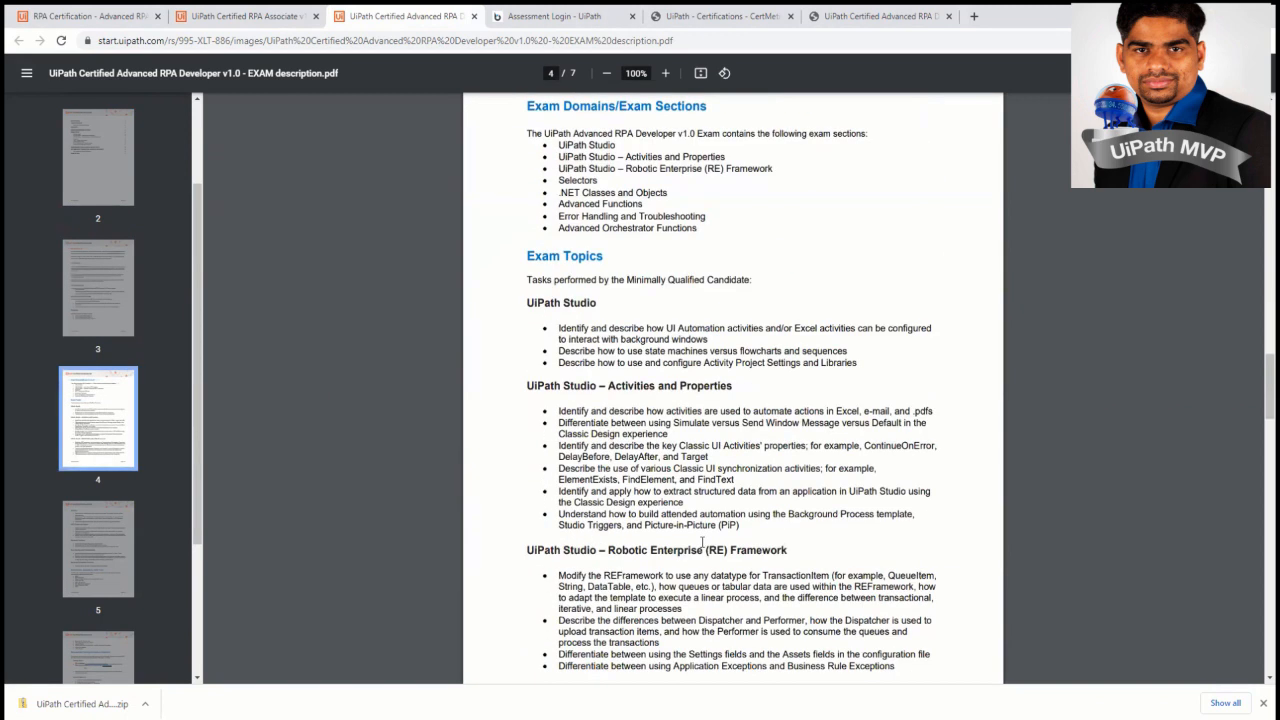
pyautogui.scroll(-3)
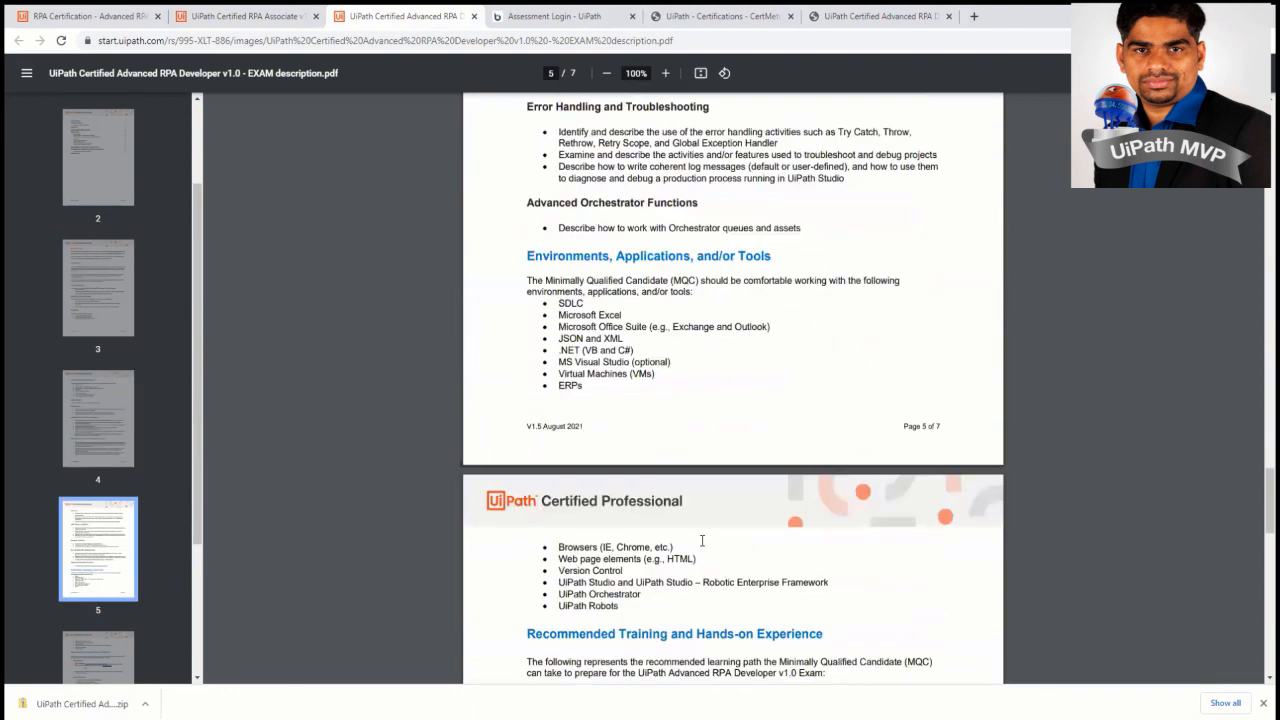
pyautogui.scroll(-3)
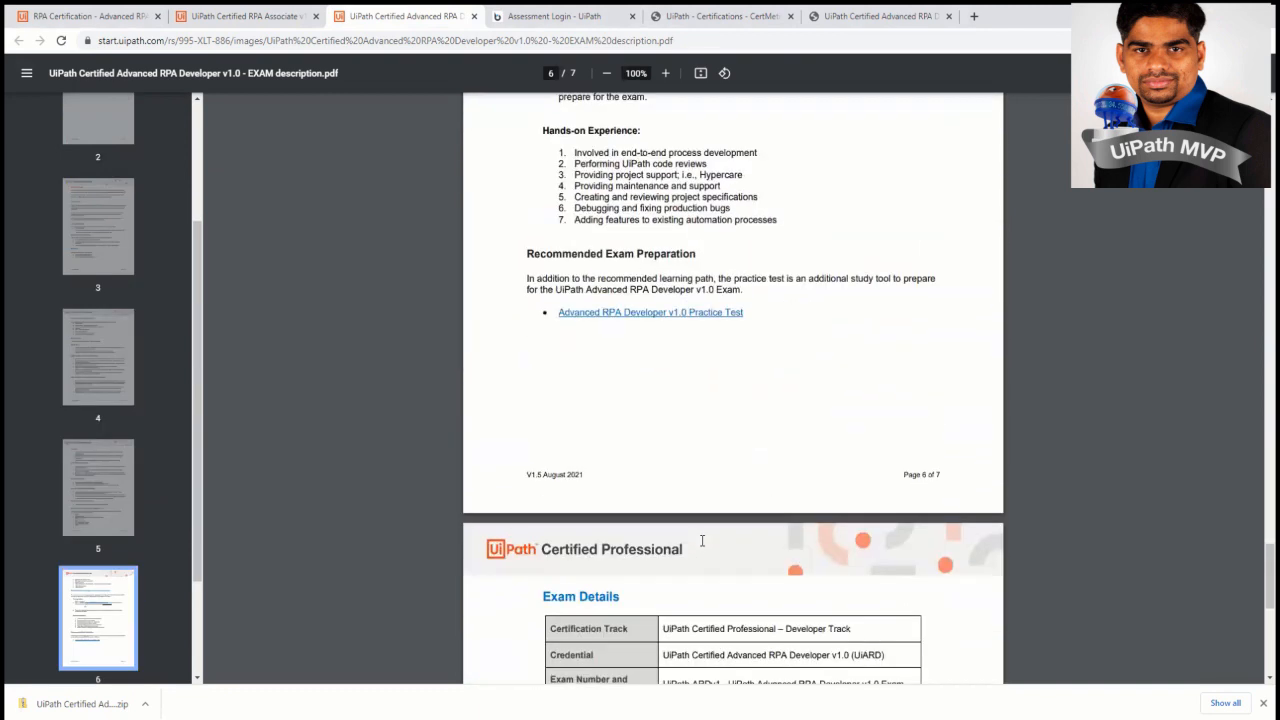
pyautogui.scroll(-3)
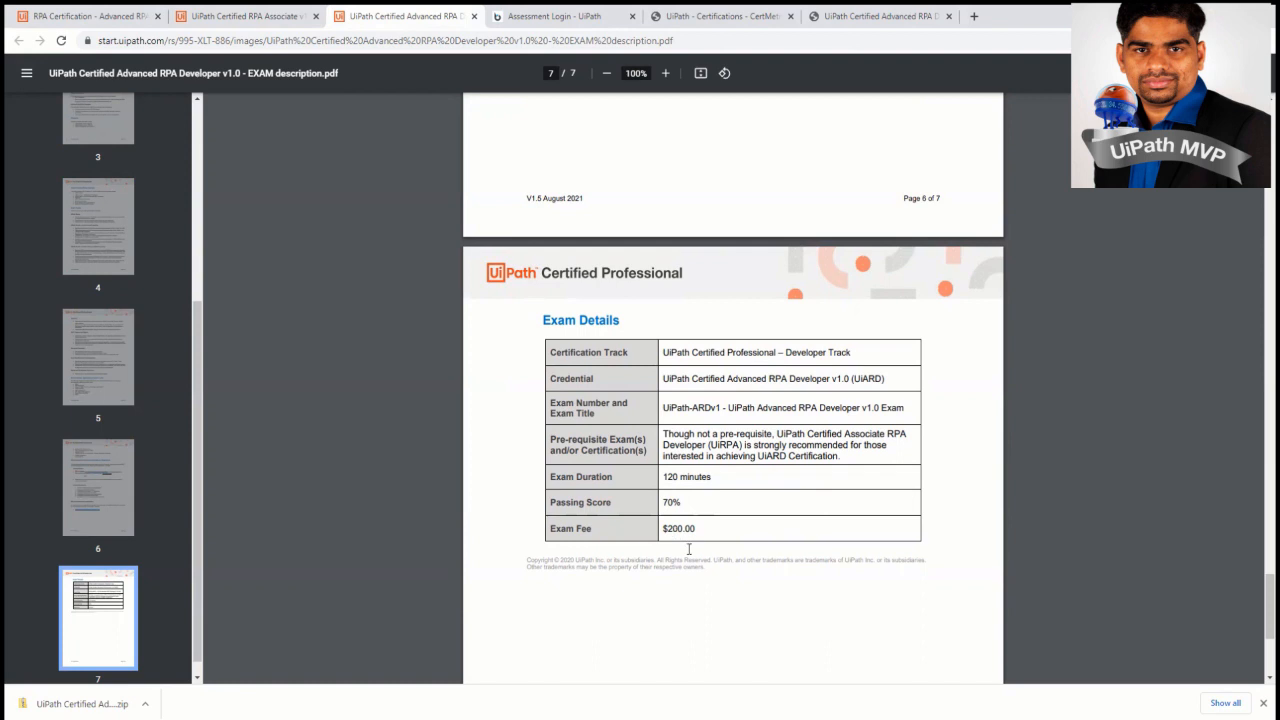
pyautogui.moveTo(688, 535)
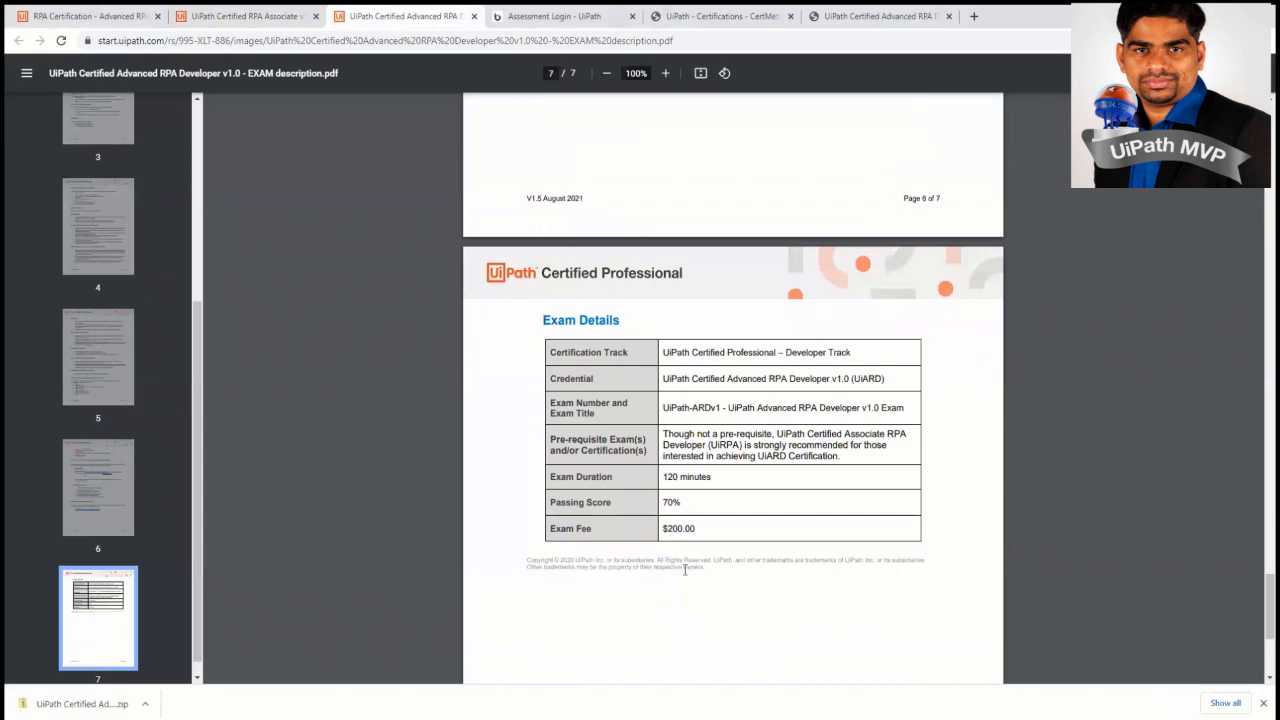
pyautogui.moveTo(547, 663)
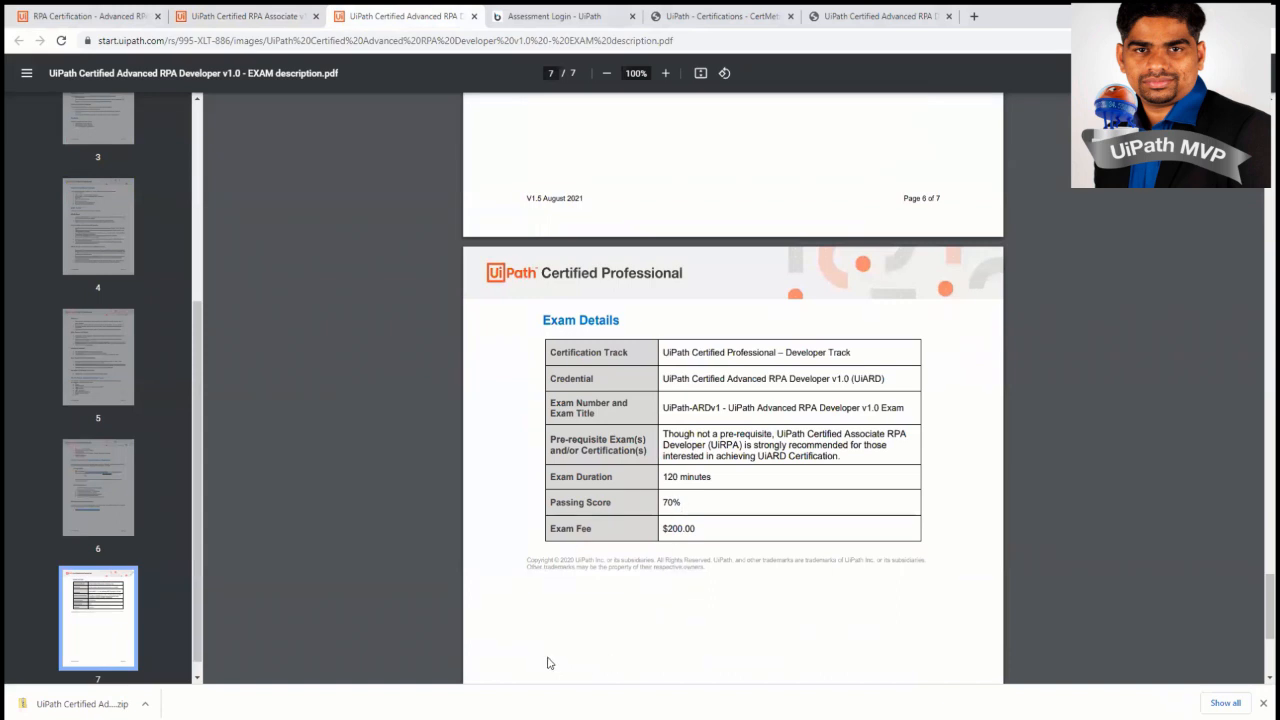
pyautogui.moveTo(593, 605)
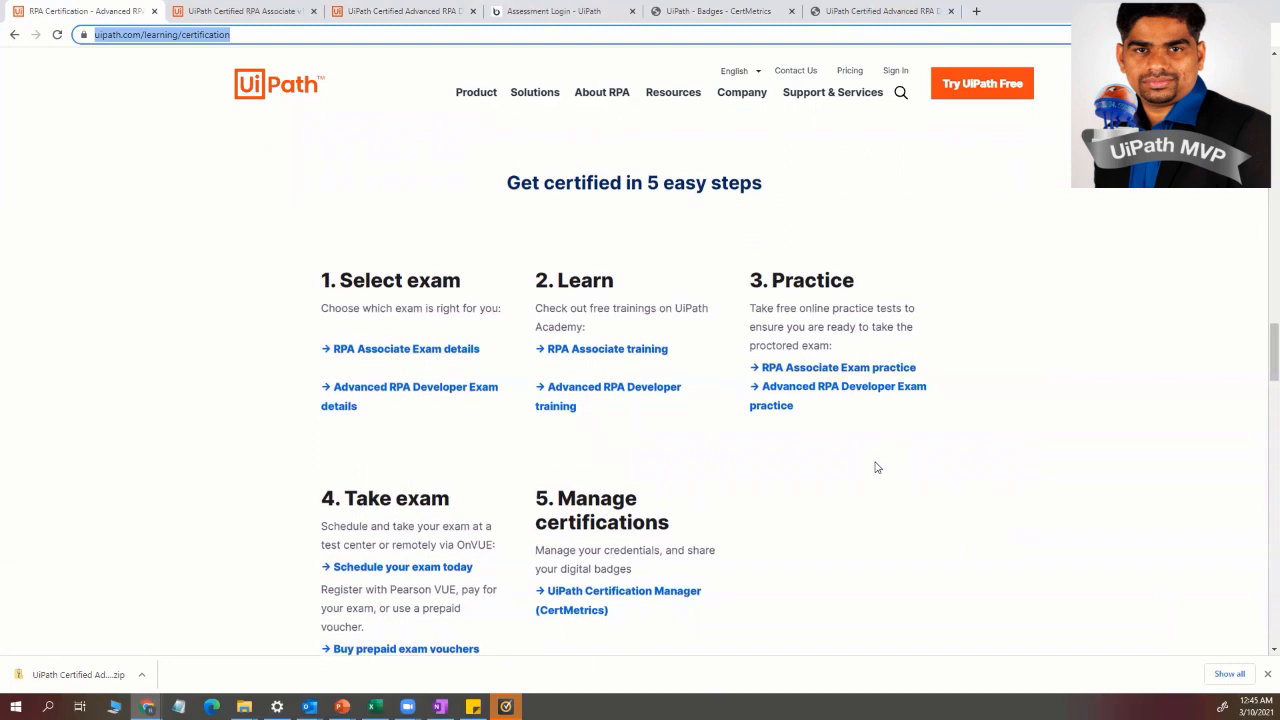
pyautogui.moveTo(866, 471)
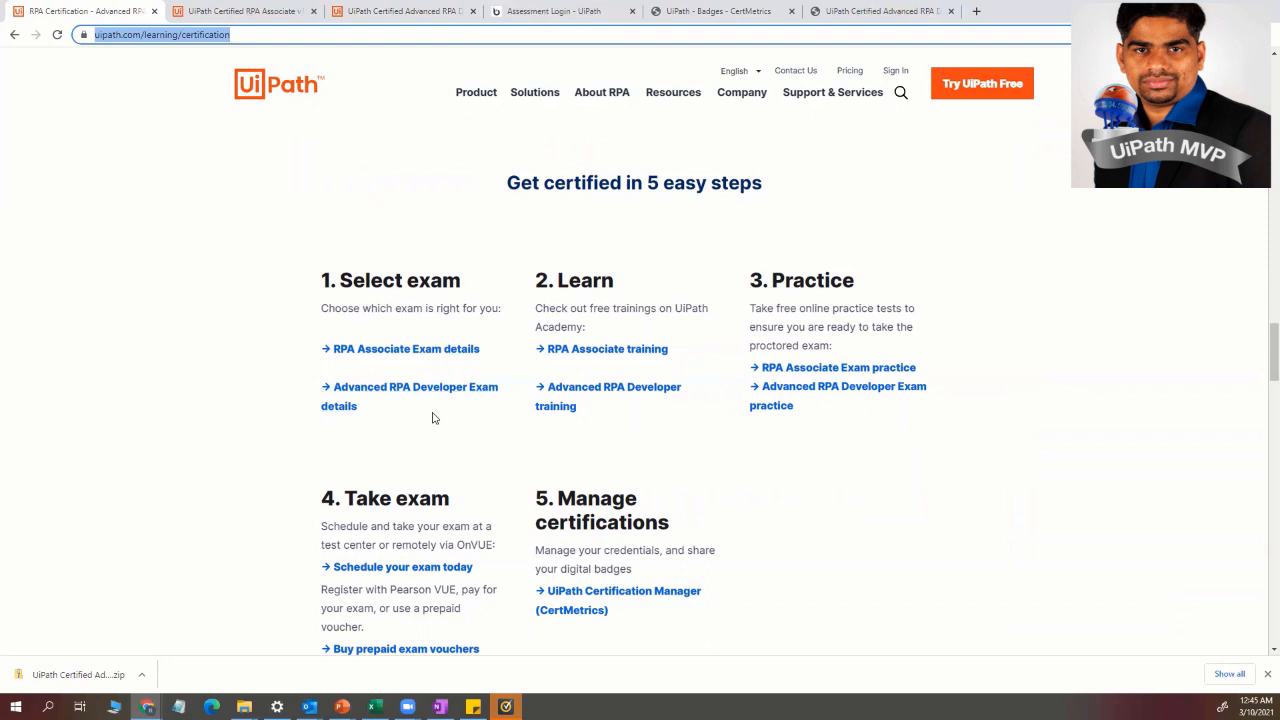
pyautogui.moveTo(398, 387)
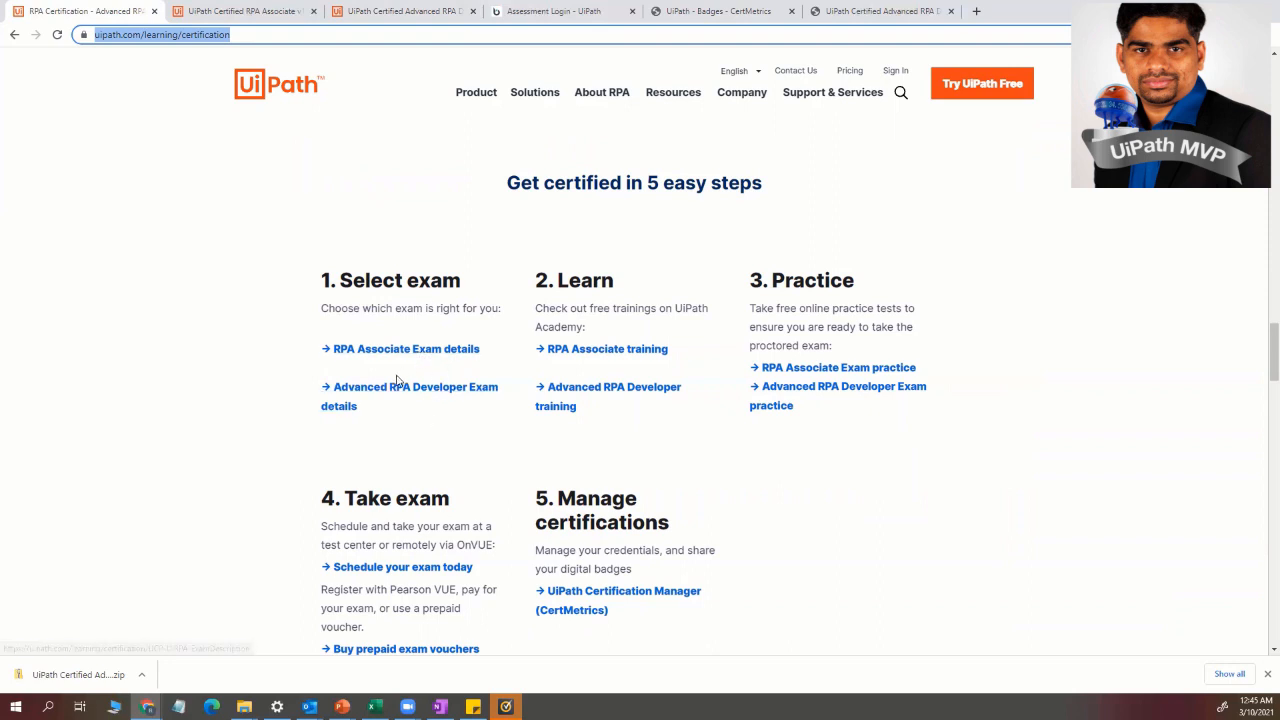
pyautogui.moveTo(409, 393)
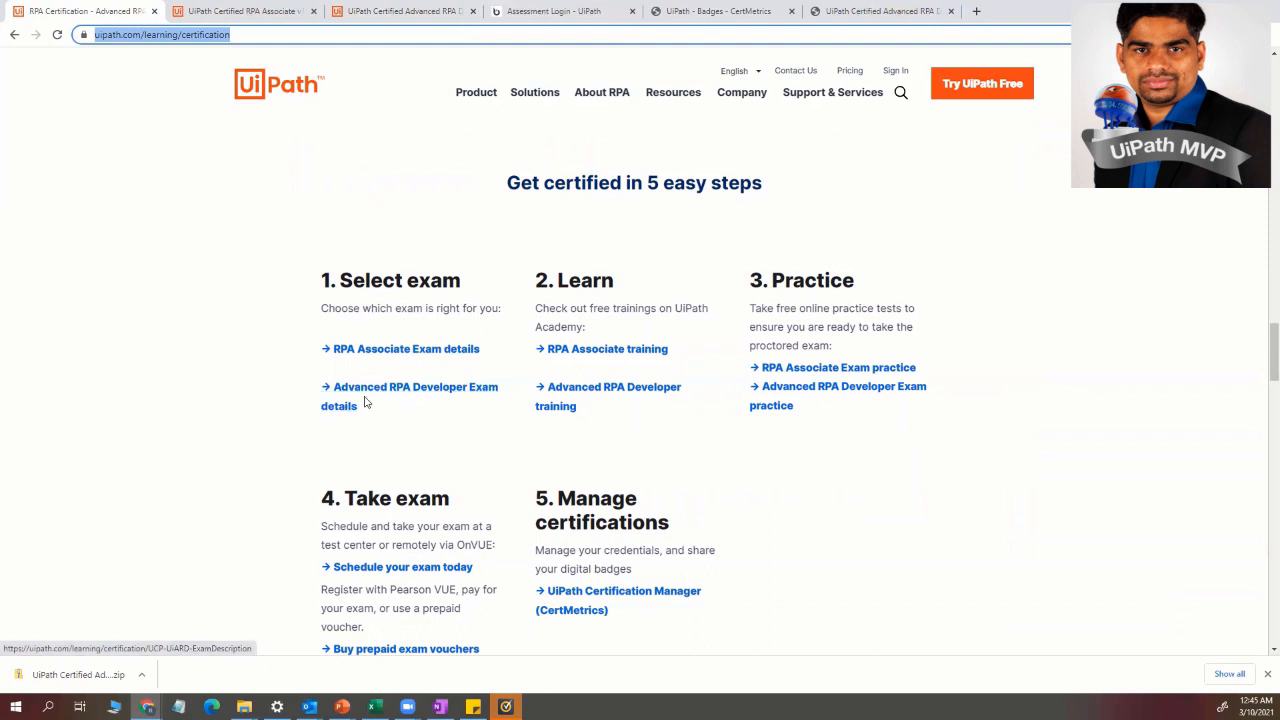
pyautogui.moveTo(405, 349)
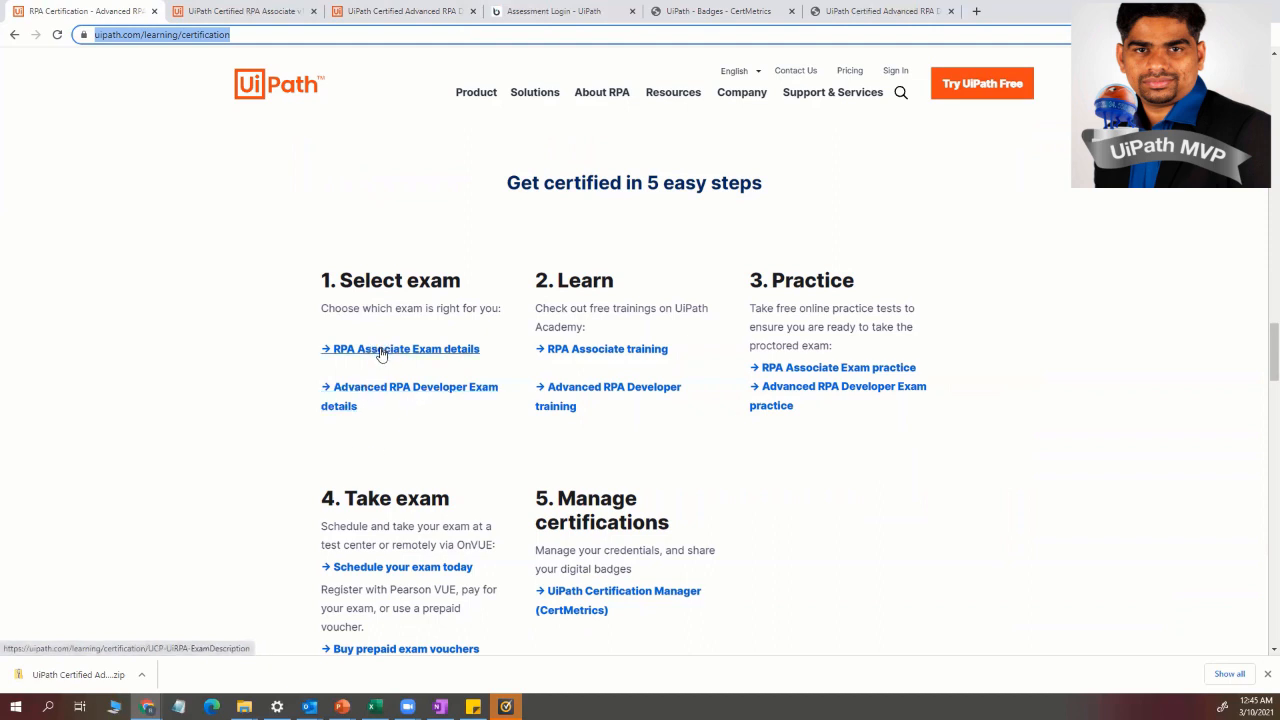
pyautogui.moveTo(630, 269)
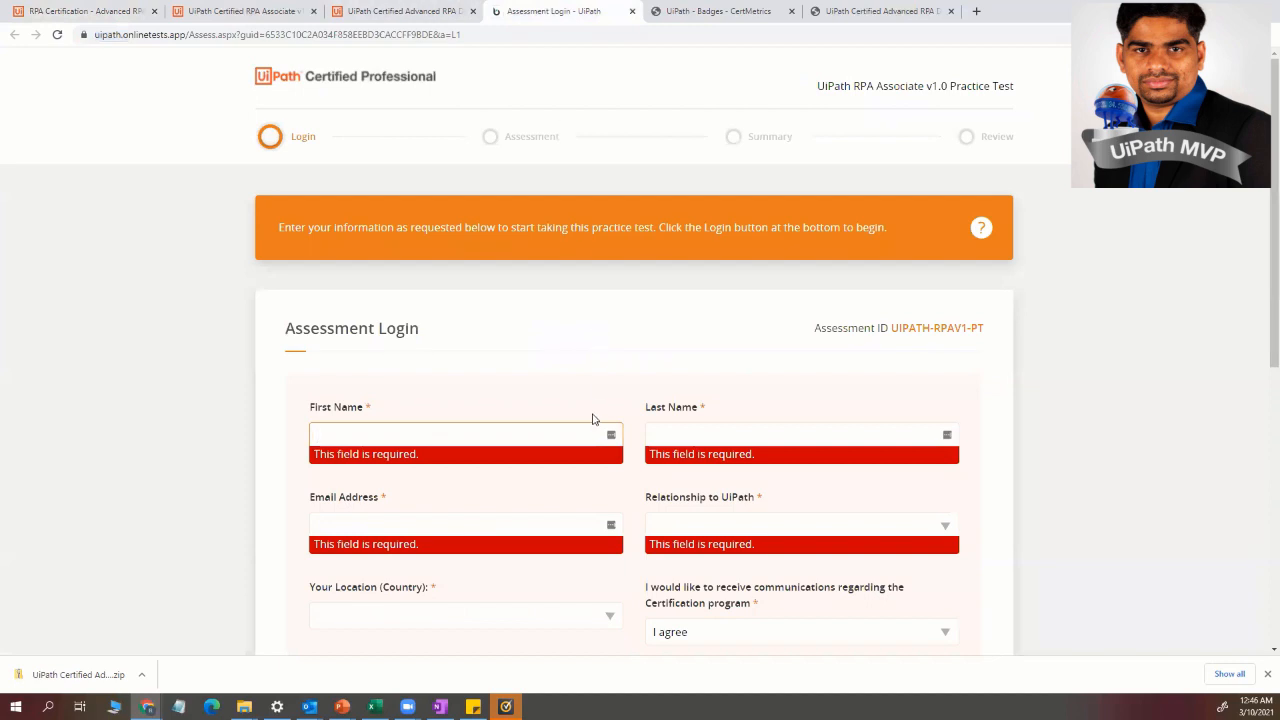
pyautogui.moveTo(525, 344)
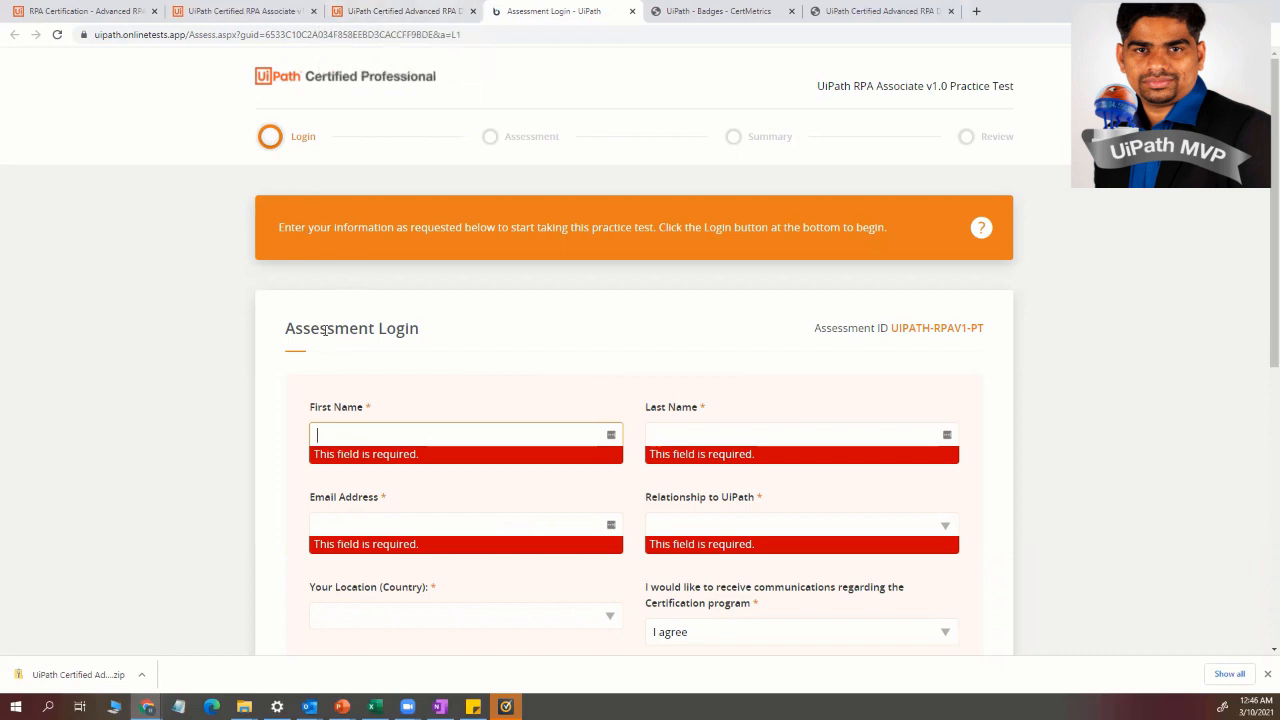
# - Scroll through the practice test login form, then return to the Advanced RPA Developer exam PDF
pyautogui.scroll(-3)
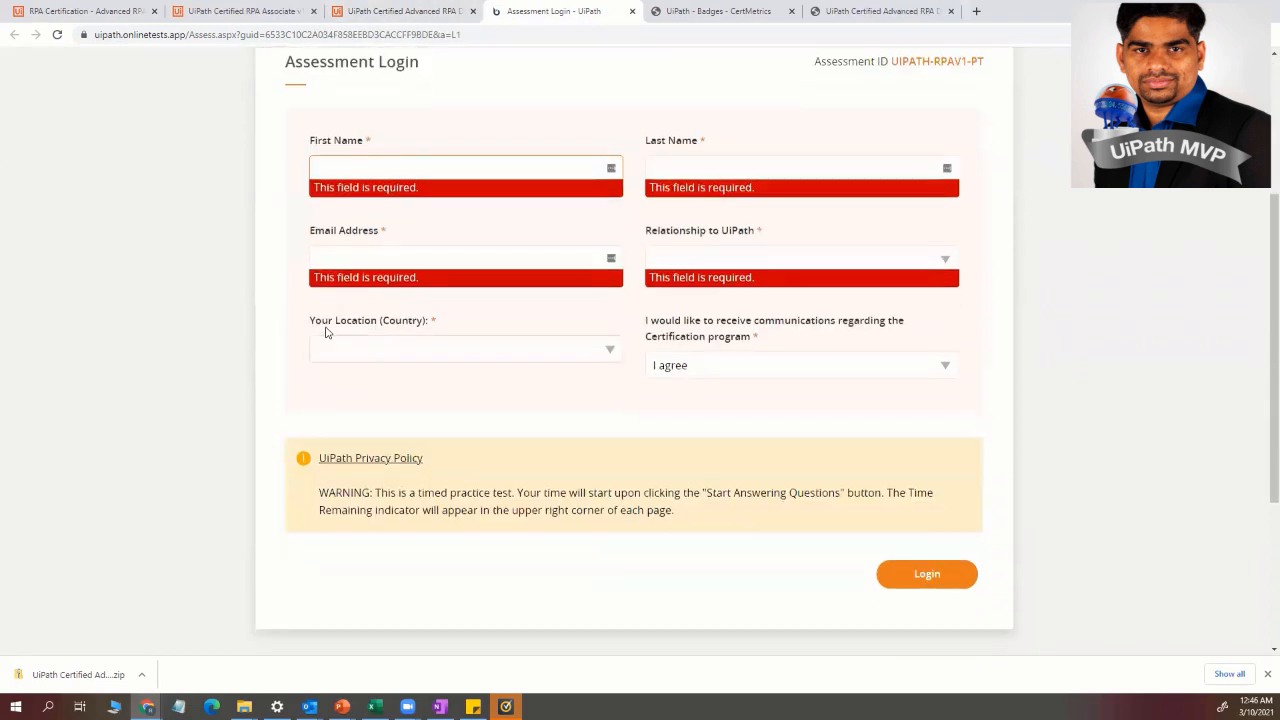
pyautogui.scroll(-3)
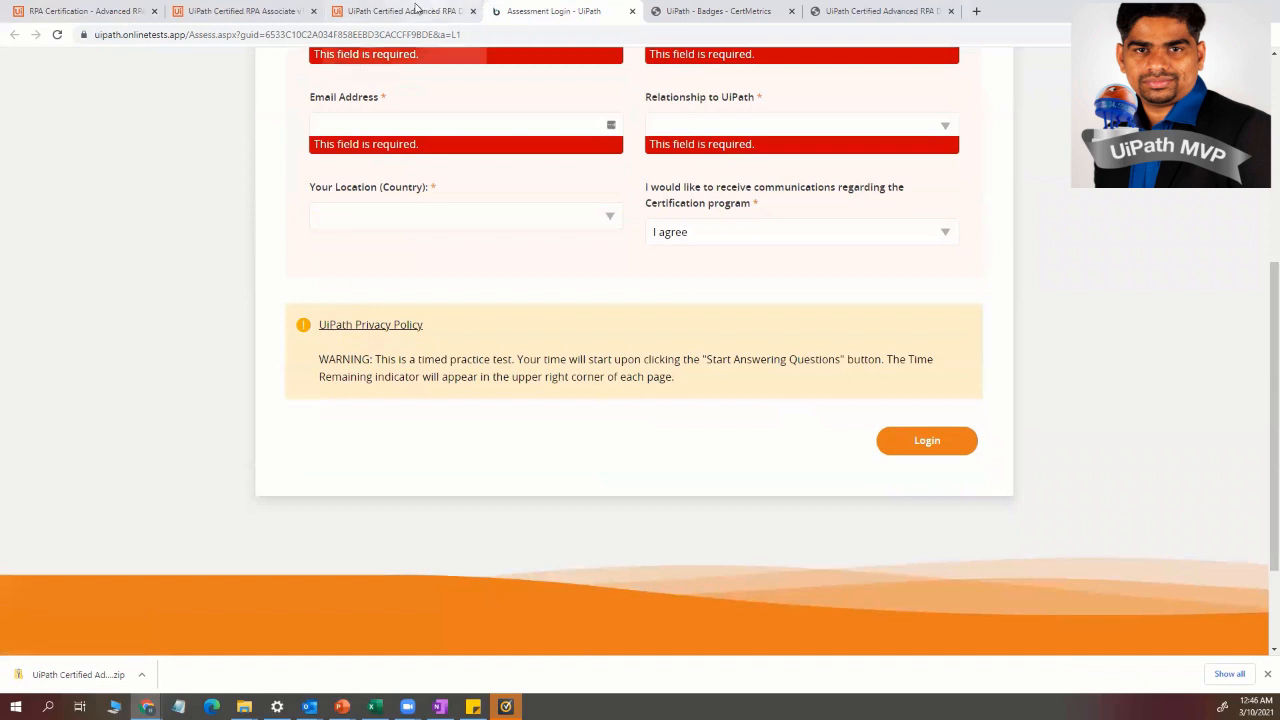
pyautogui.moveTo(405, 11)
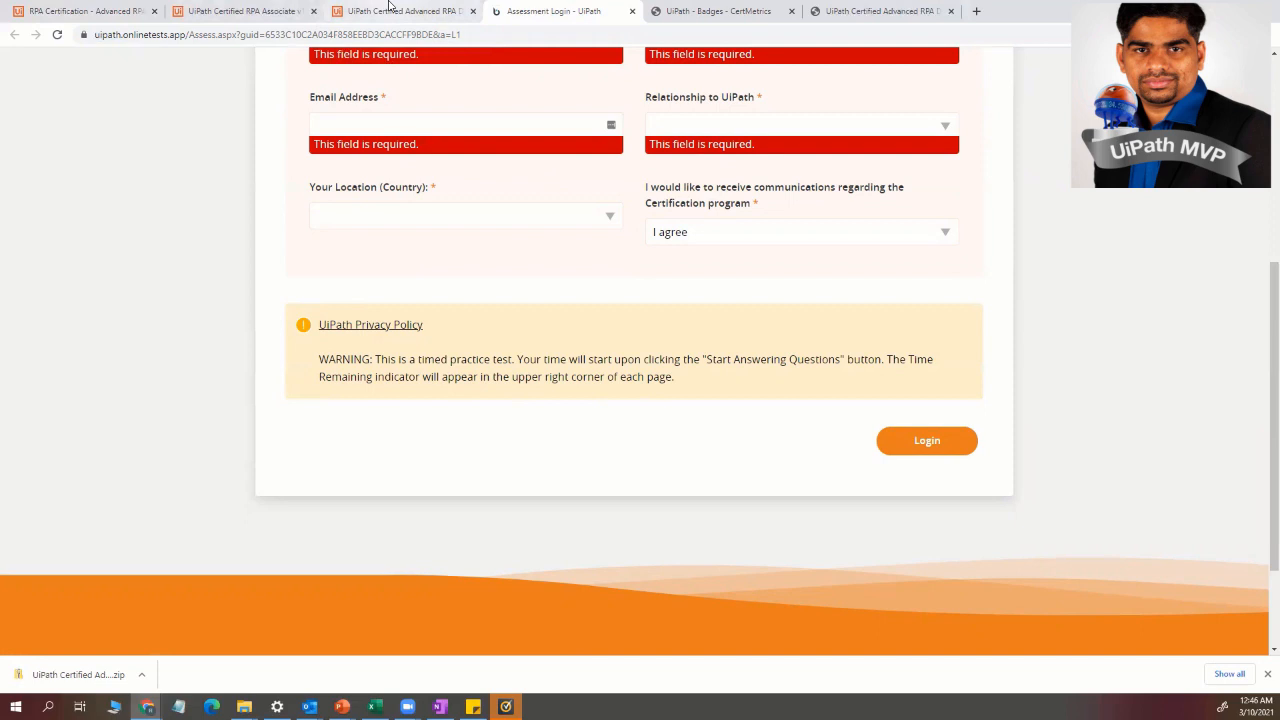
pyautogui.click(240, 11)
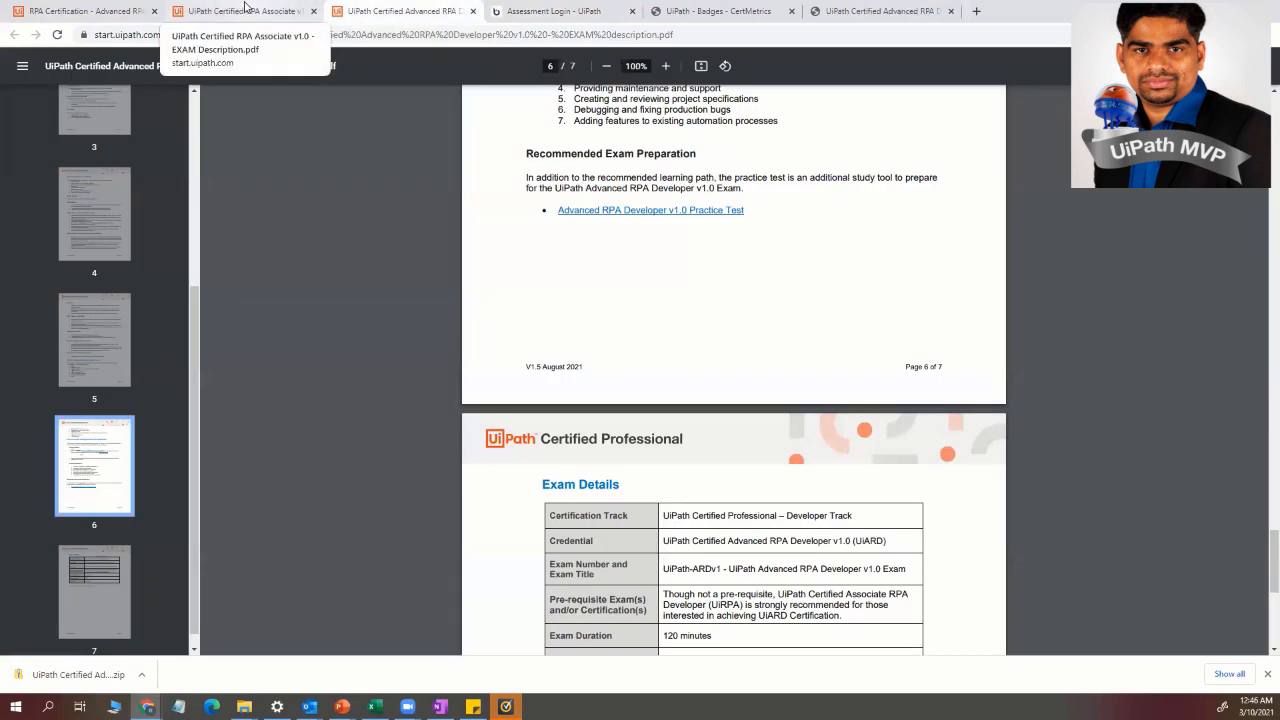
# - Return to the RPA Certification page and scroll to steps 4 and 5
pyautogui.click(245, 11)
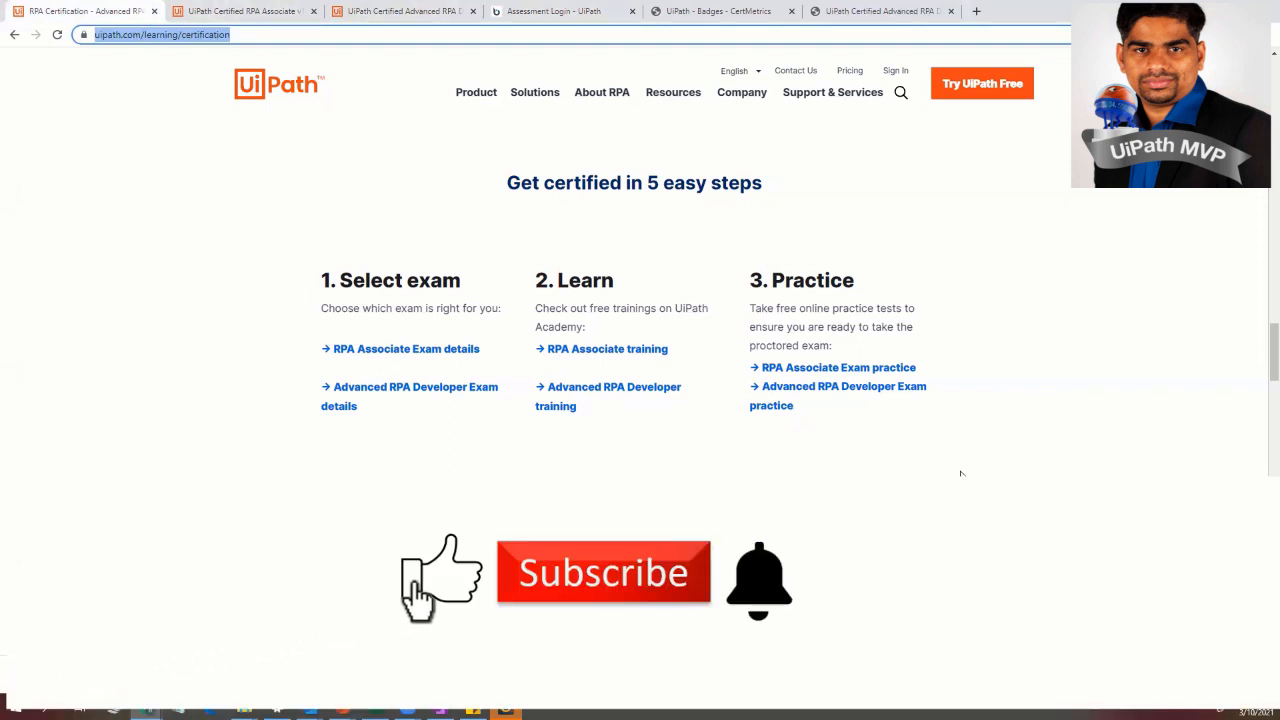
pyautogui.scroll(-3)
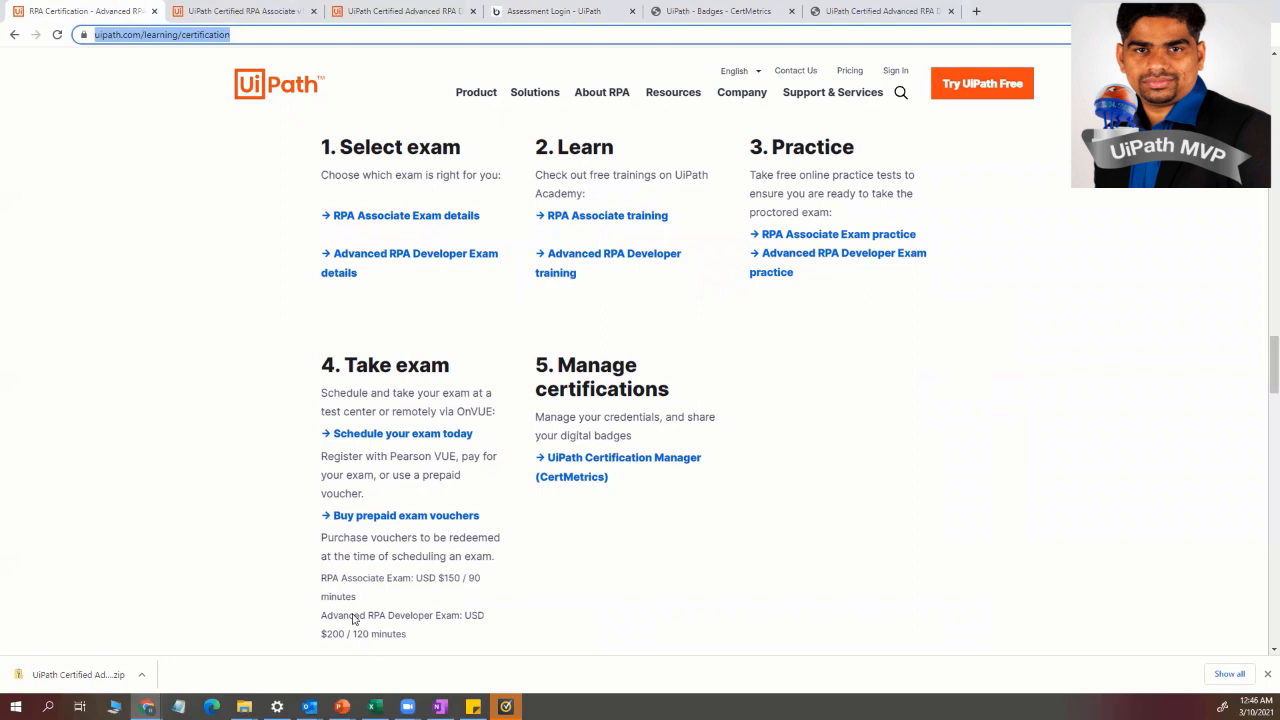
pyautogui.moveTo(378, 610)
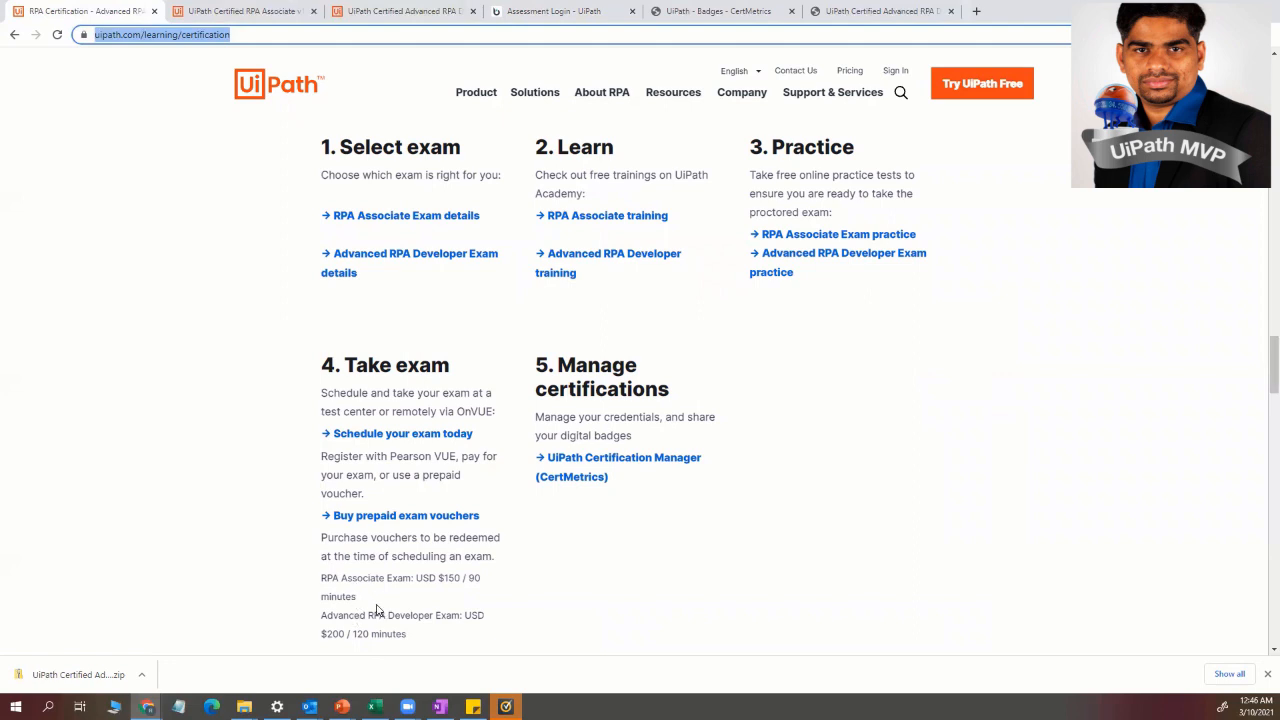
pyautogui.moveTo(377, 612)
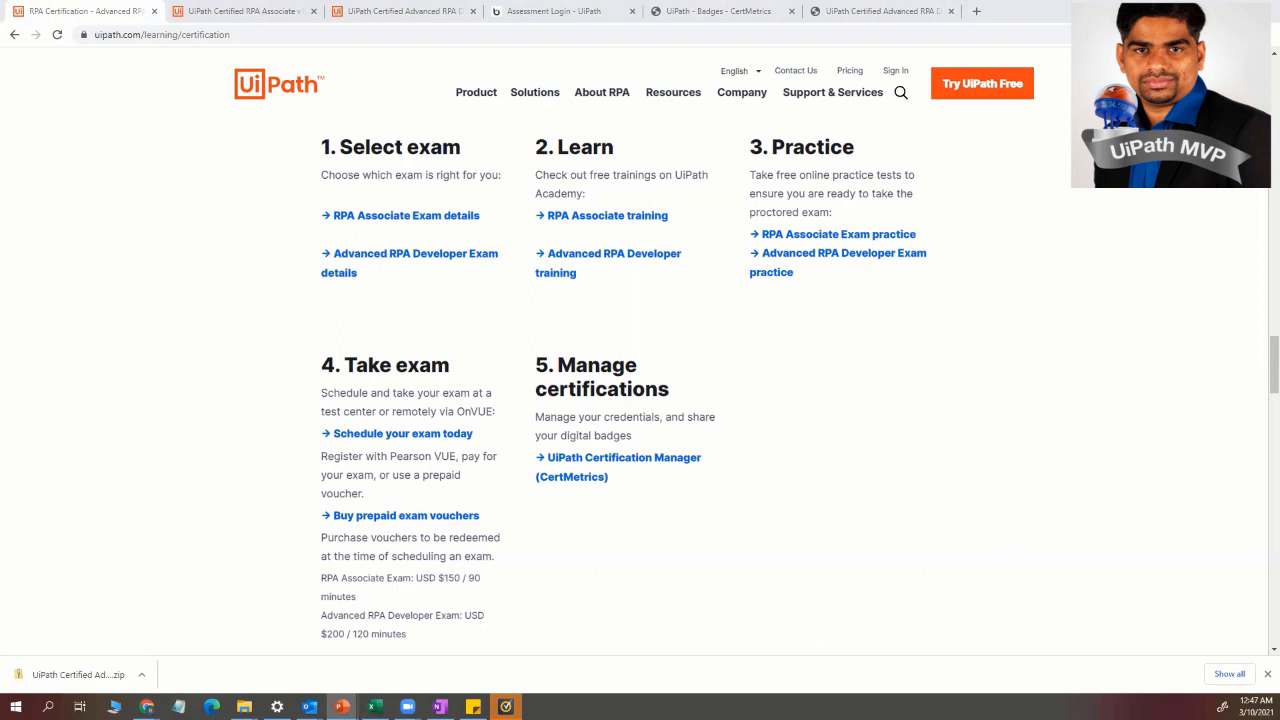
pyautogui.moveTo(480, 525)
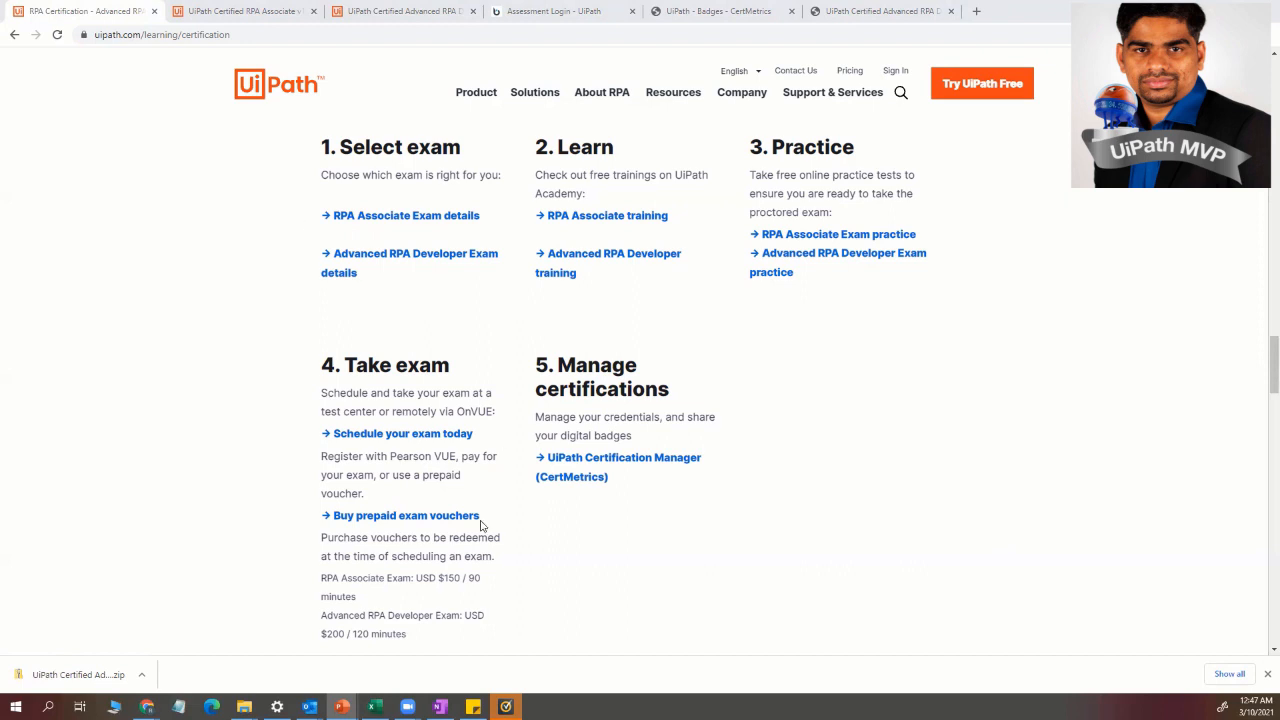
pyautogui.moveTo(406, 560)
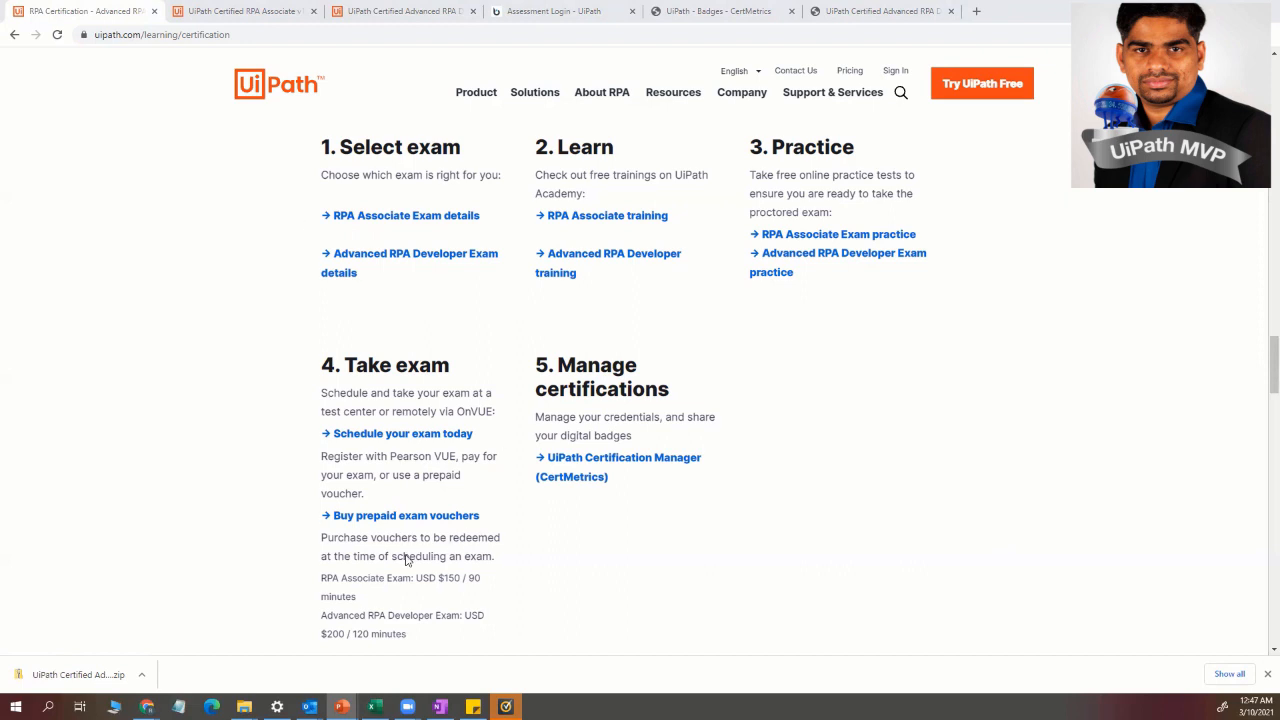
pyautogui.moveTo(392, 568)
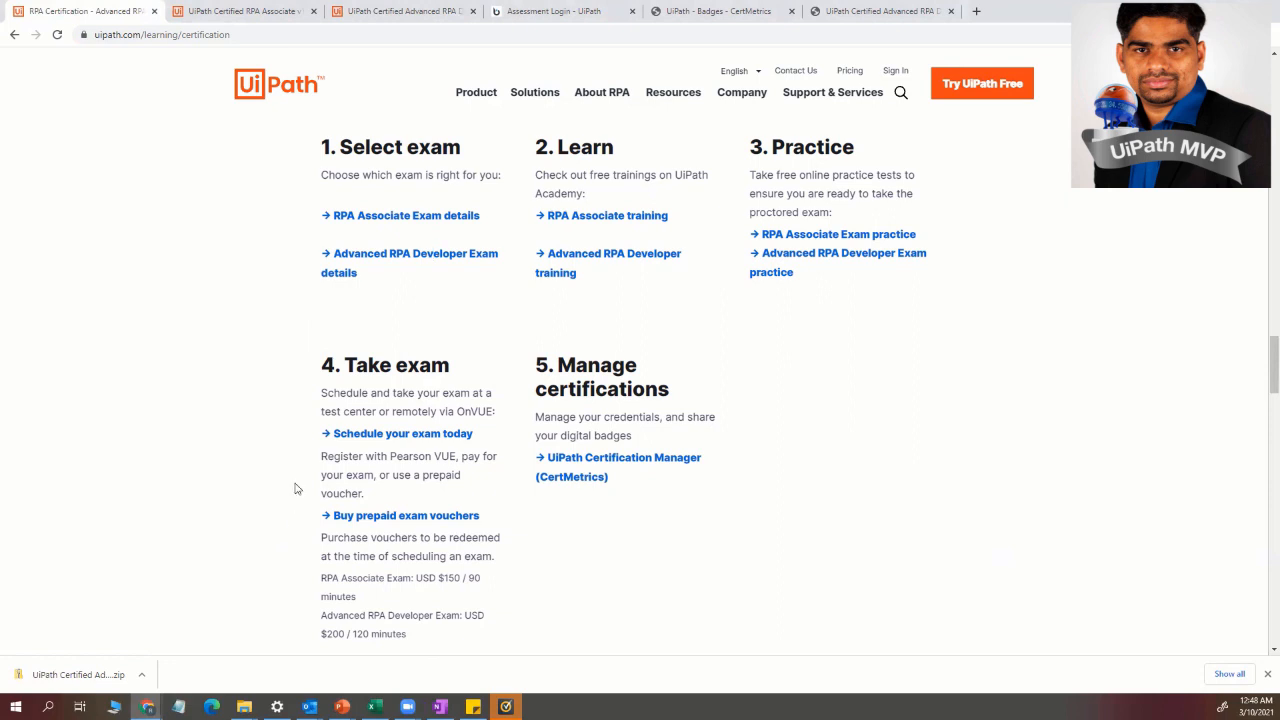
pyautogui.moveTo(275, 424)
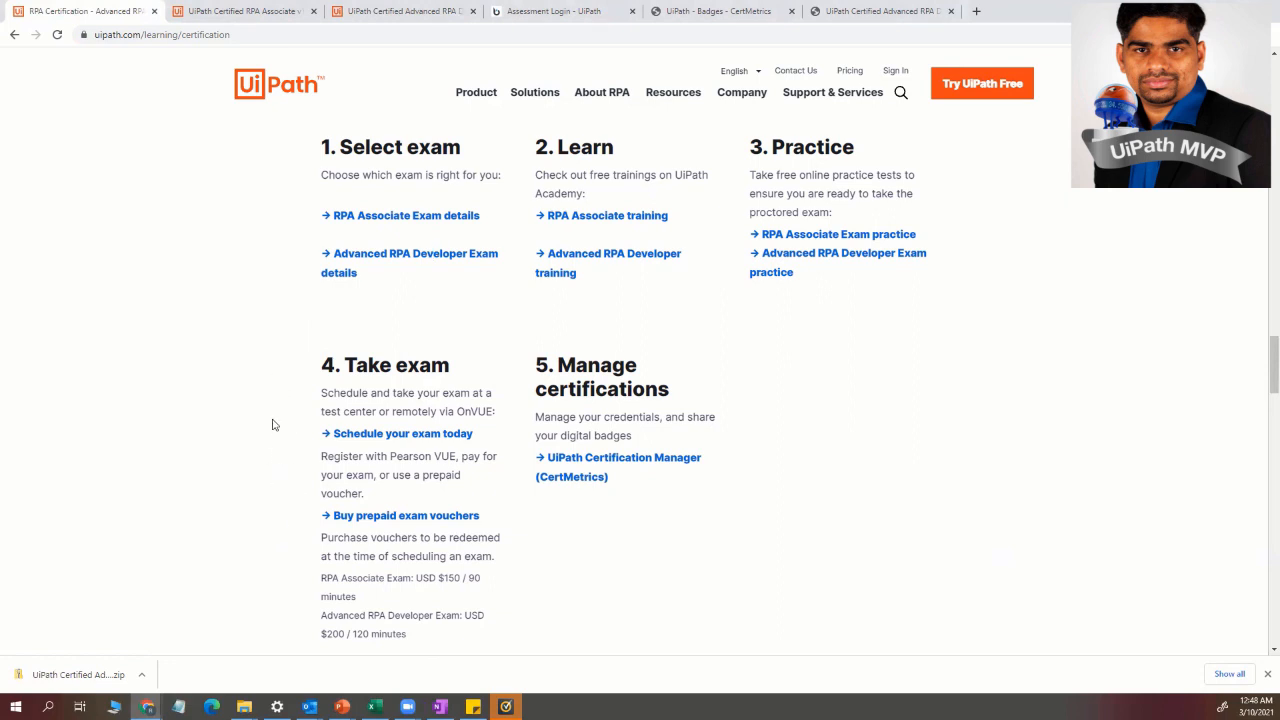
pyautogui.moveTo(280, 423)
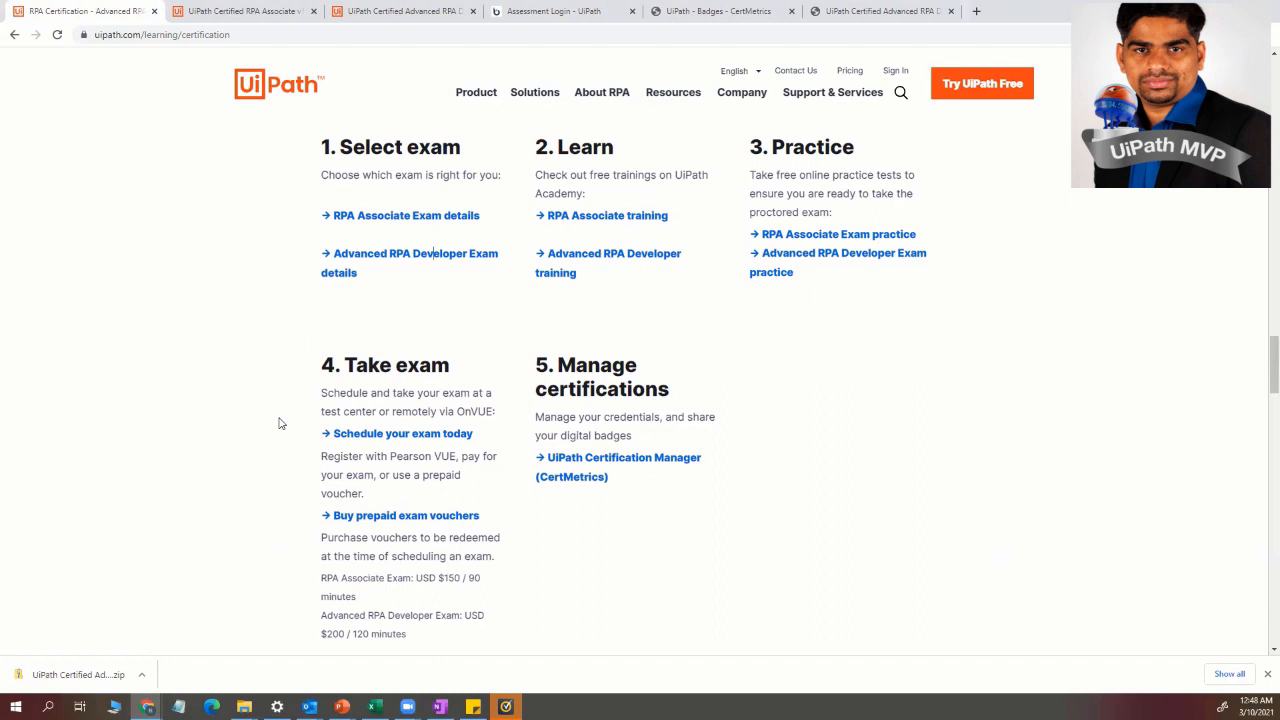
pyautogui.moveTo(374, 495)
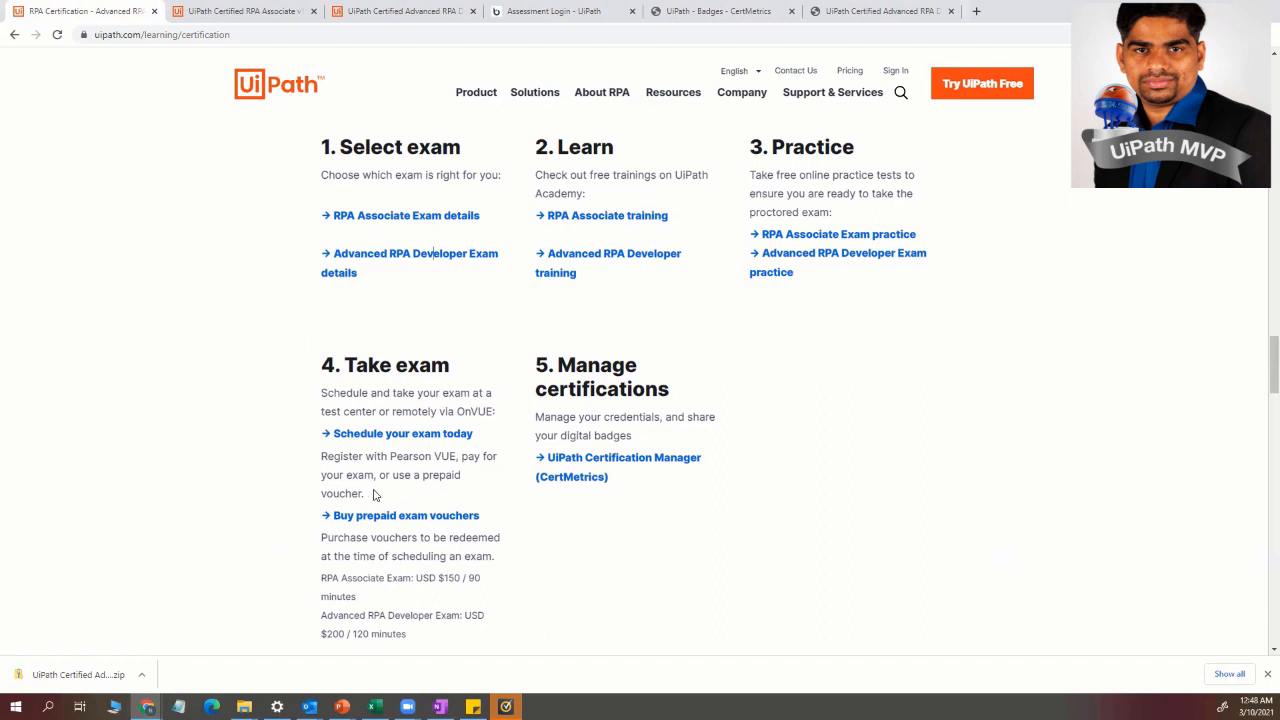
pyautogui.moveTo(584, 576)
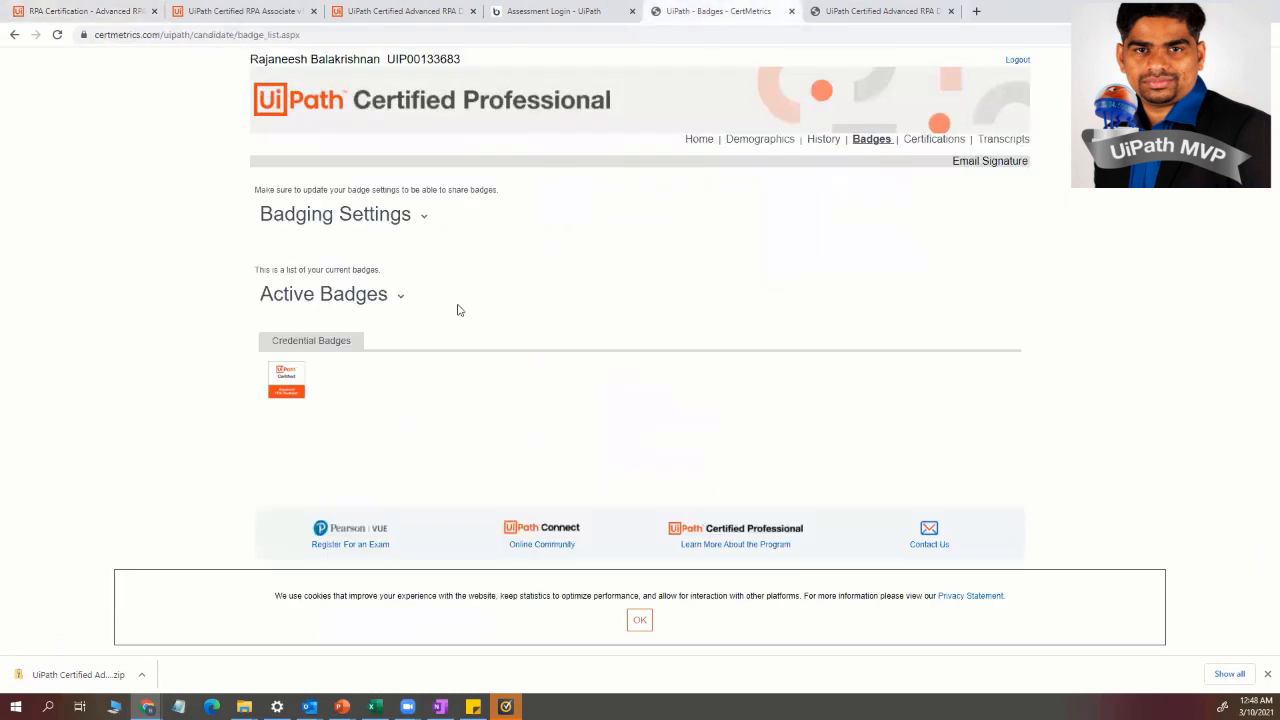
# - Open the Advanced RPA Developer v1.0 badge details from Active Badges
pyautogui.click(871, 139)
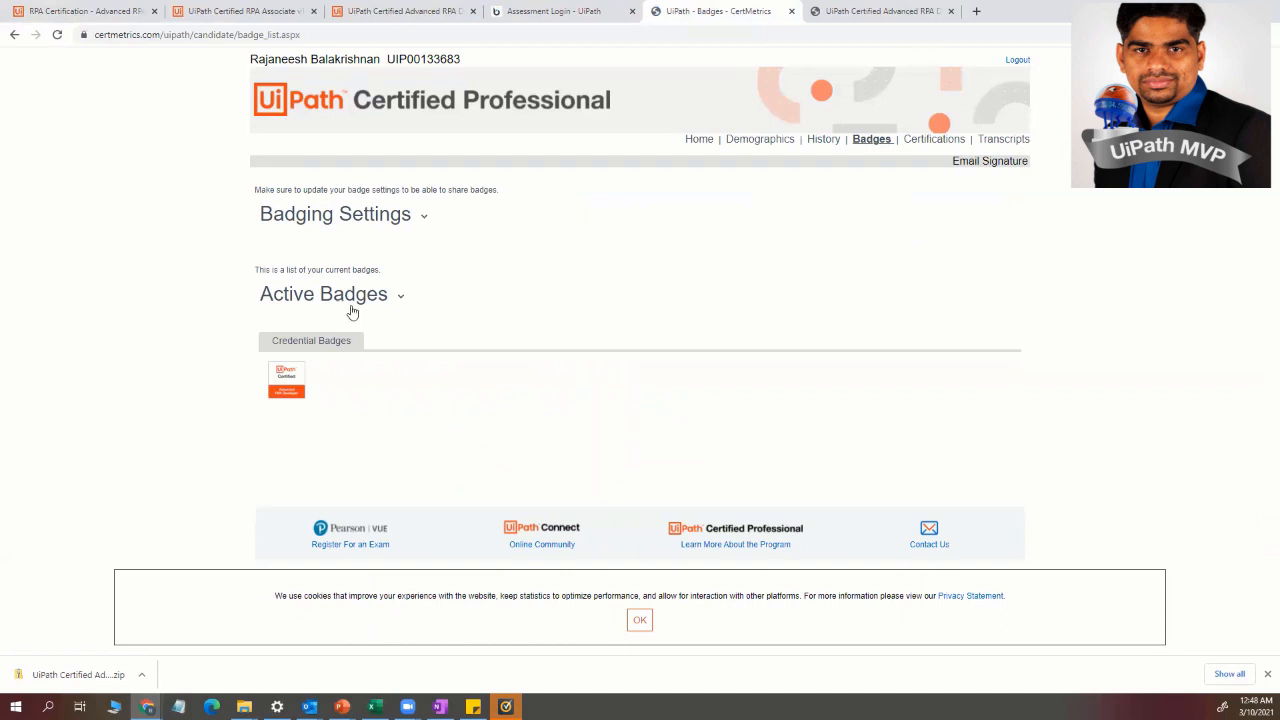
pyautogui.click(286, 380)
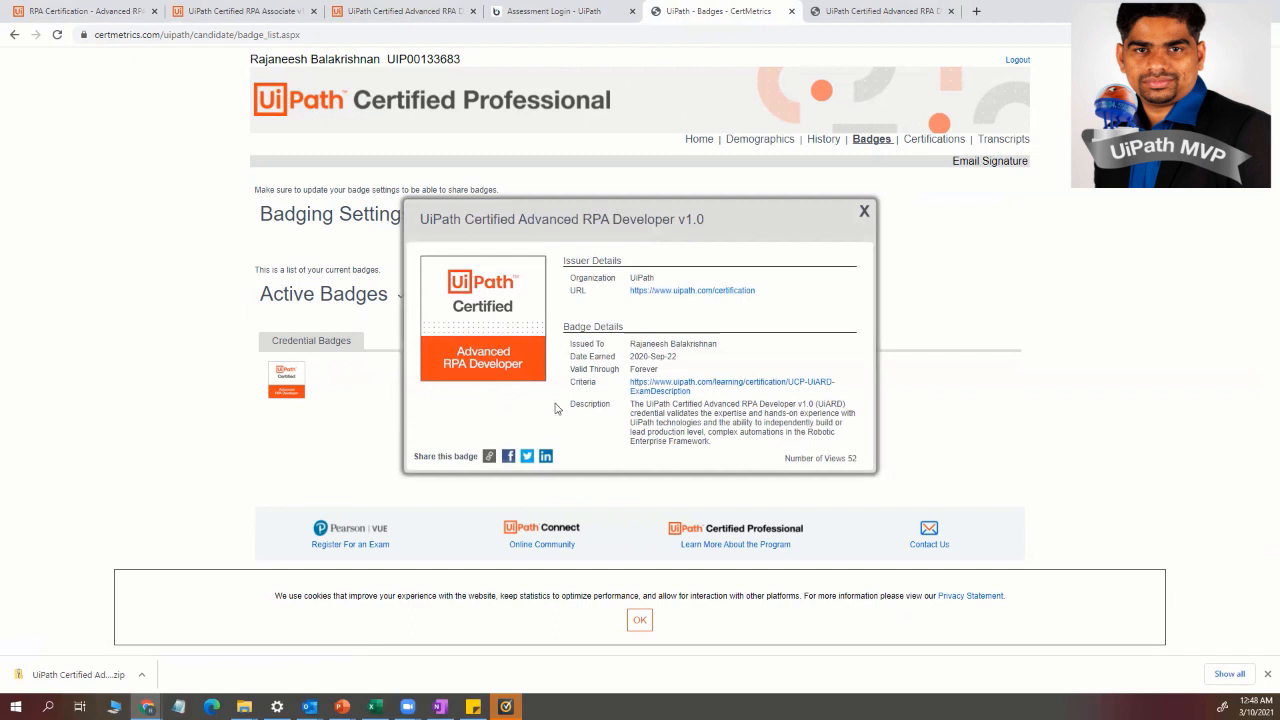
pyautogui.moveTo(638, 369)
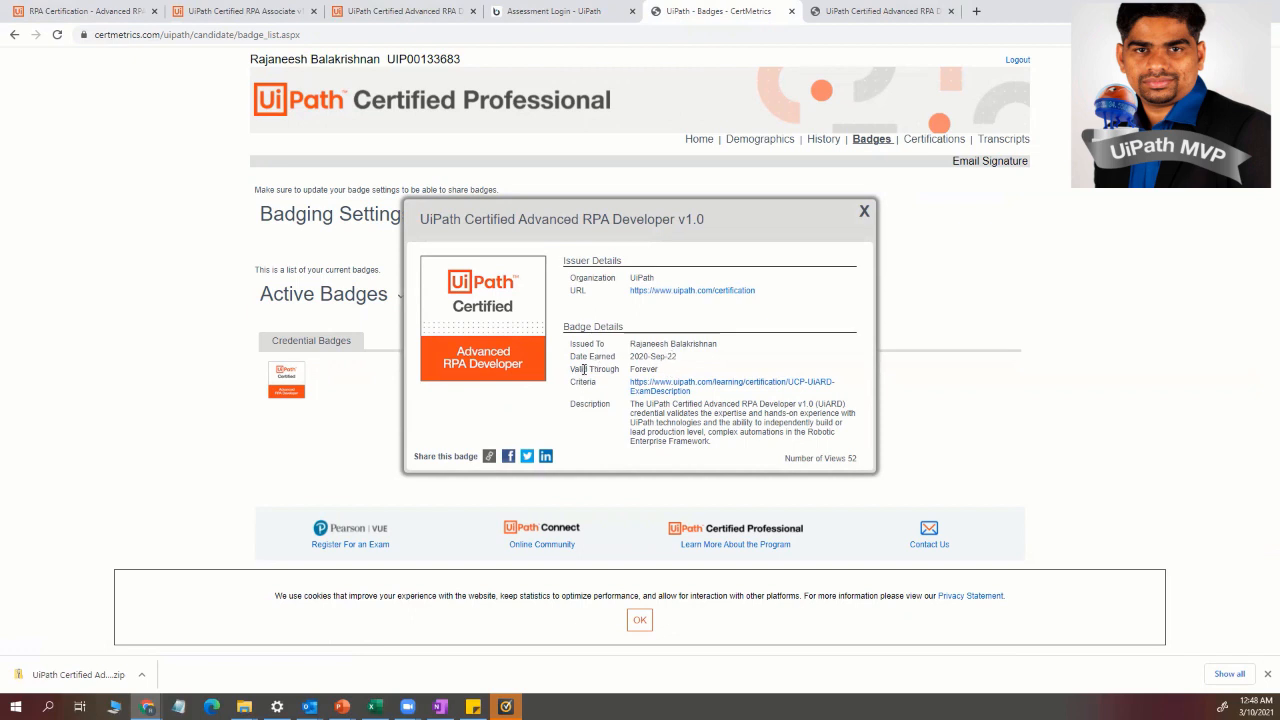
pyautogui.doubleClick(643, 369)
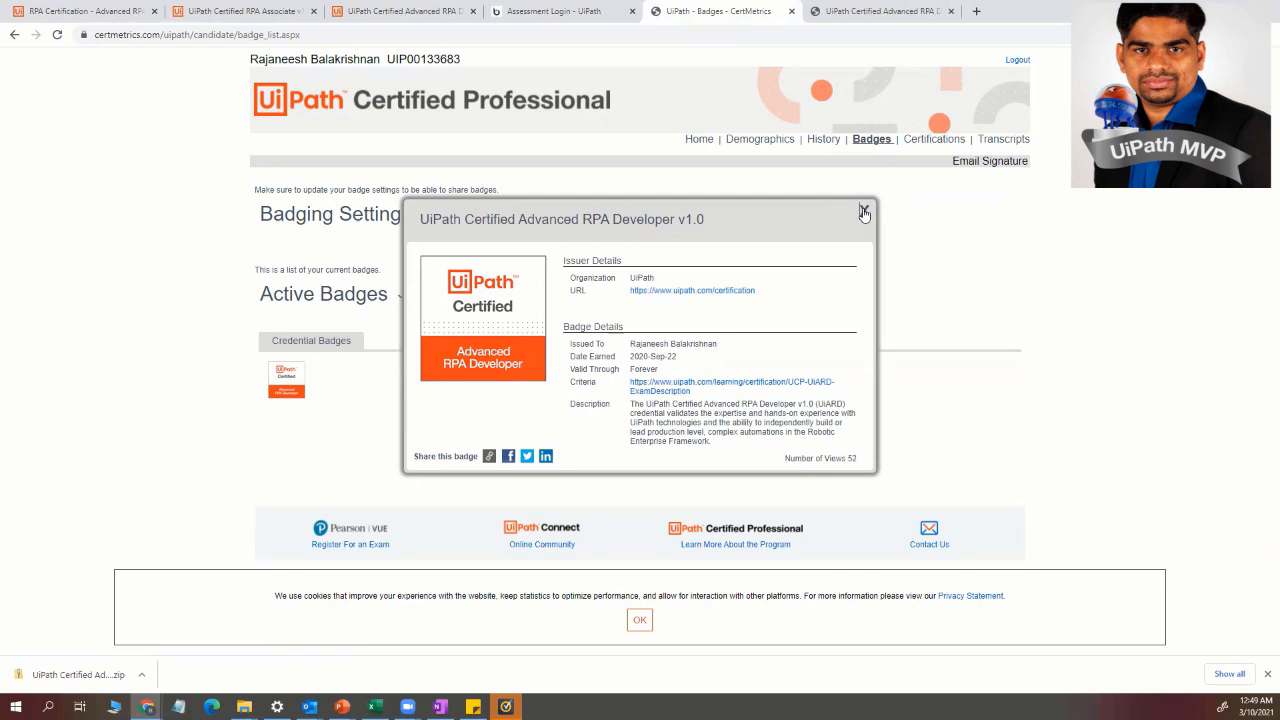
# - Close the badge details popup
pyautogui.click(931, 139)
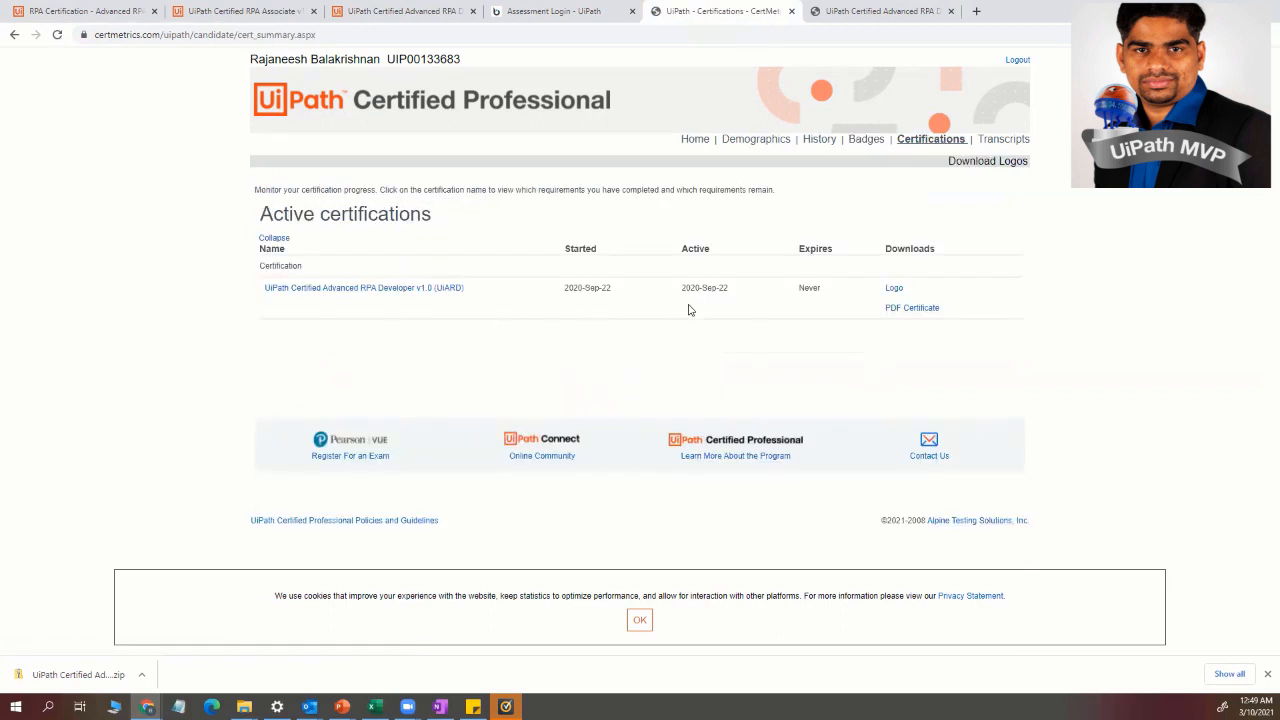
pyautogui.moveTo(920, 257)
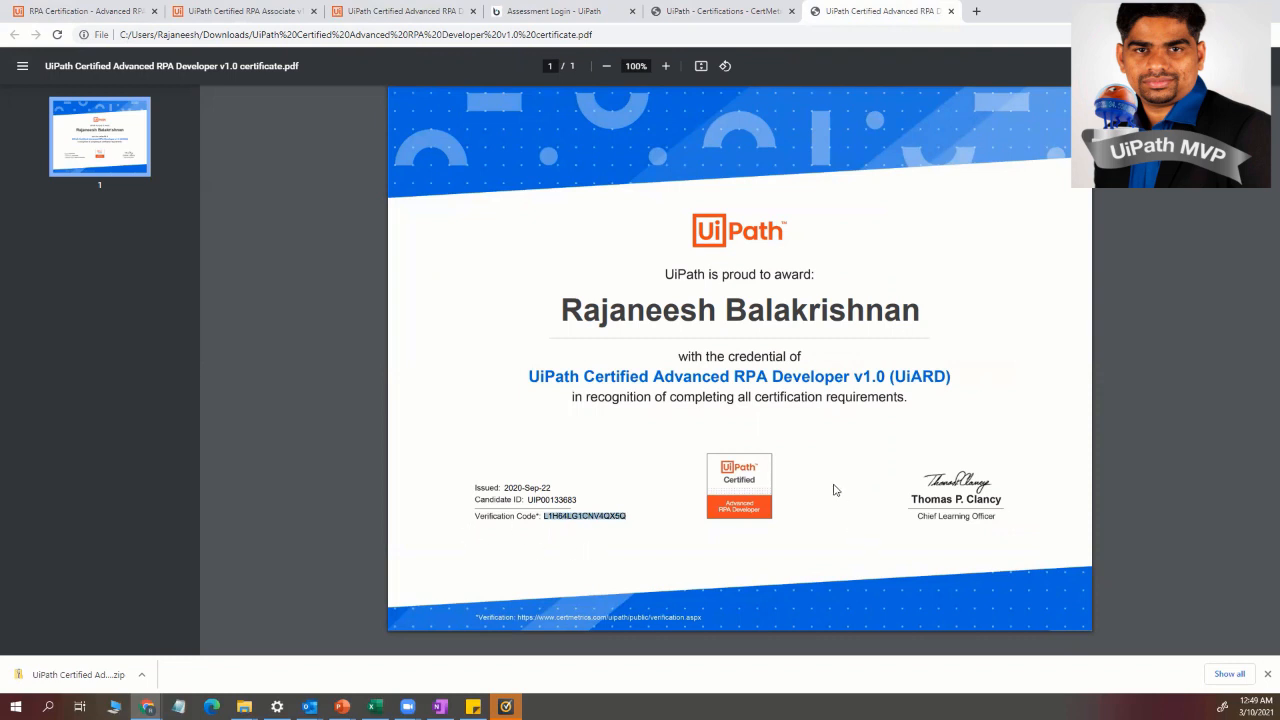
pyautogui.moveTo(813, 423)
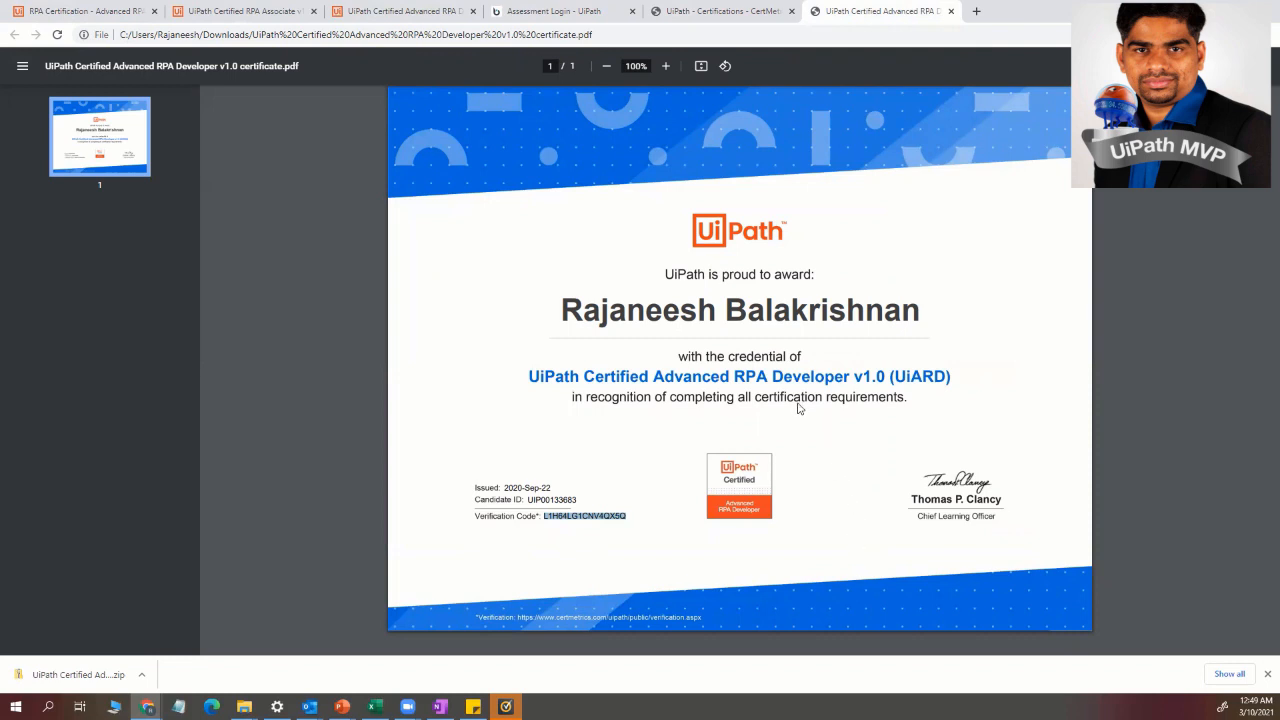
pyautogui.moveTo(897, 510)
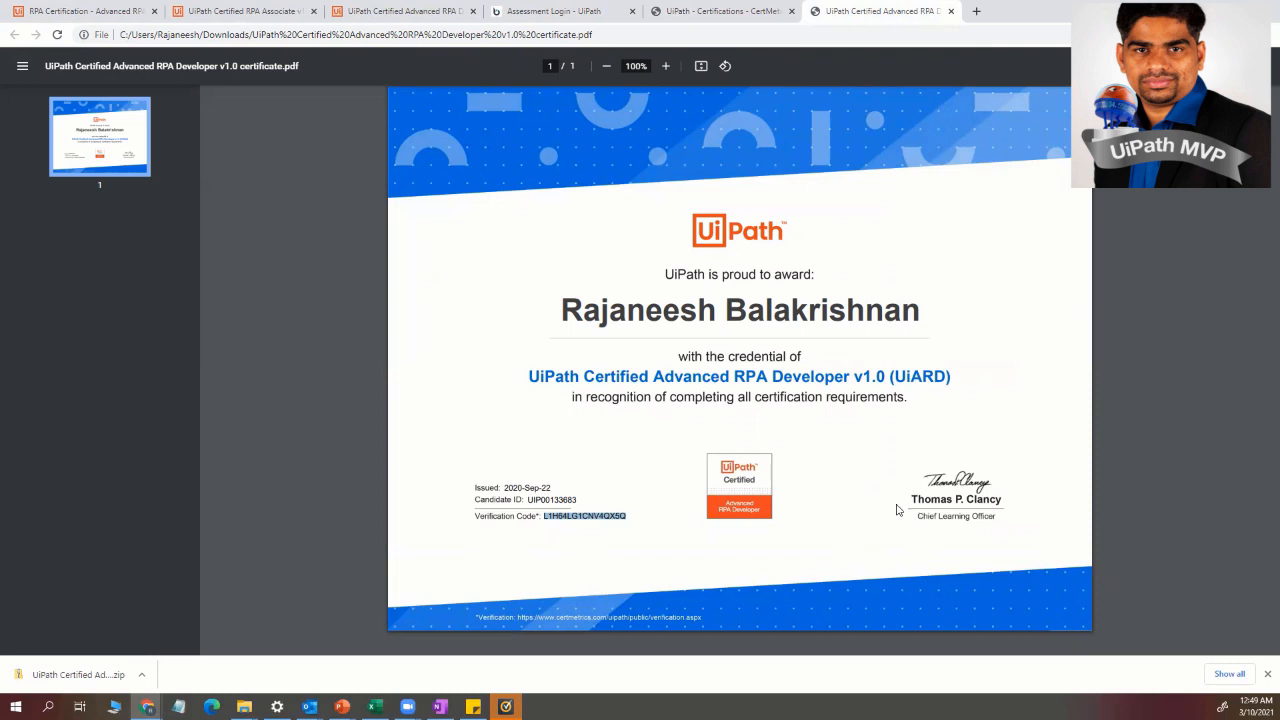
pyautogui.moveTo(444, 164)
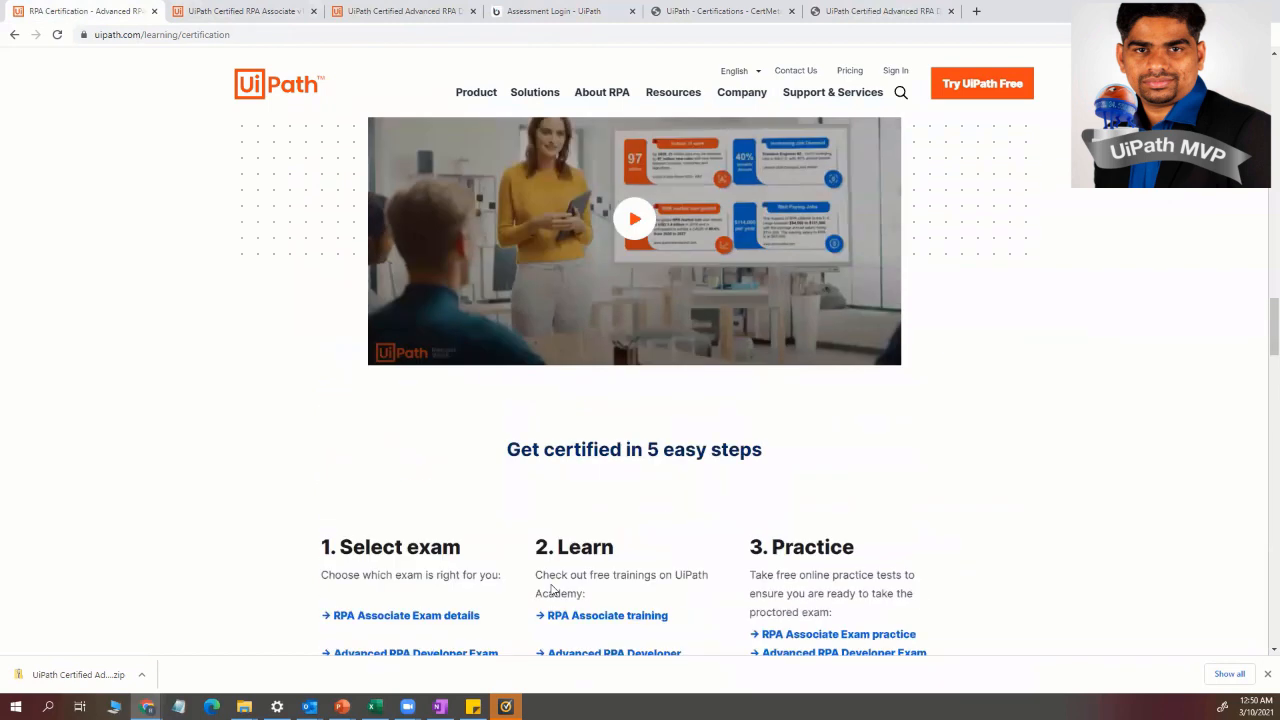
pyautogui.scroll(-3)
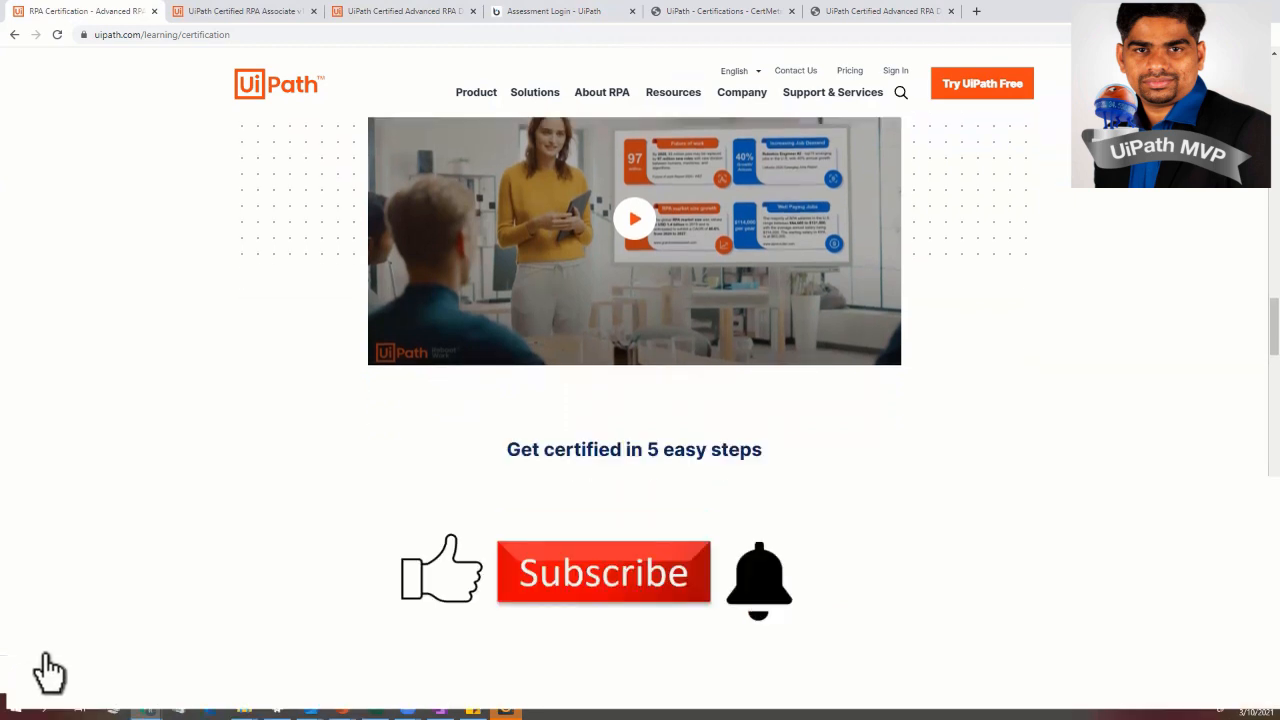
pyautogui.scroll(-3)
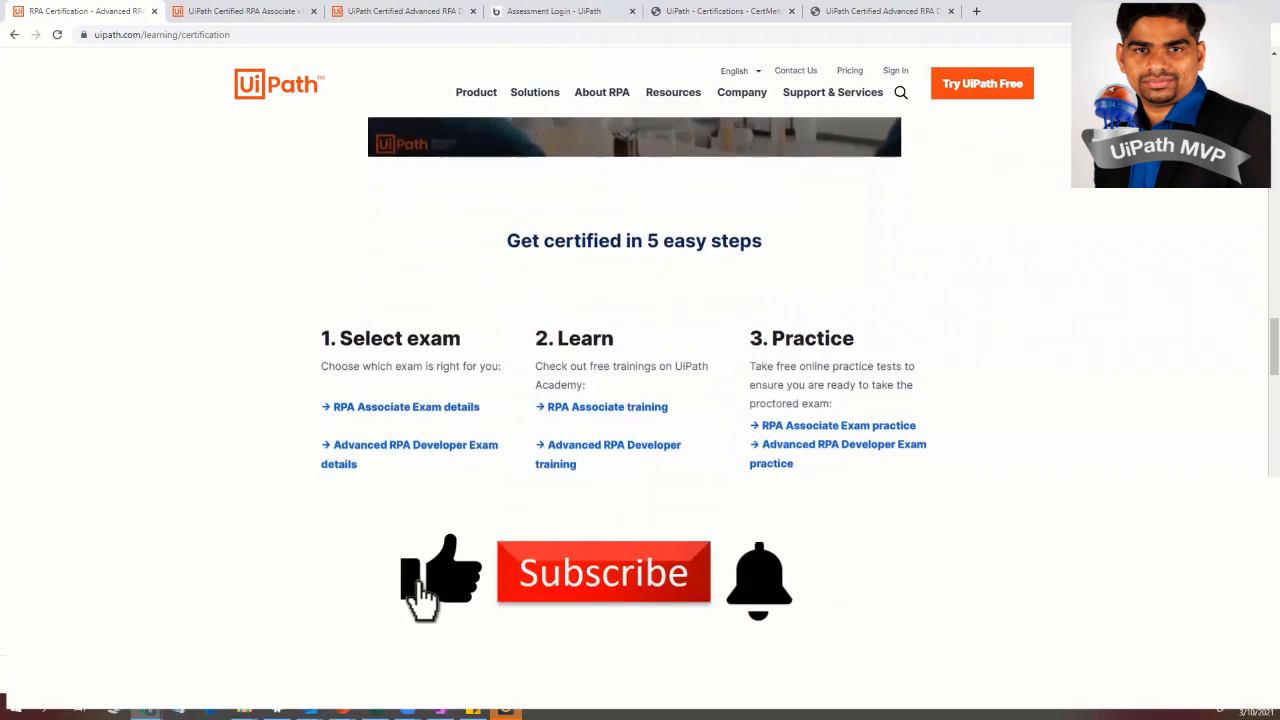